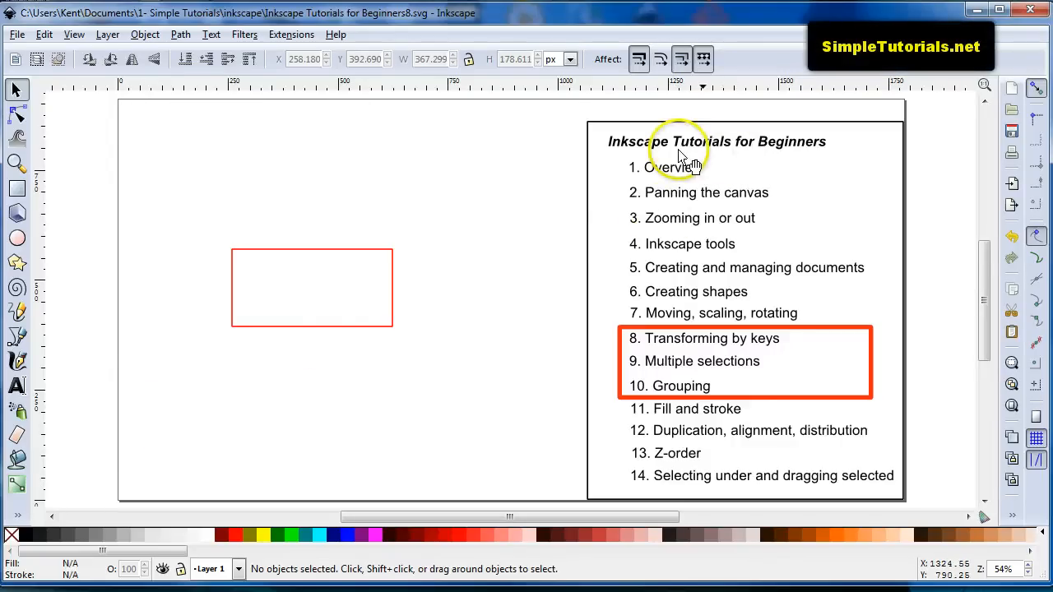
mouse_move(666, 362)
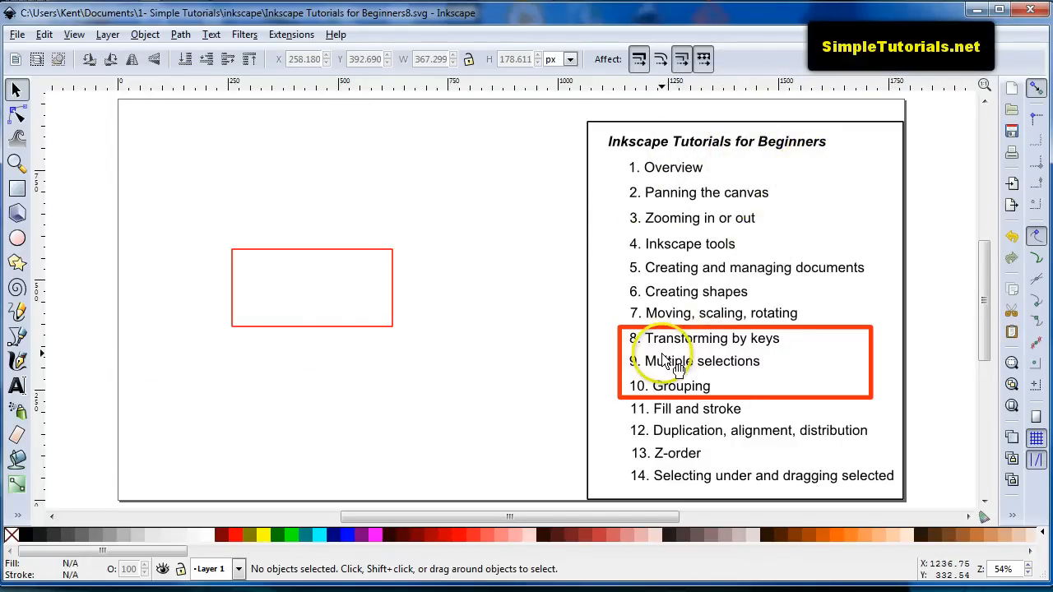
mouse_move(641, 371)
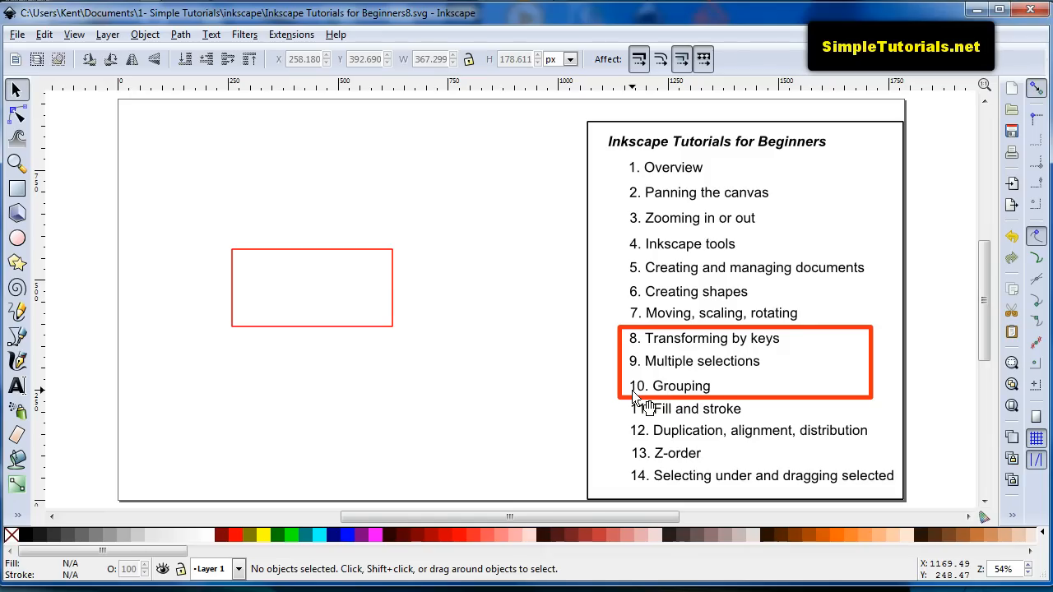
mouse_move(777, 346)
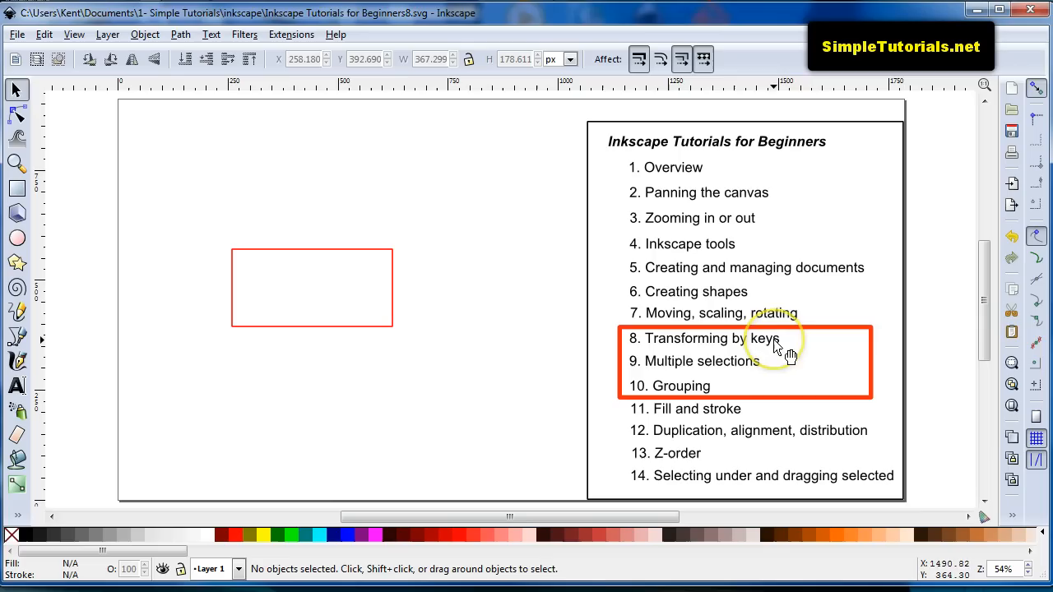
mouse_move(667, 346)
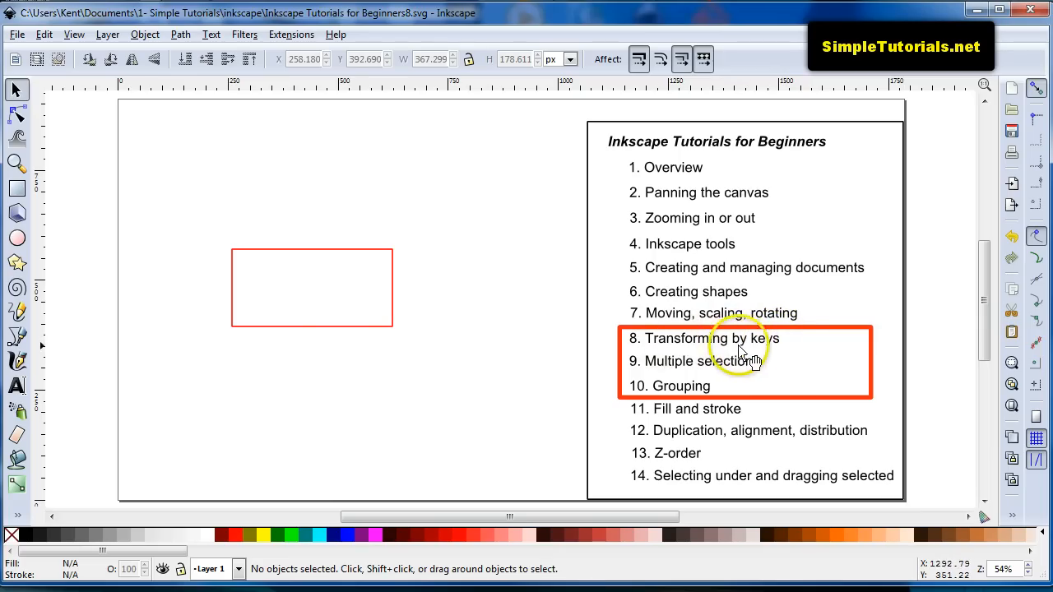
mouse_move(344, 340)
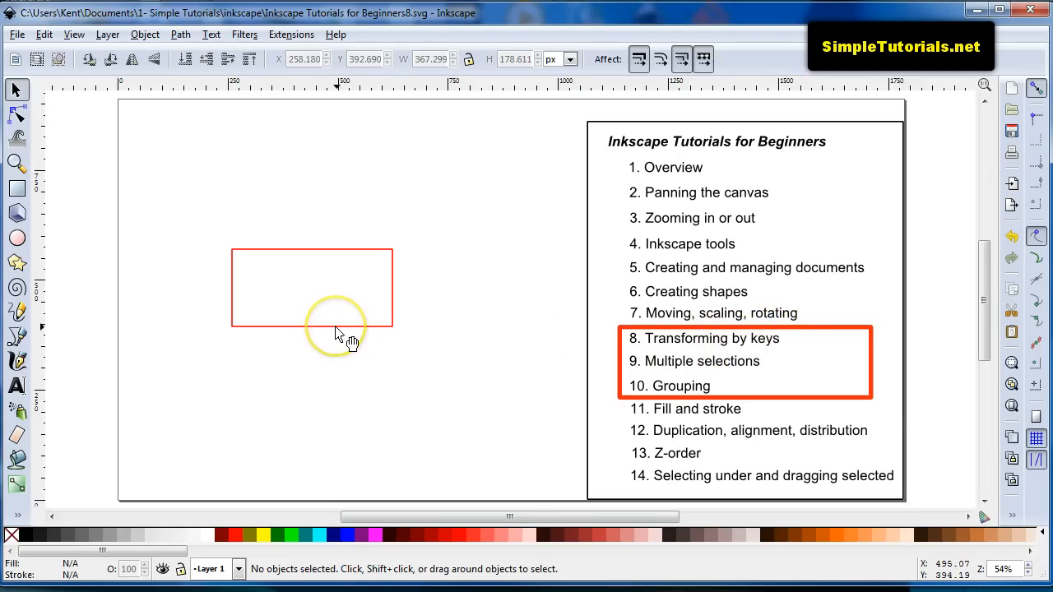
- Move the red rectangle up and left, scale it down slightly, then deselect it
click(313, 288)
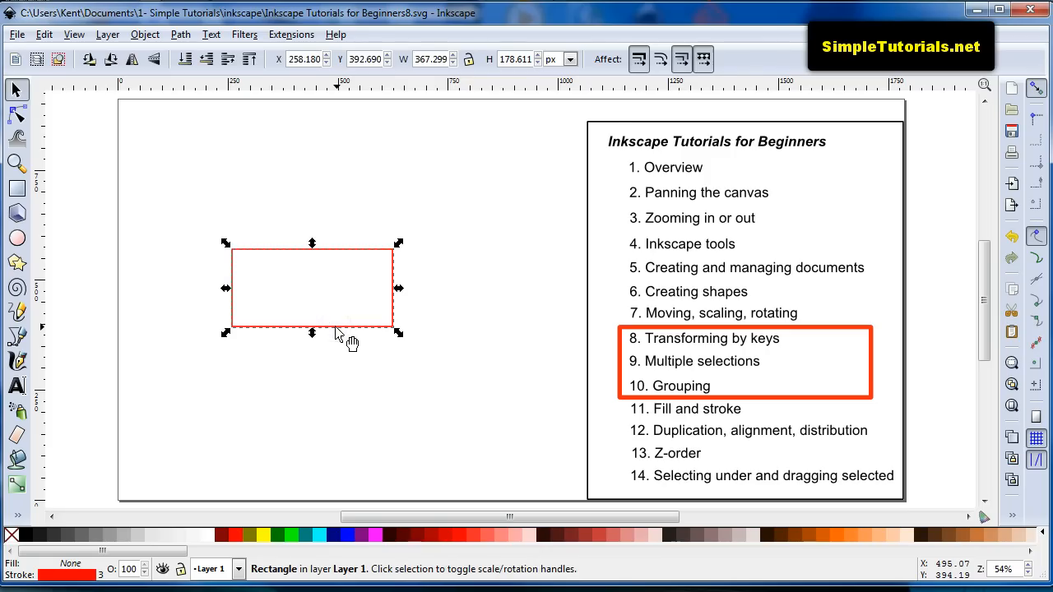
drag(312, 288, 373, 231)
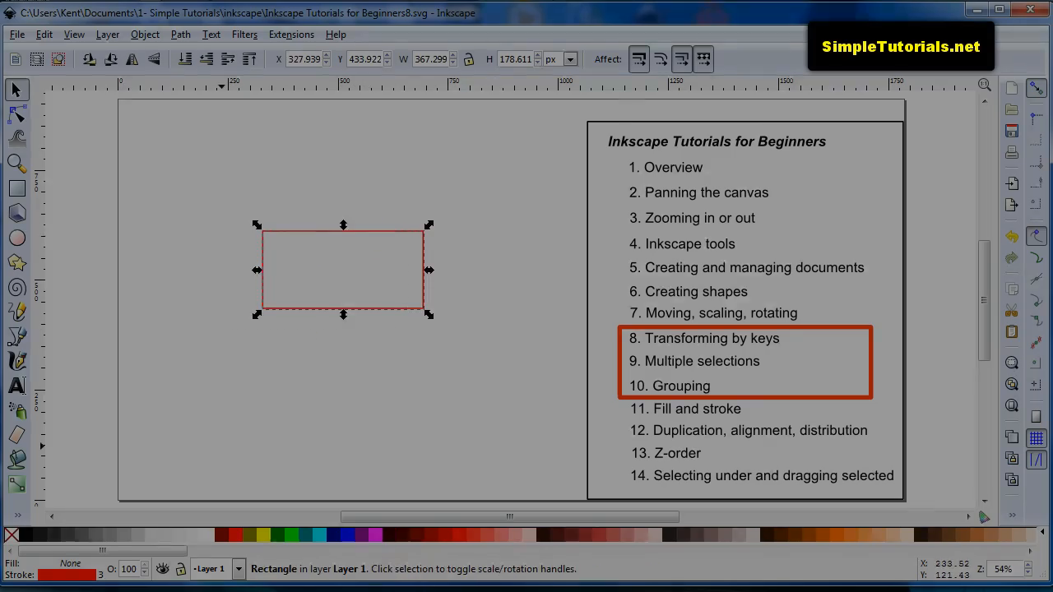
click(549, 333)
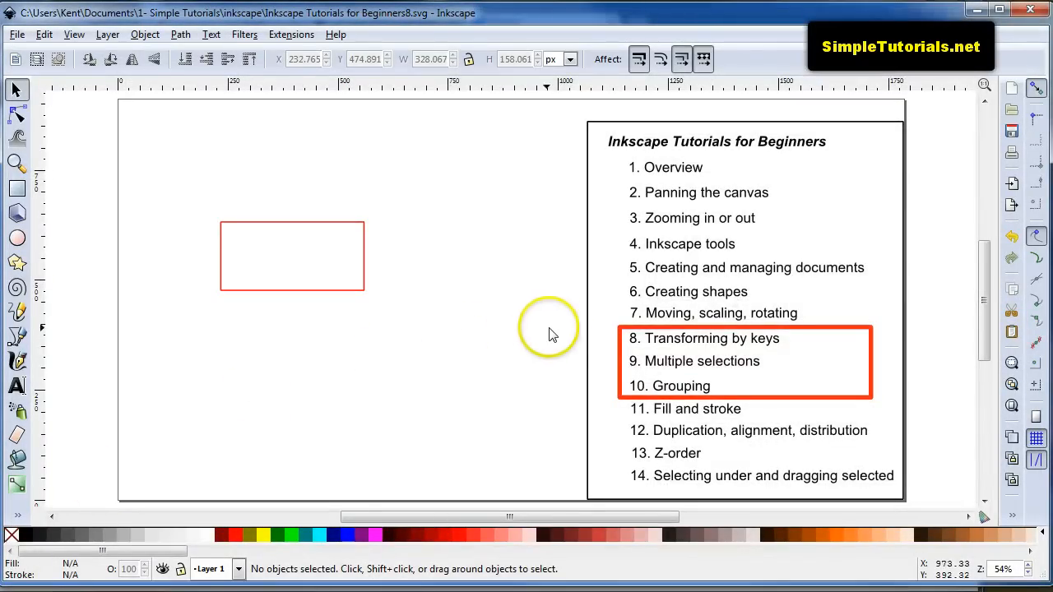
mouse_move(543, 317)
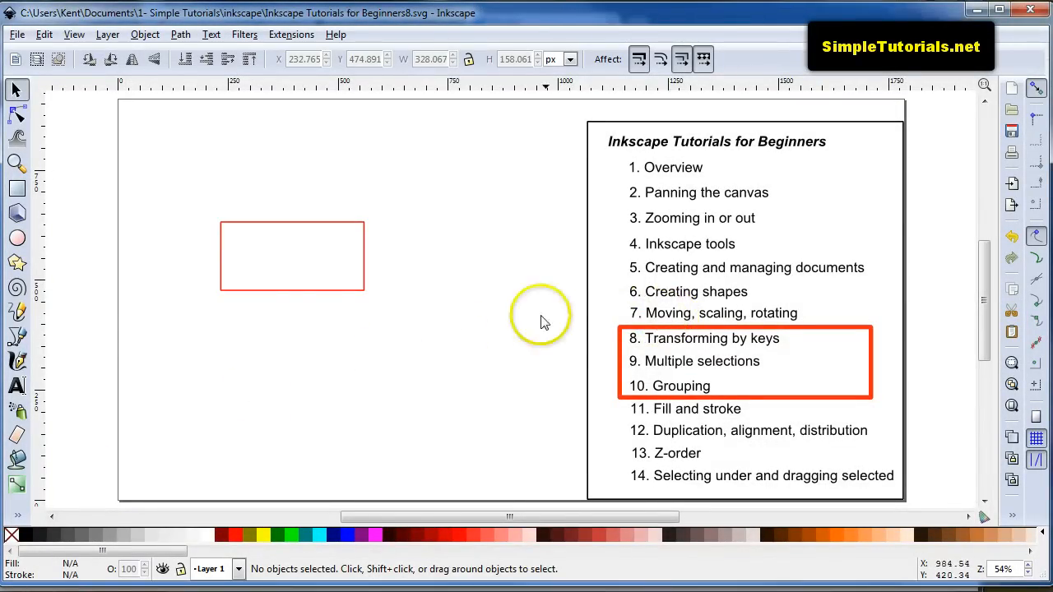
mouse_move(288, 296)
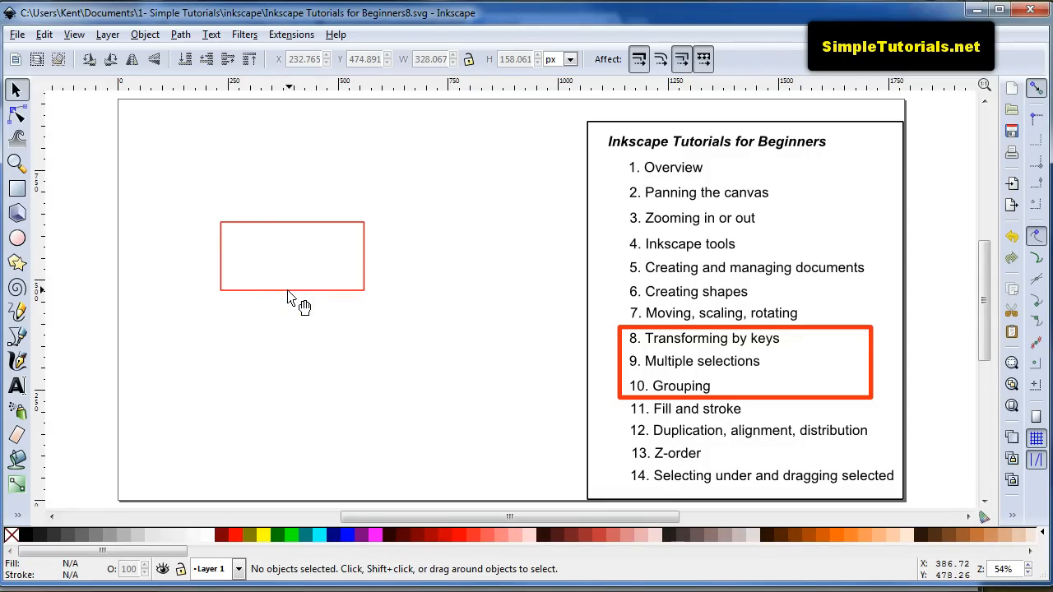
- Reselect the red rectangle and nudge it slightly right with the arrow key
click(292, 256)
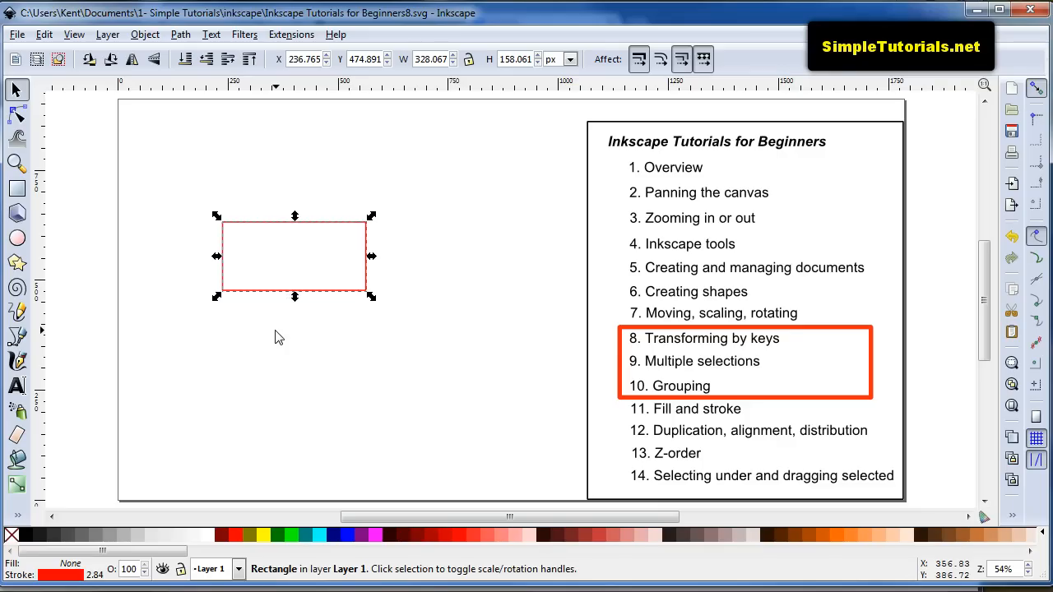
key(Right)
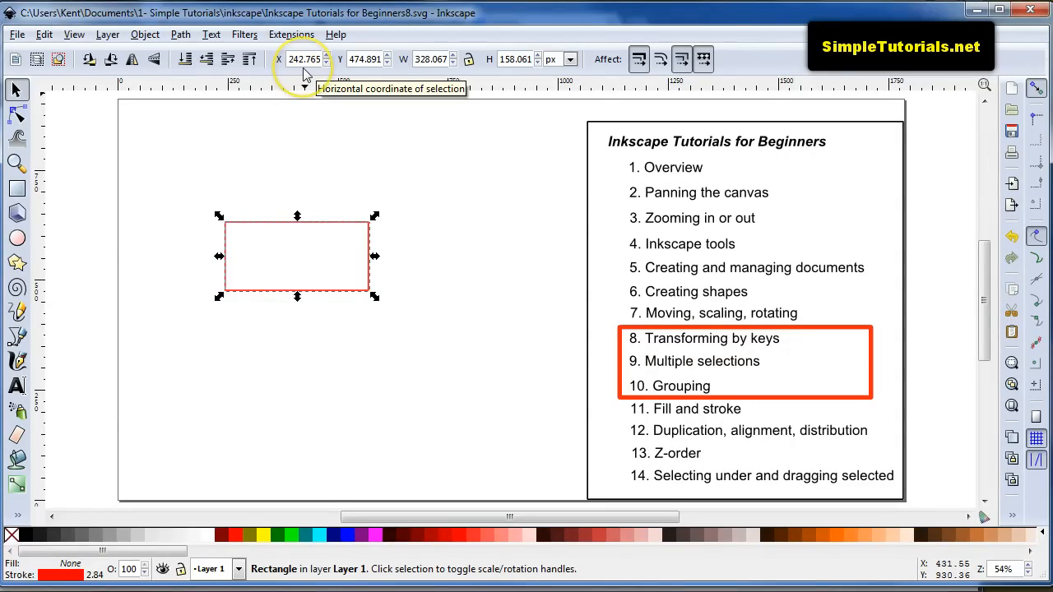
click(327, 54)
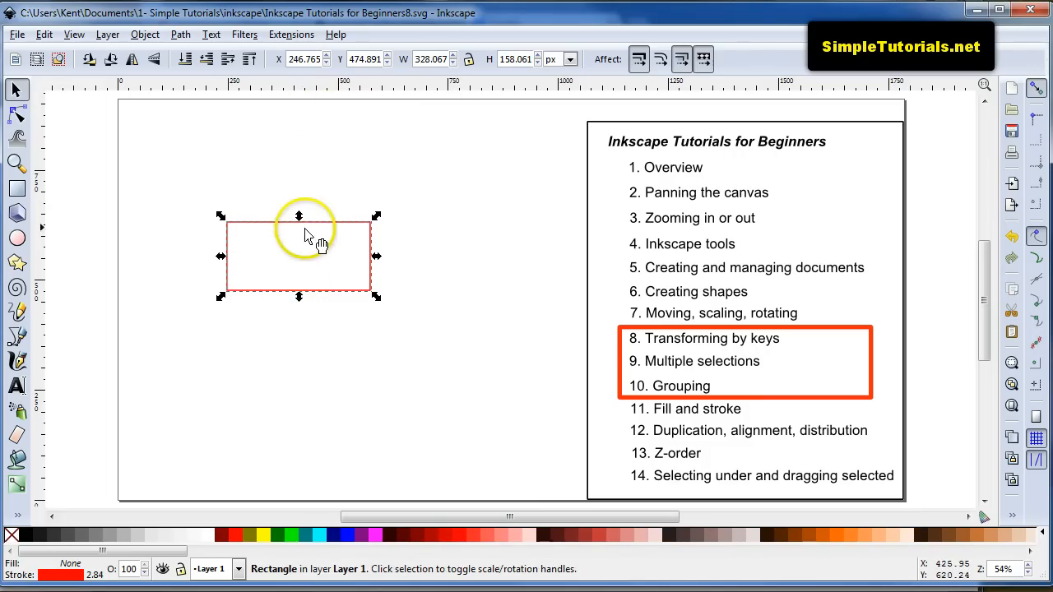
mouse_move(276, 204)
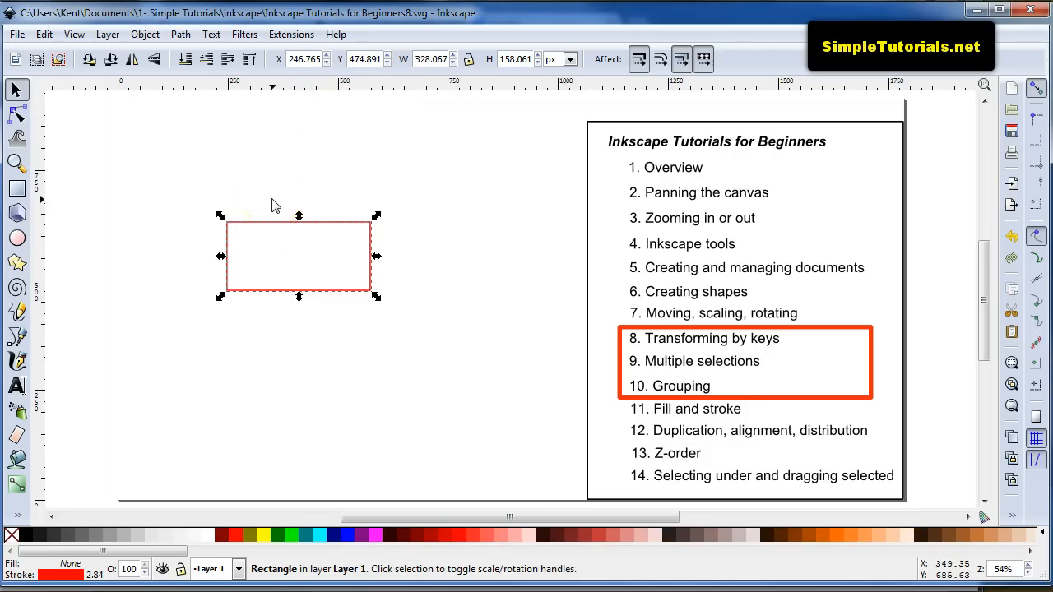
mouse_move(268, 197)
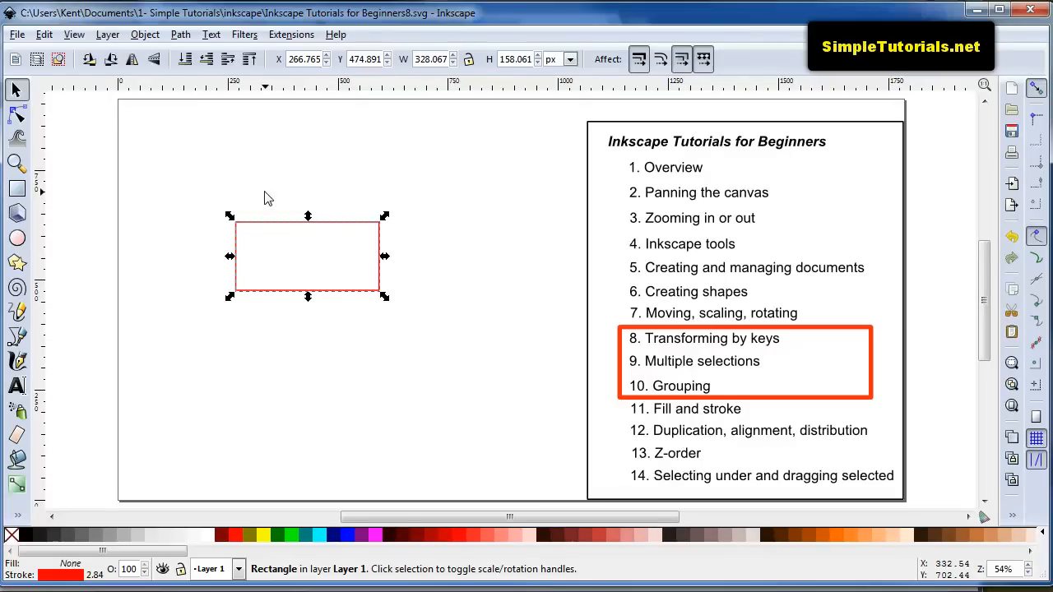
mouse_move(278, 207)
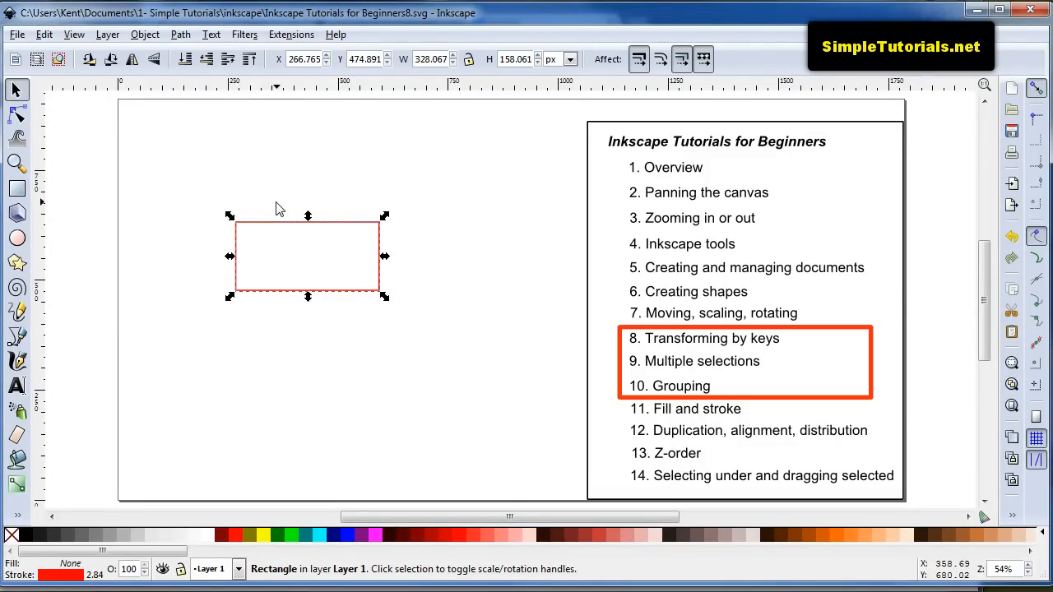
mouse_move(288, 209)
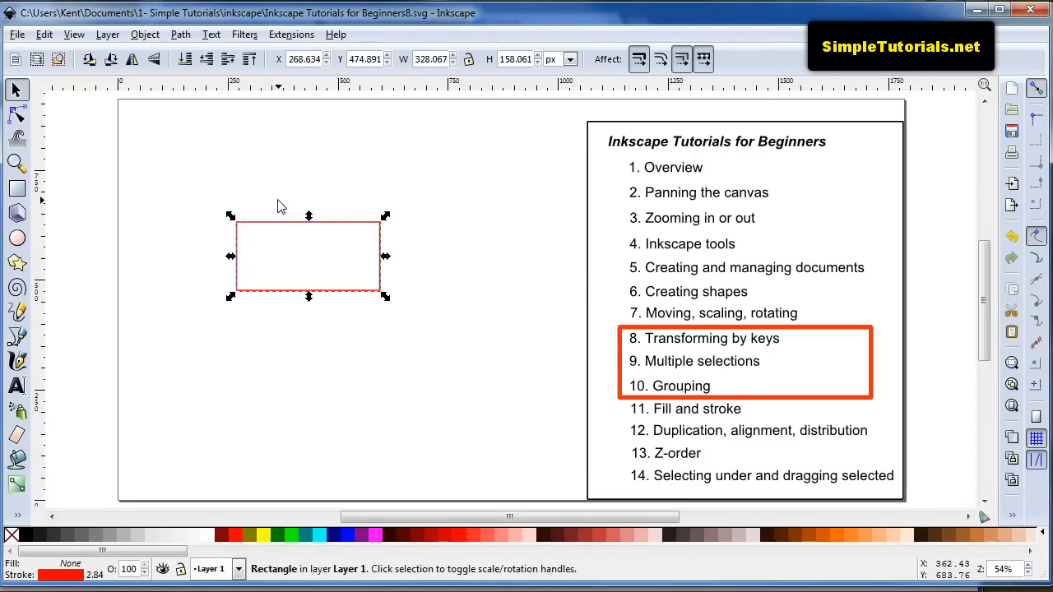
mouse_move(239, 256)
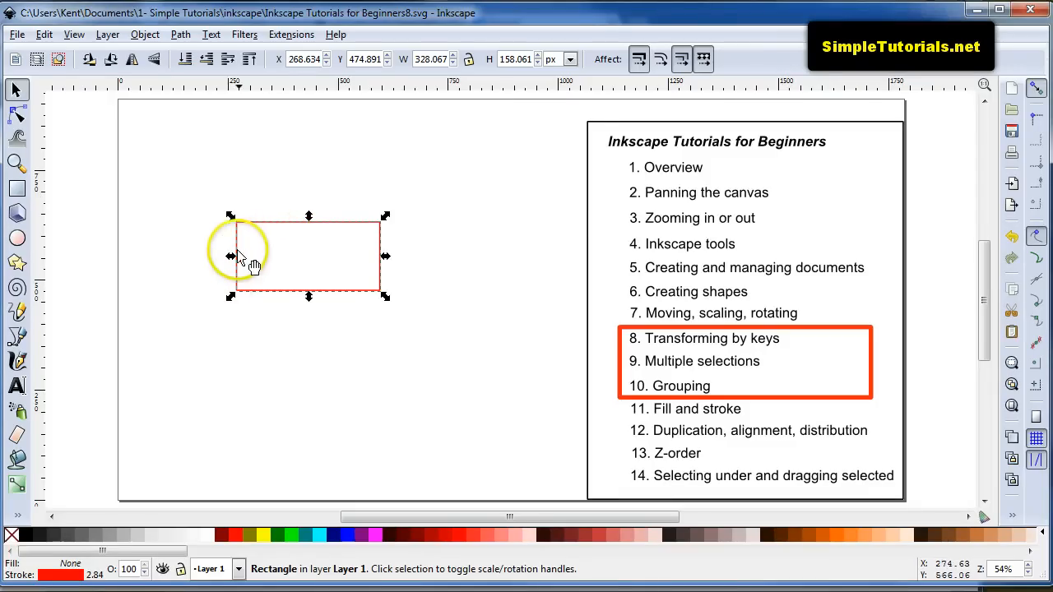
mouse_move(211, 202)
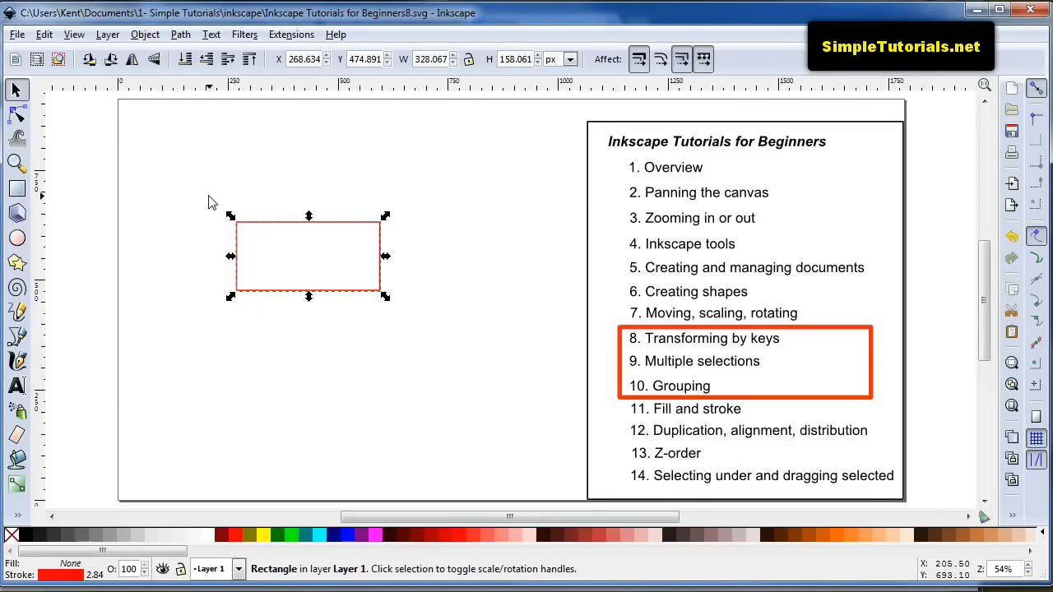
mouse_move(250, 228)
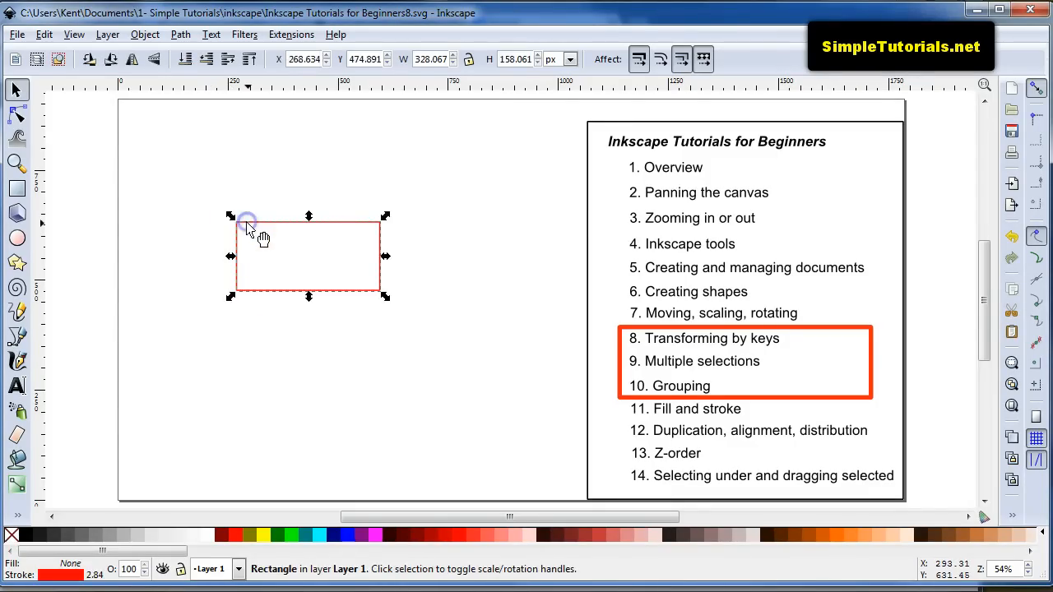
mouse_move(232, 208)
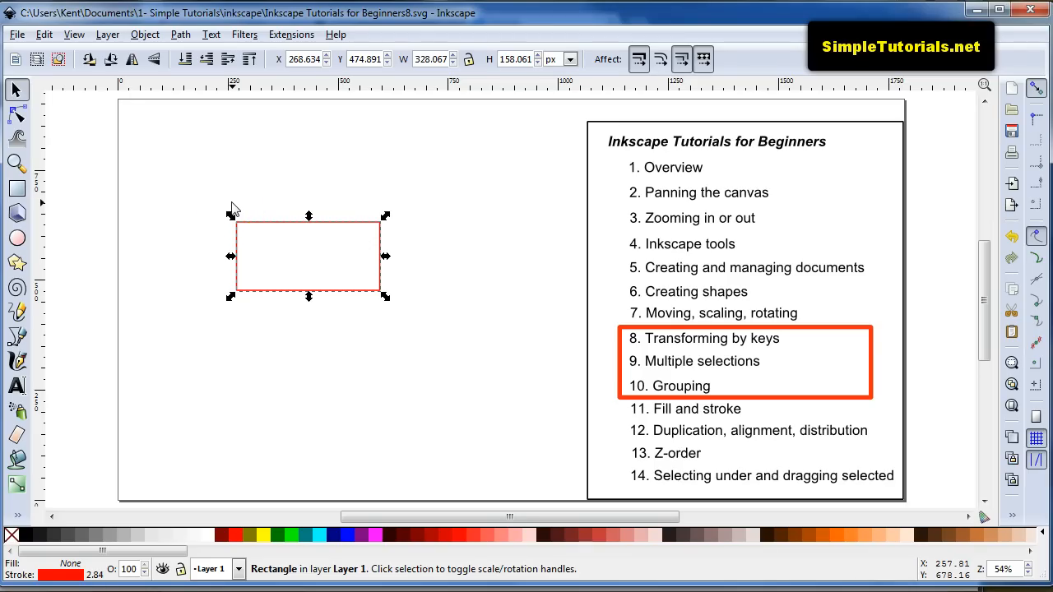
- Set the view zoom to 1:1 from the View > Zoom menu
click(74, 33)
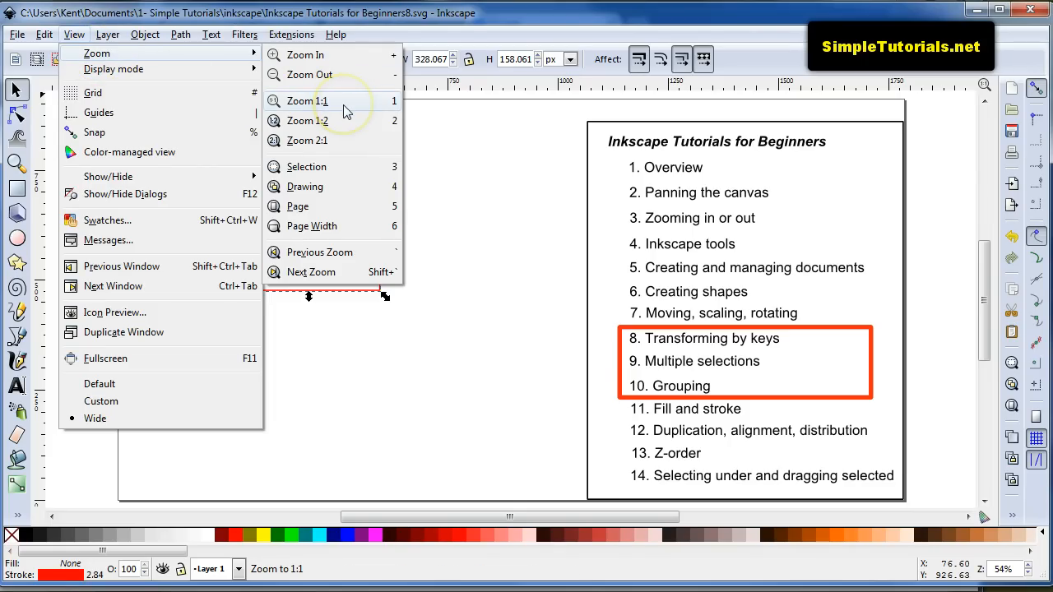
mouse_move(307, 101)
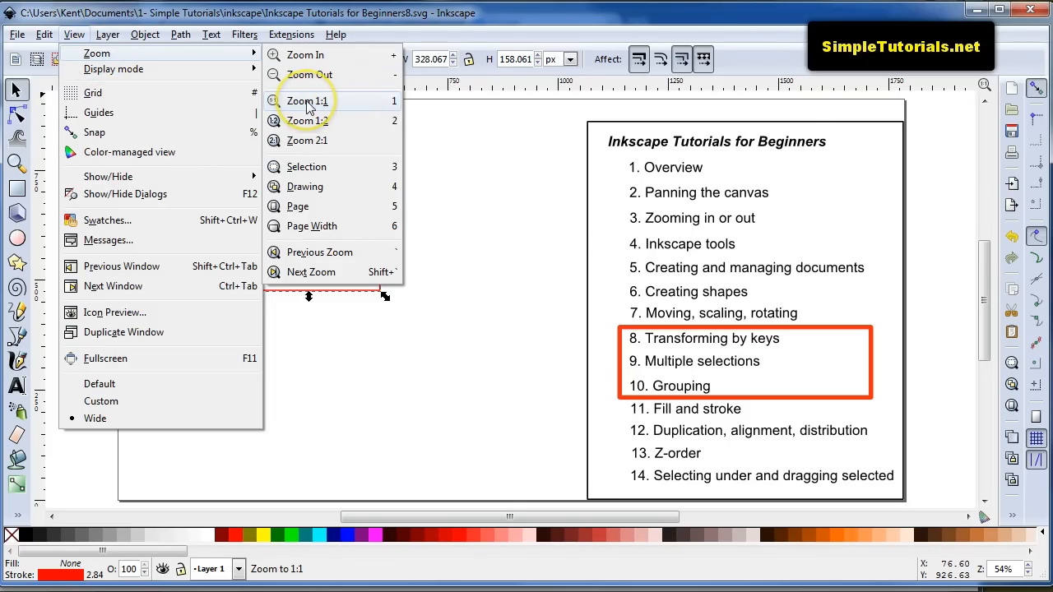
click(306, 100)
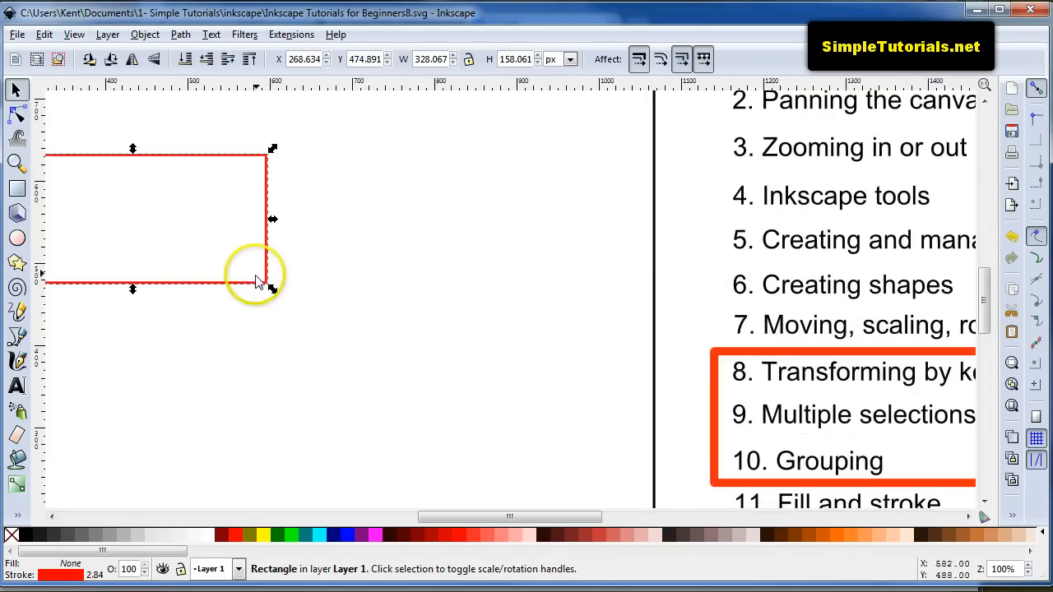
mouse_move(251, 294)
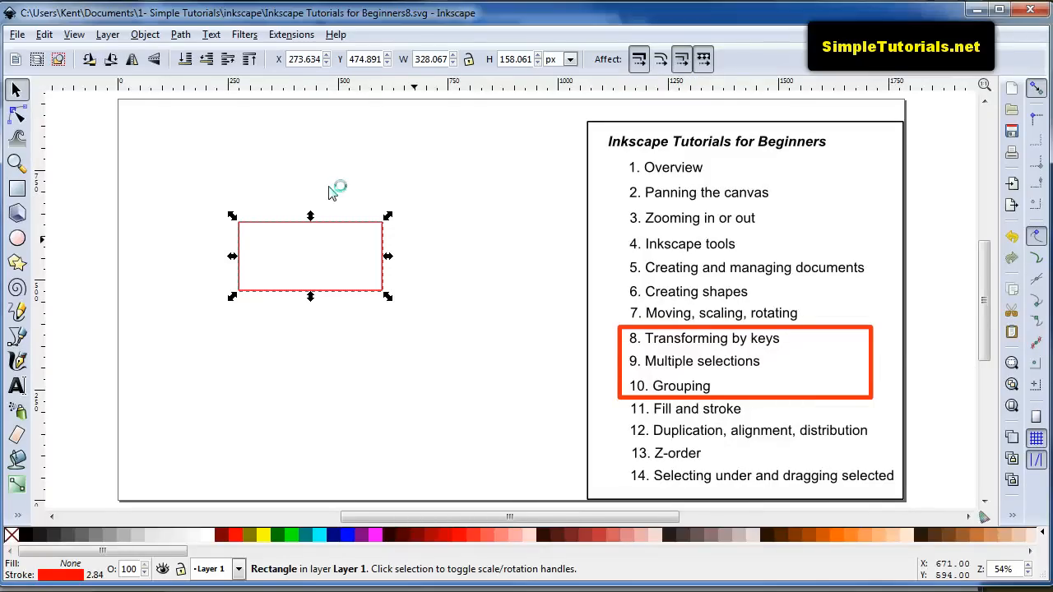
mouse_move(331, 193)
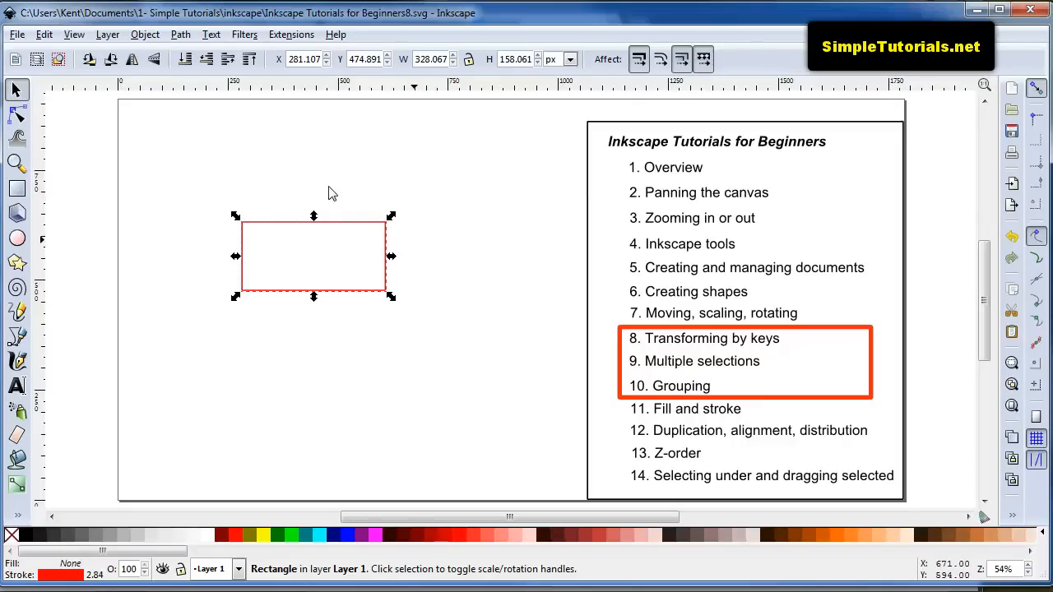
mouse_move(332, 190)
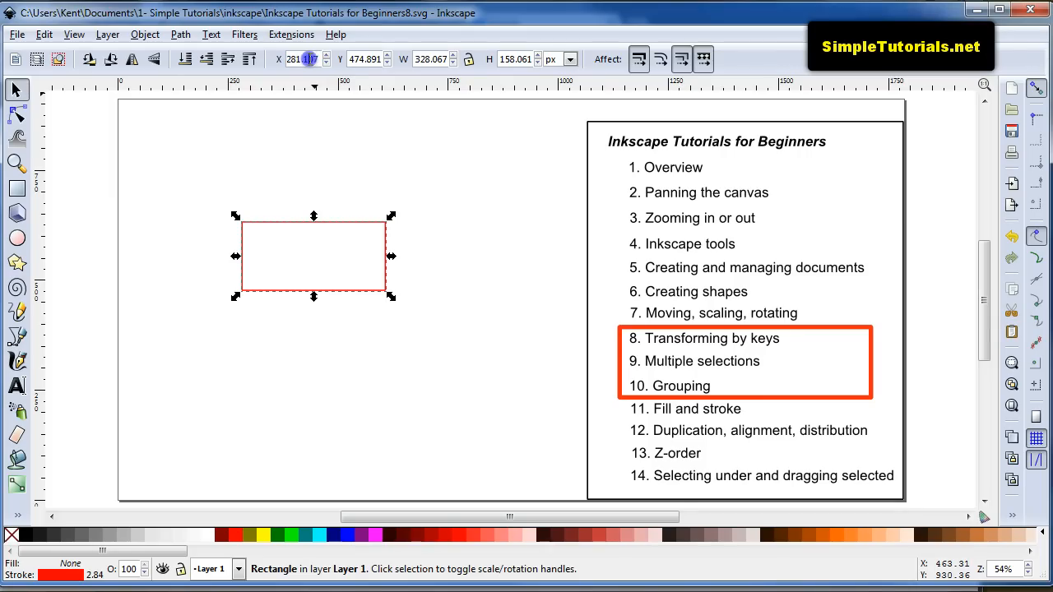
- Enter 0 as the rectangle's X position so it sits against the page's left edge
triple_click(300, 58)
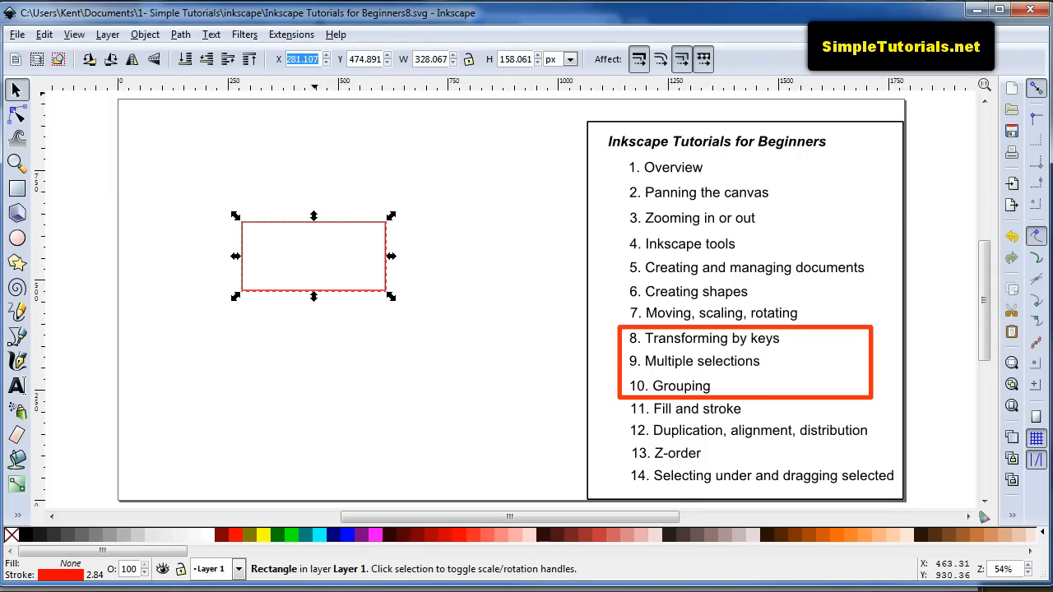
drag(313, 256, 190, 256)
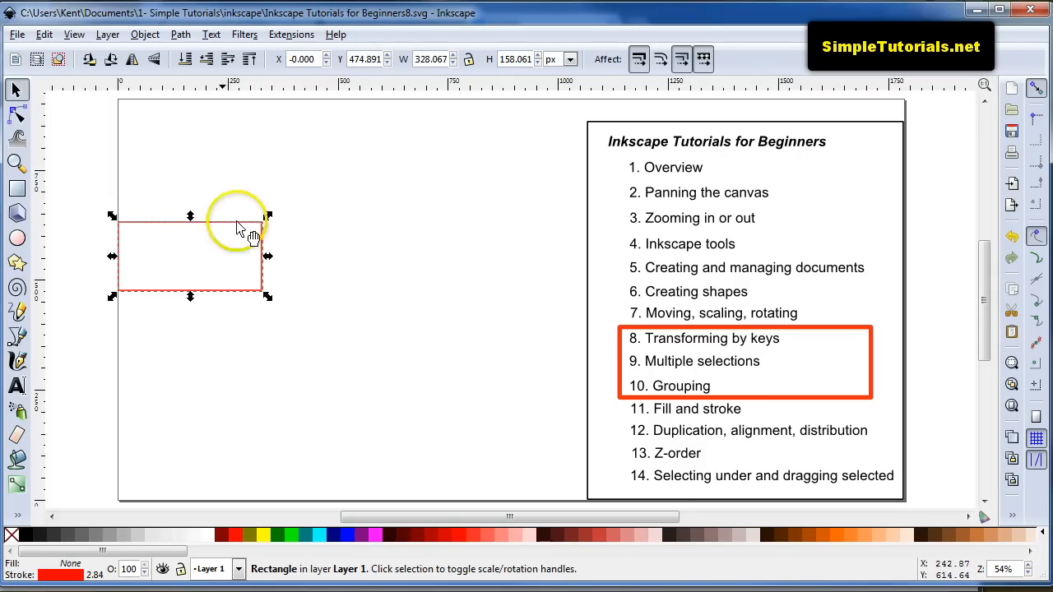
mouse_move(145, 321)
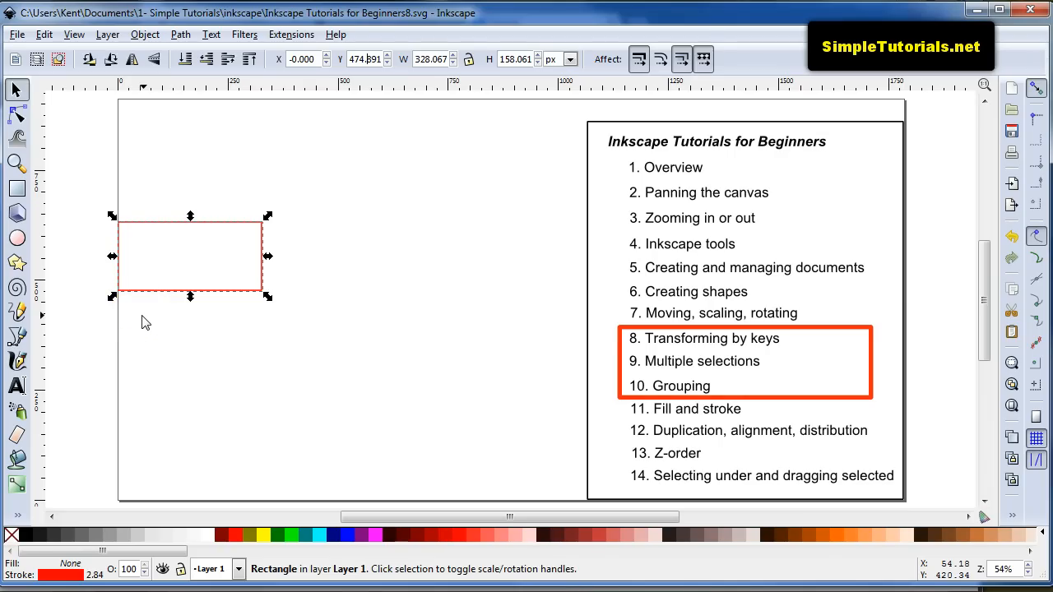
mouse_move(151, 304)
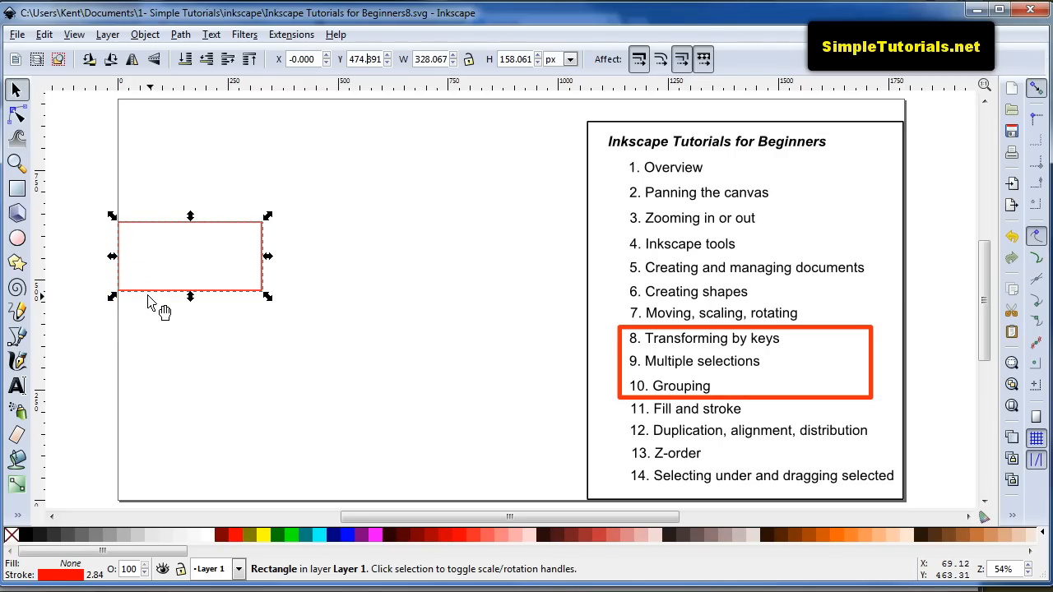
mouse_move(161, 309)
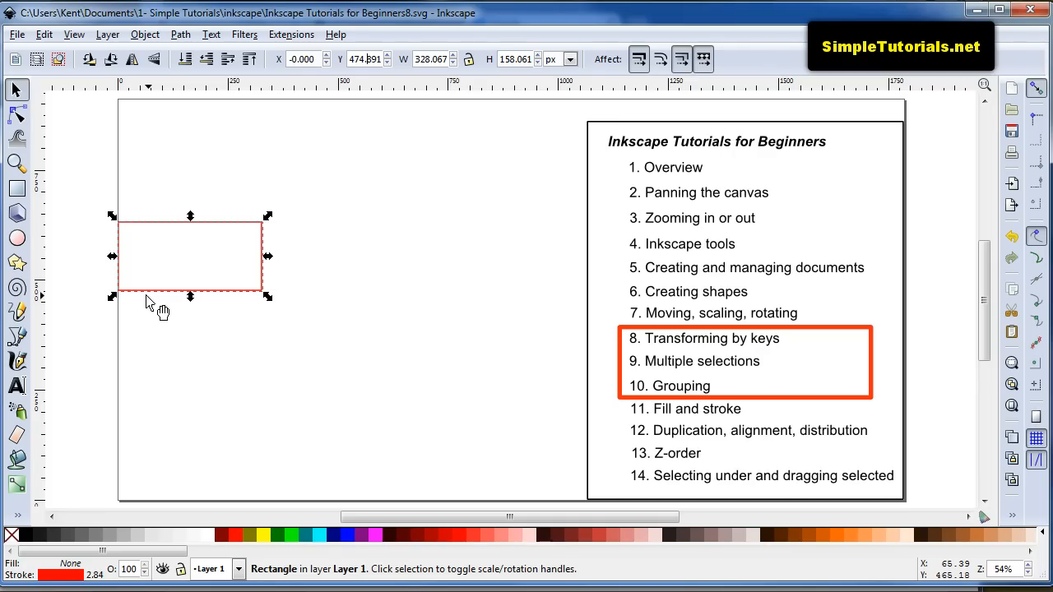
- Reselect the red rectangle and shift it just right of the page edge
click(202, 221)
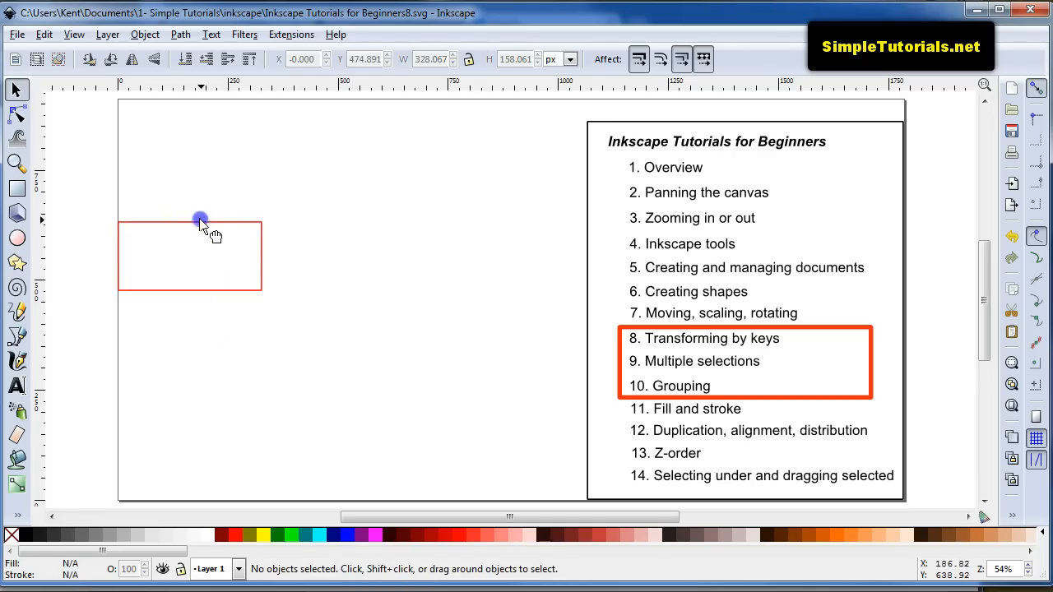
click(189, 255)
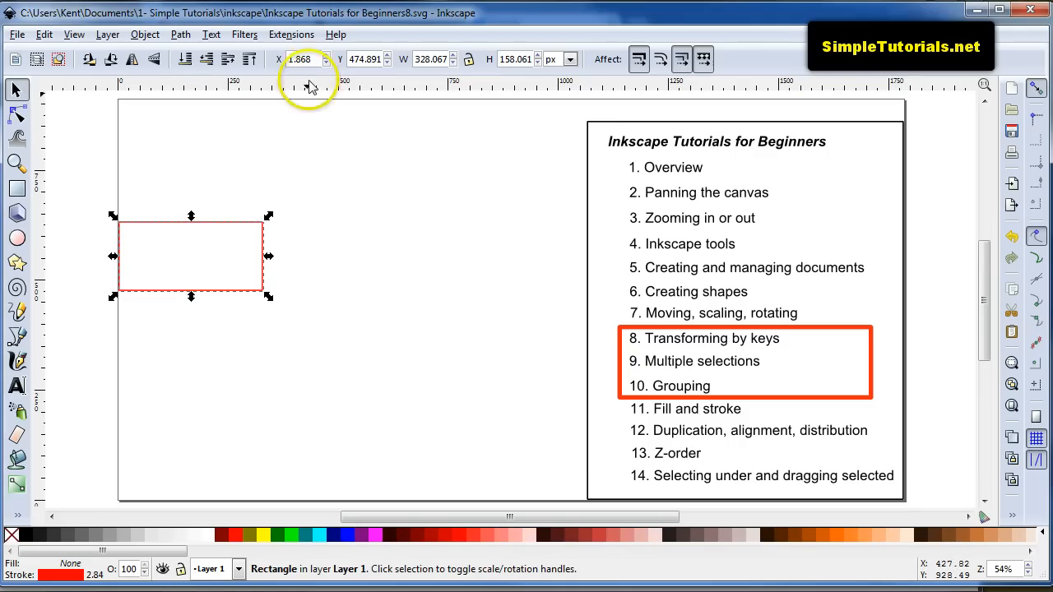
mouse_move(336, 181)
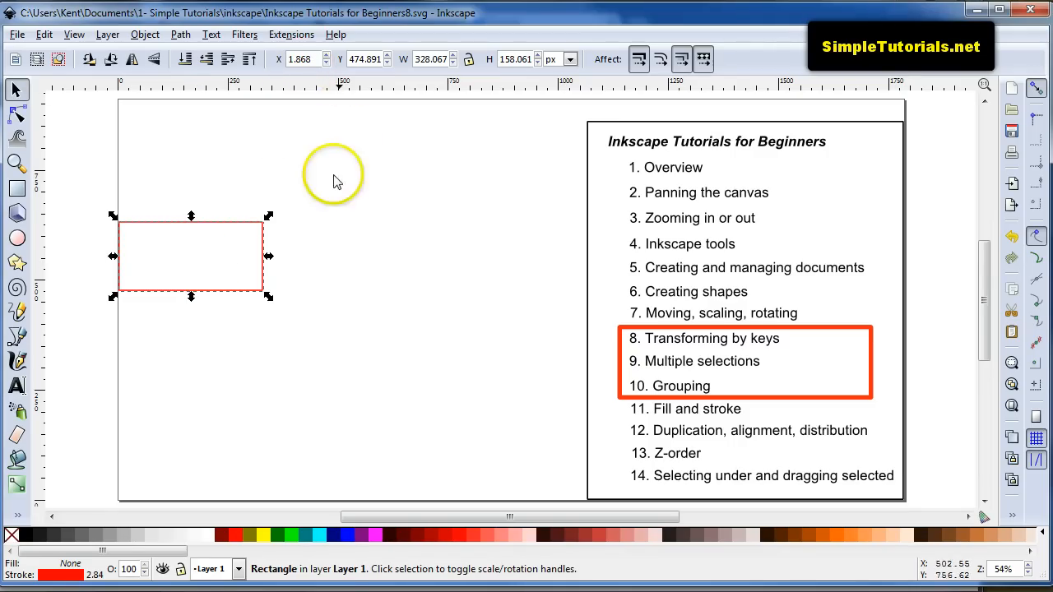
mouse_move(308, 211)
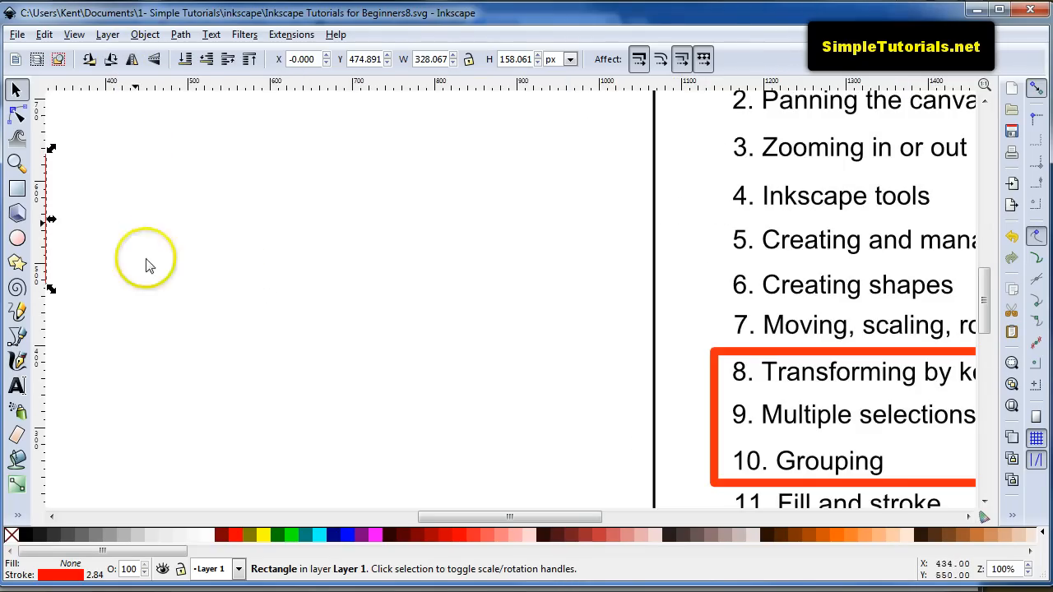
drag(510, 517, 343, 517)
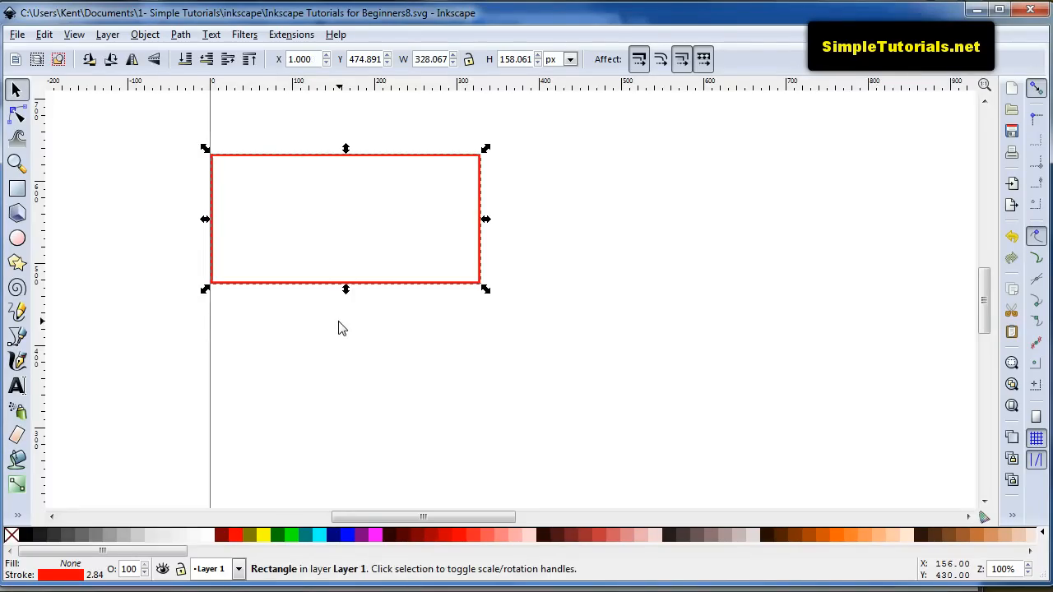
mouse_move(255, 316)
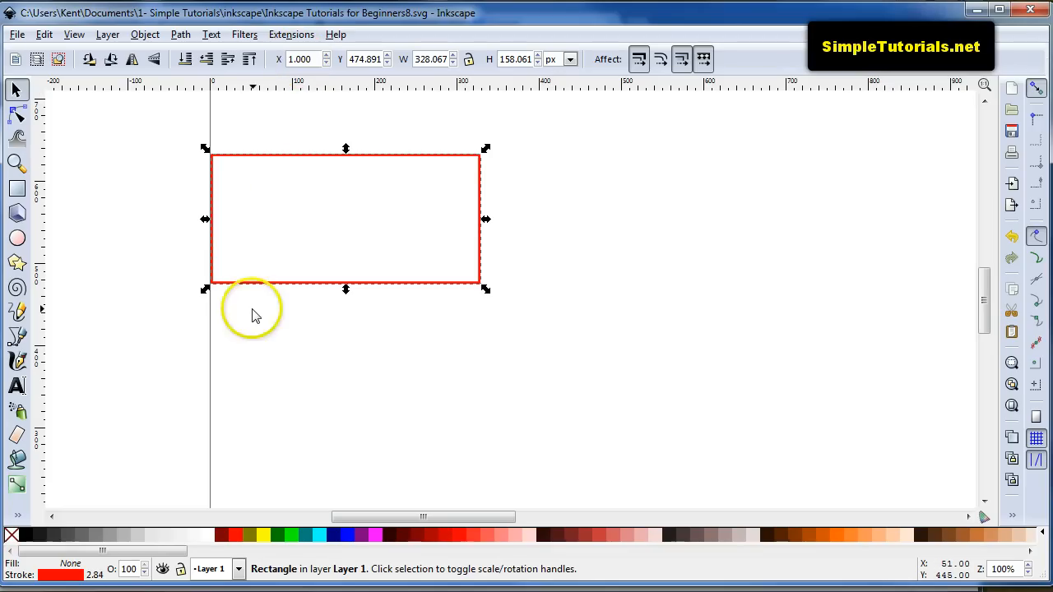
mouse_move(256, 316)
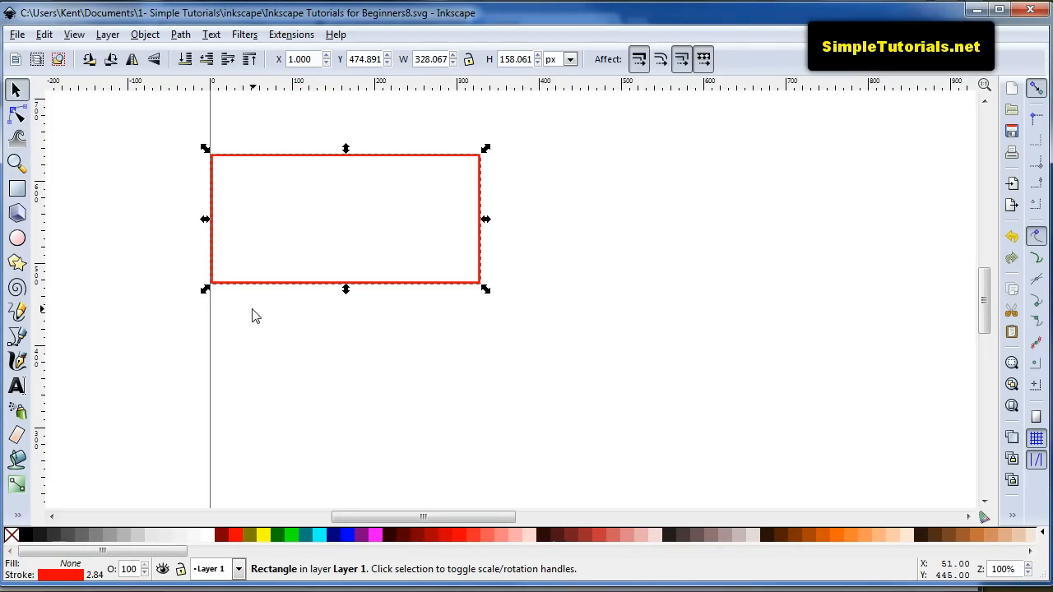
mouse_move(174, 147)
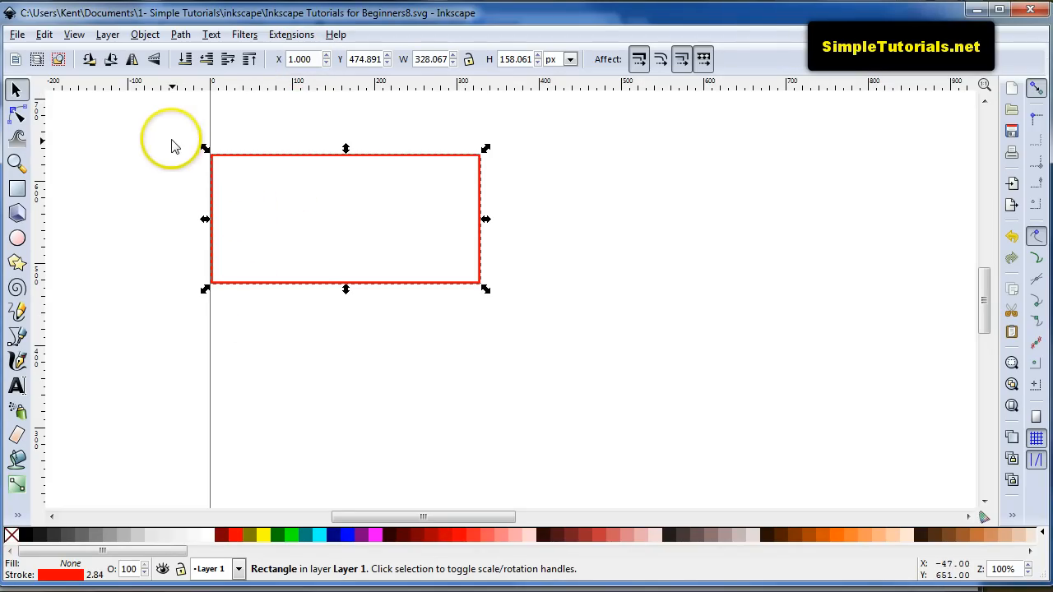
mouse_move(175, 147)
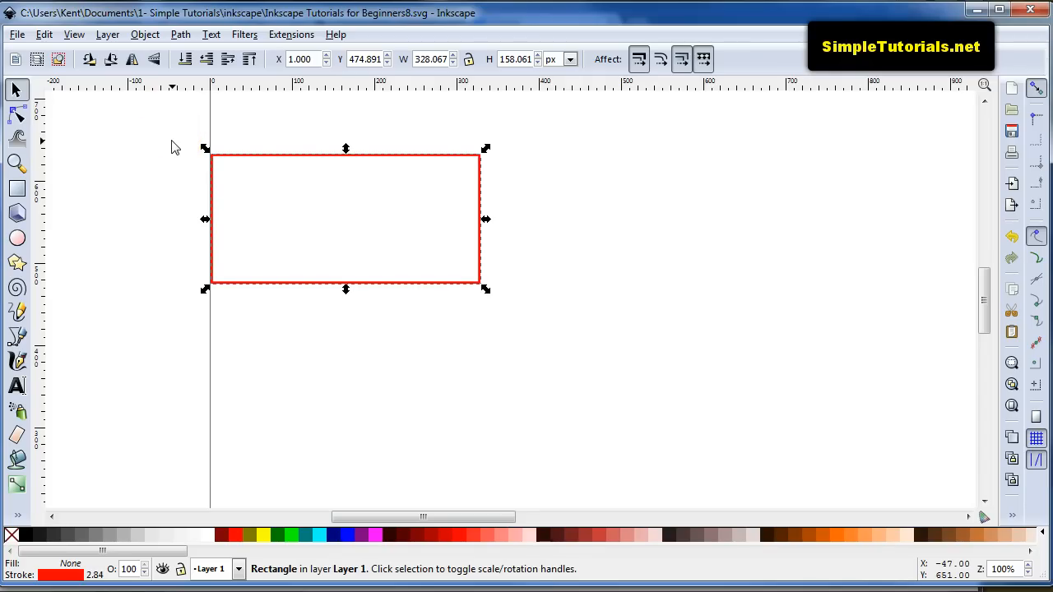
mouse_move(197, 193)
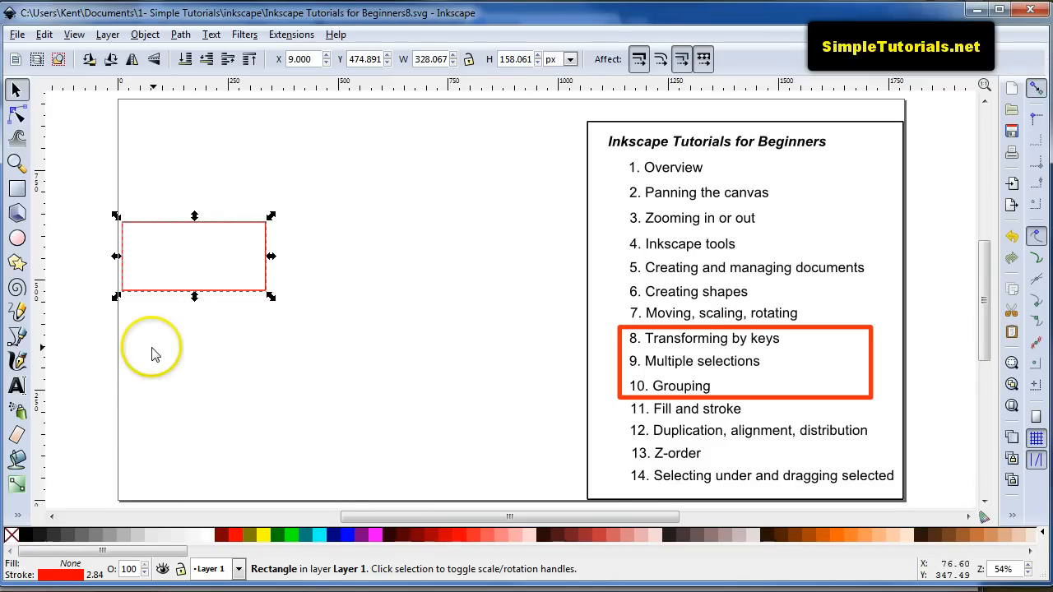
mouse_move(157, 355)
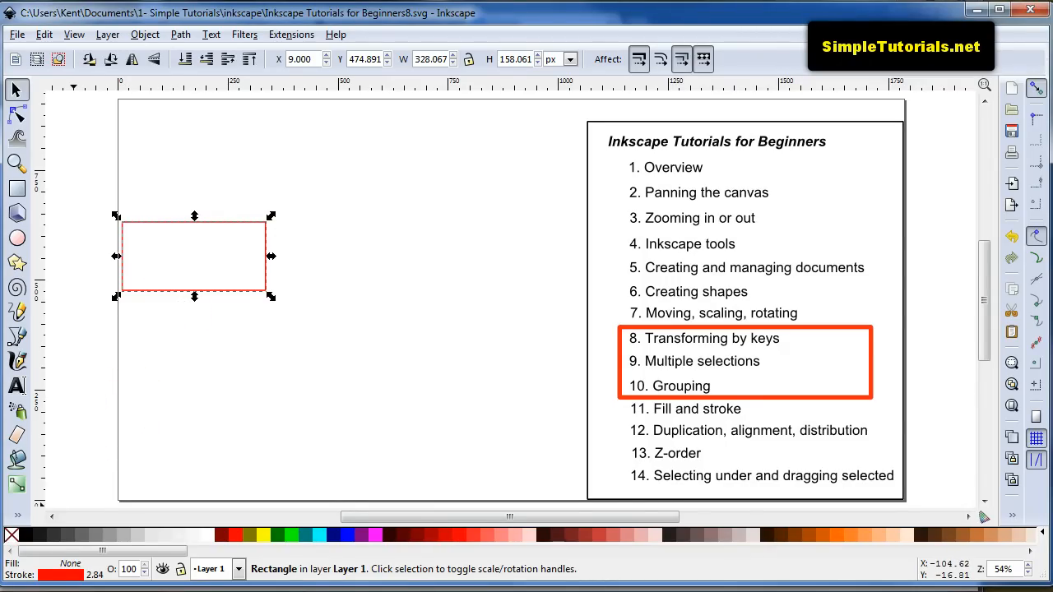
- Drag the rectangle away from the page edge, then click it again for rotate handles
drag(194, 255, 344, 270)
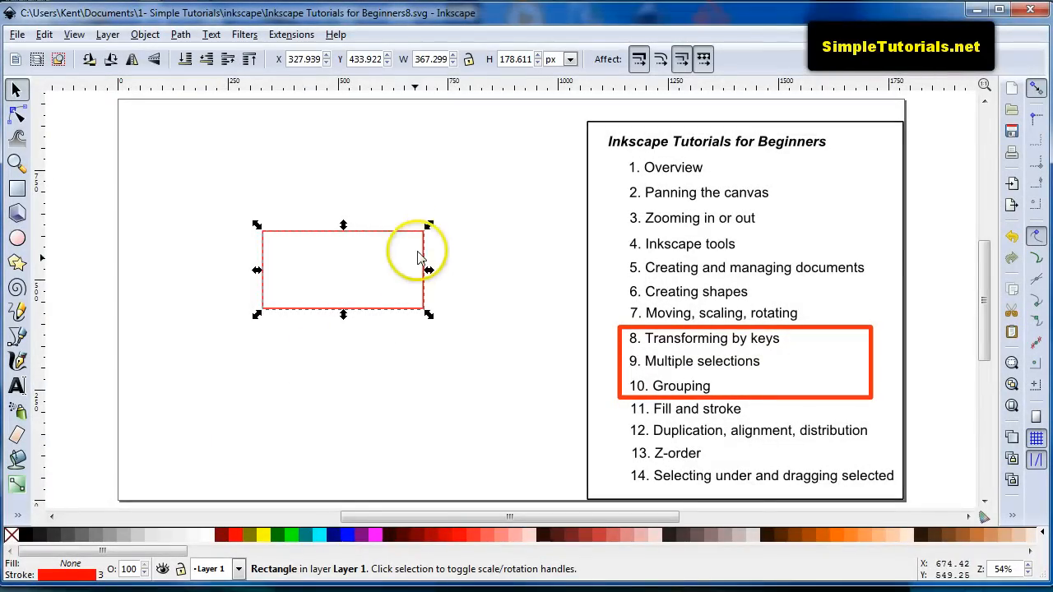
mouse_move(401, 223)
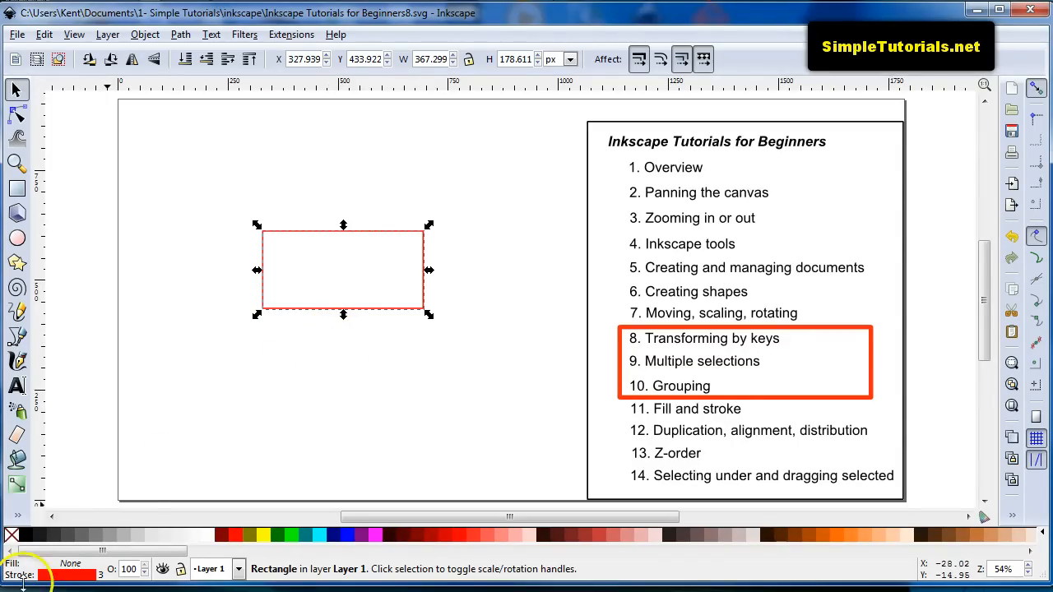
mouse_move(443, 298)
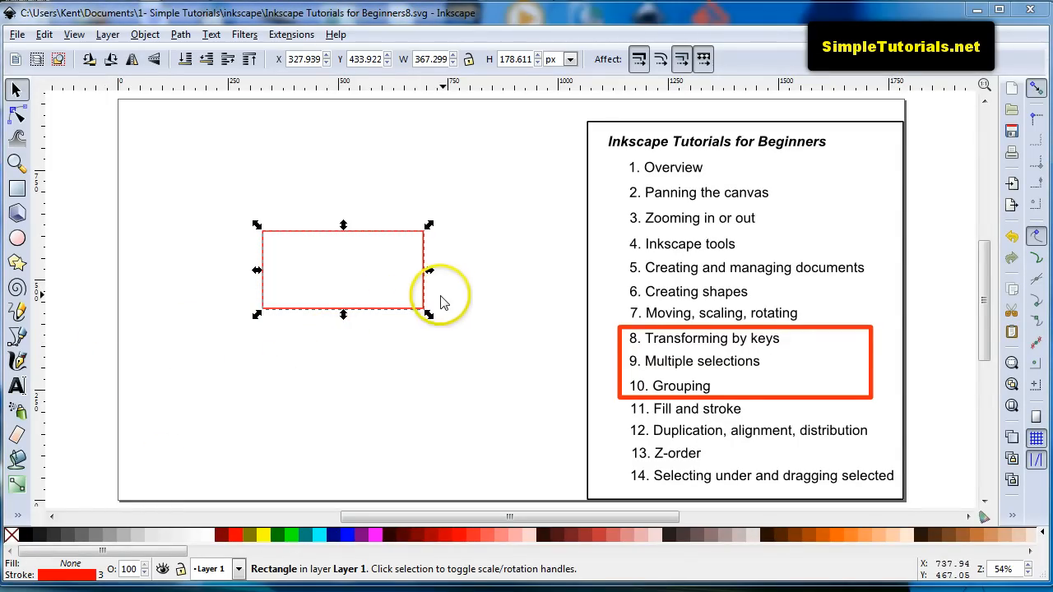
mouse_move(436, 299)
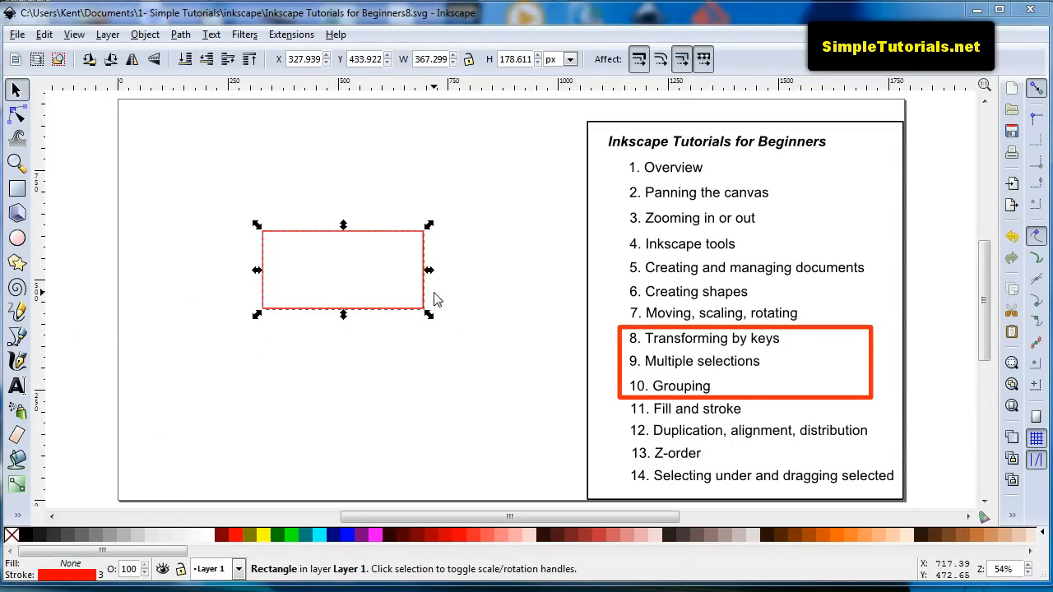
mouse_move(440, 293)
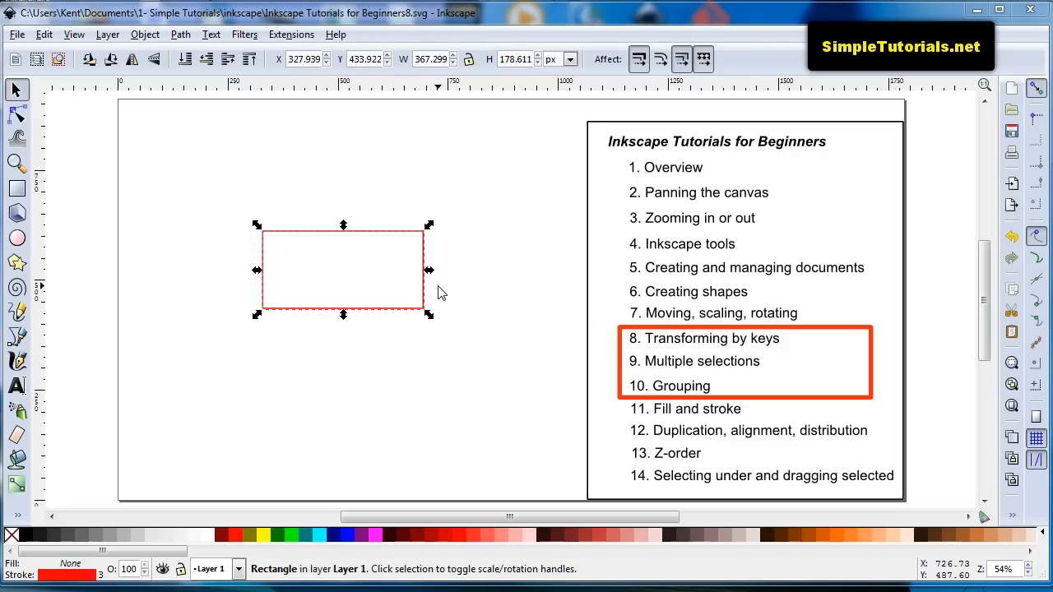
mouse_move(440, 288)
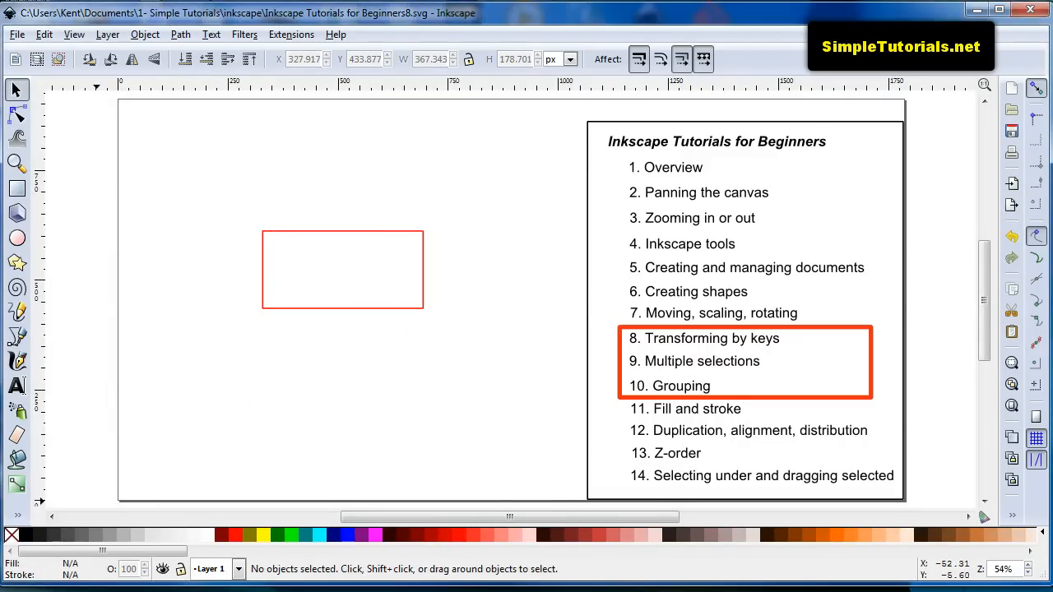
mouse_move(247, 375)
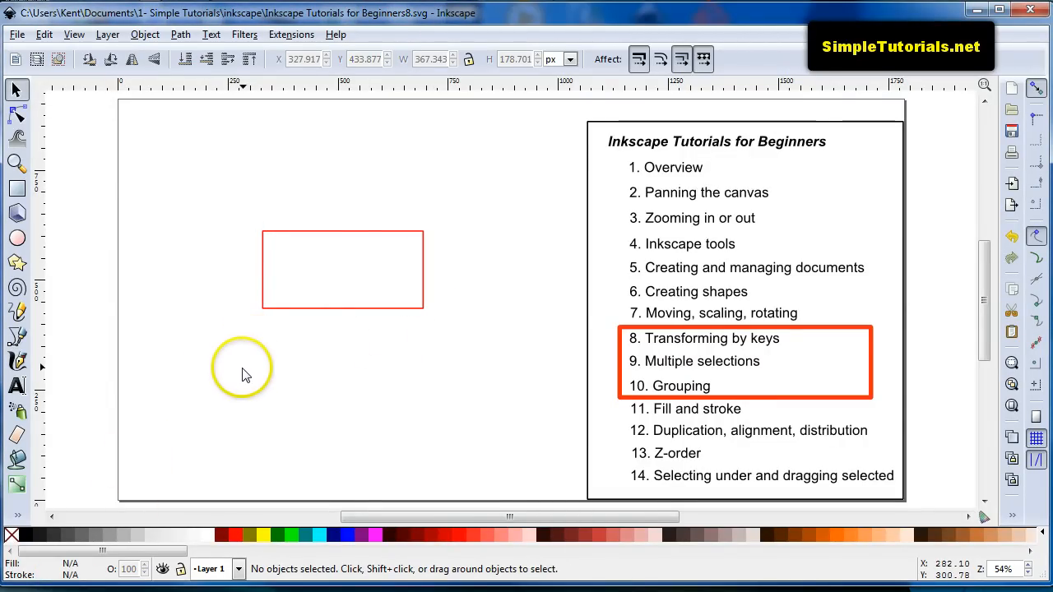
mouse_move(283, 243)
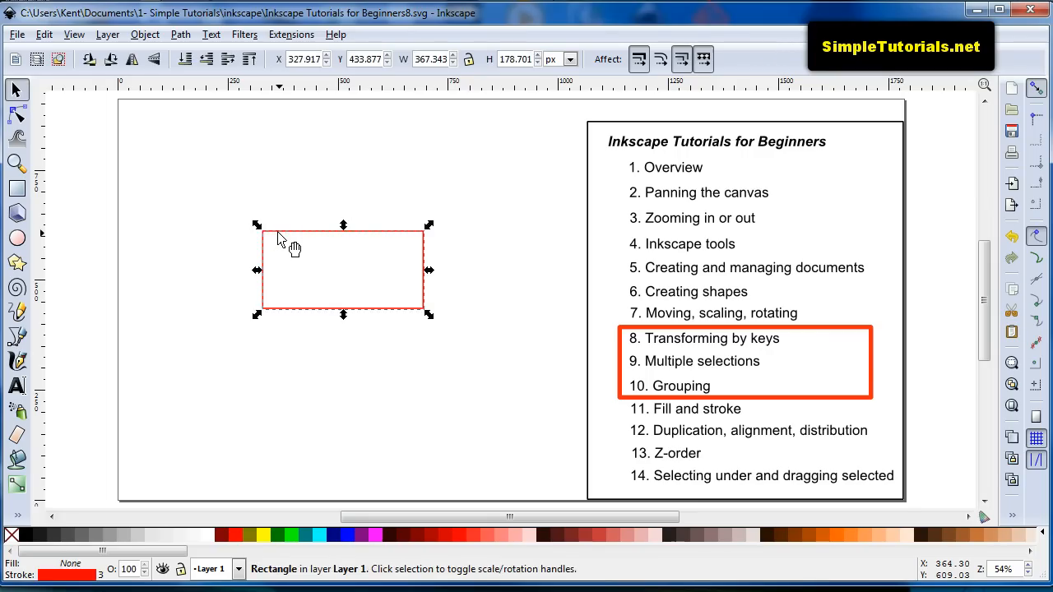
click(305, 235)
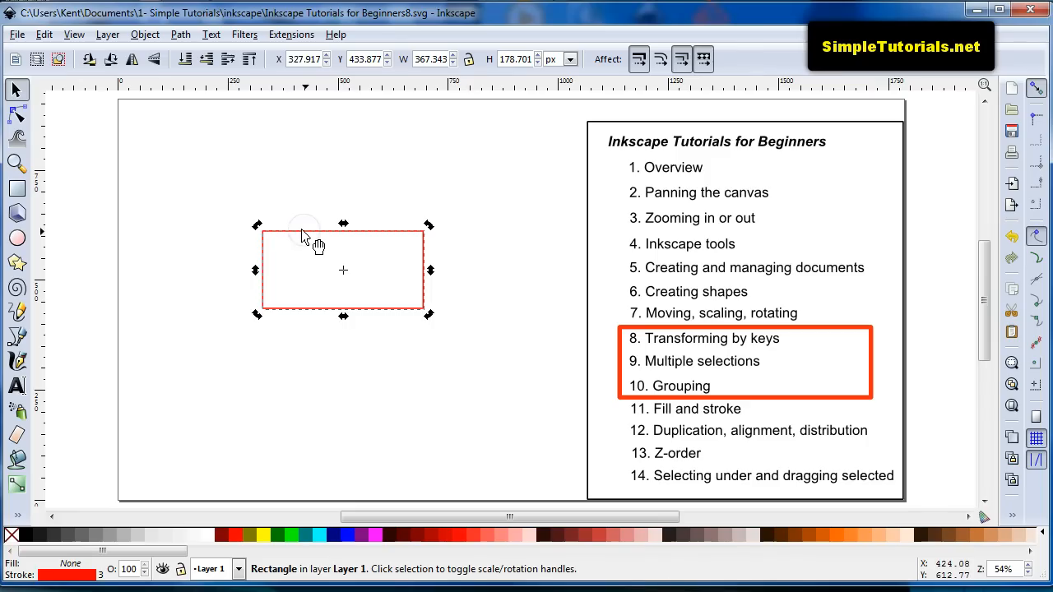
click(306, 233)
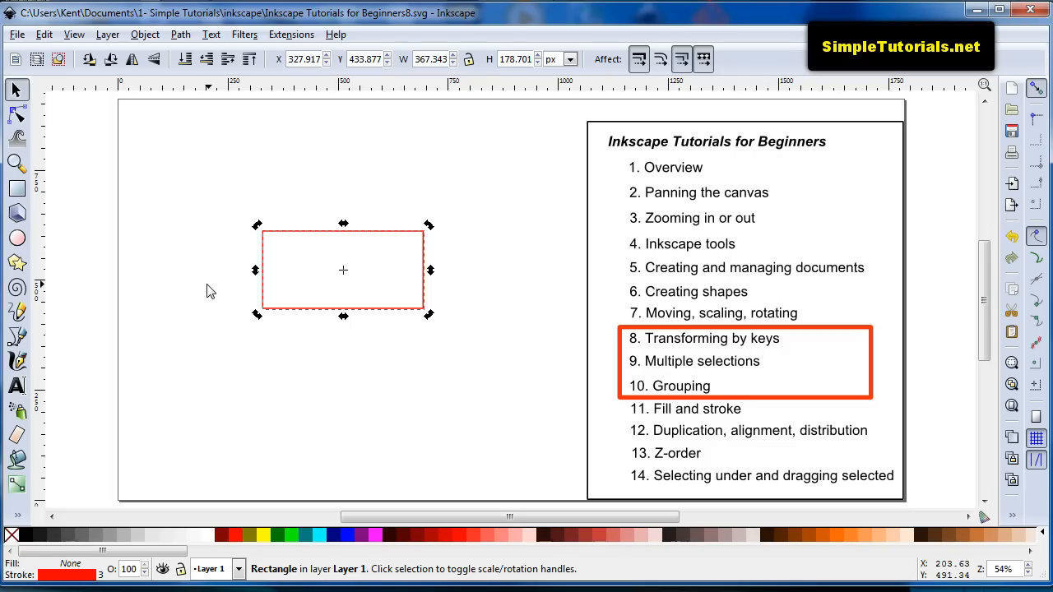
mouse_move(214, 296)
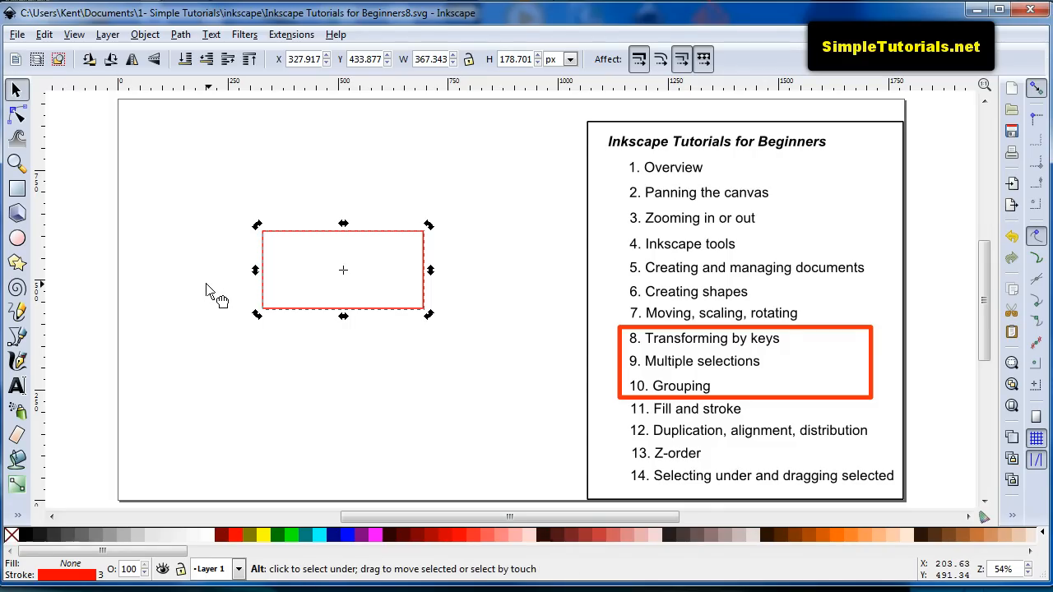
mouse_move(210, 291)
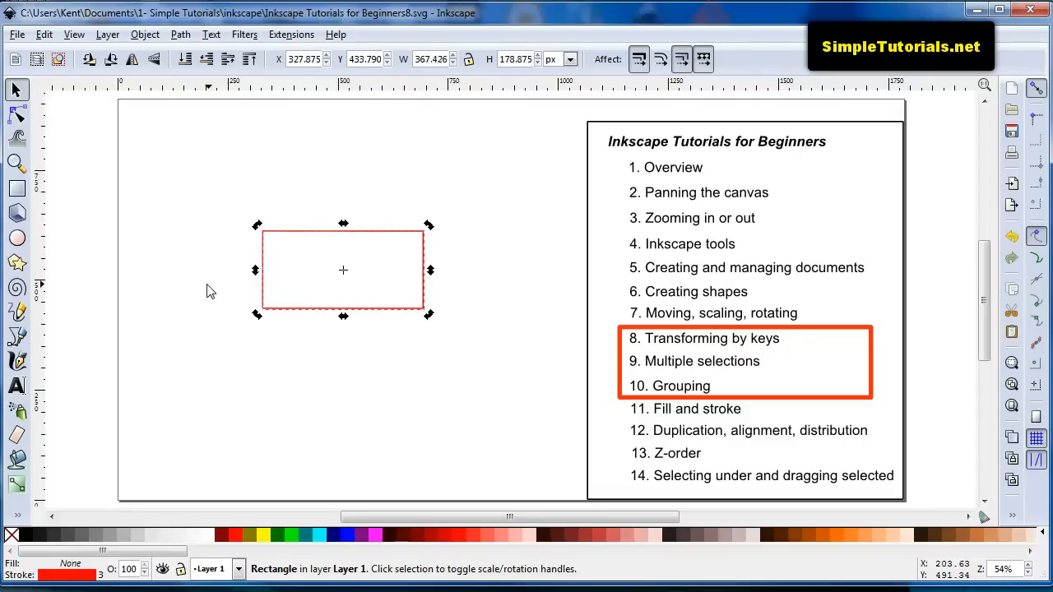
mouse_move(148, 393)
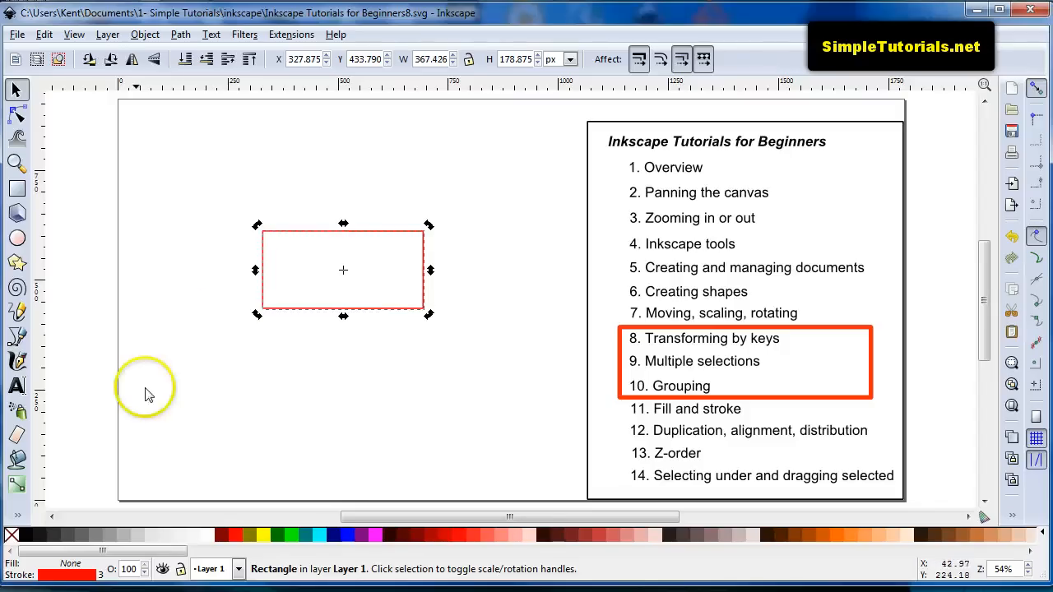
mouse_move(218, 374)
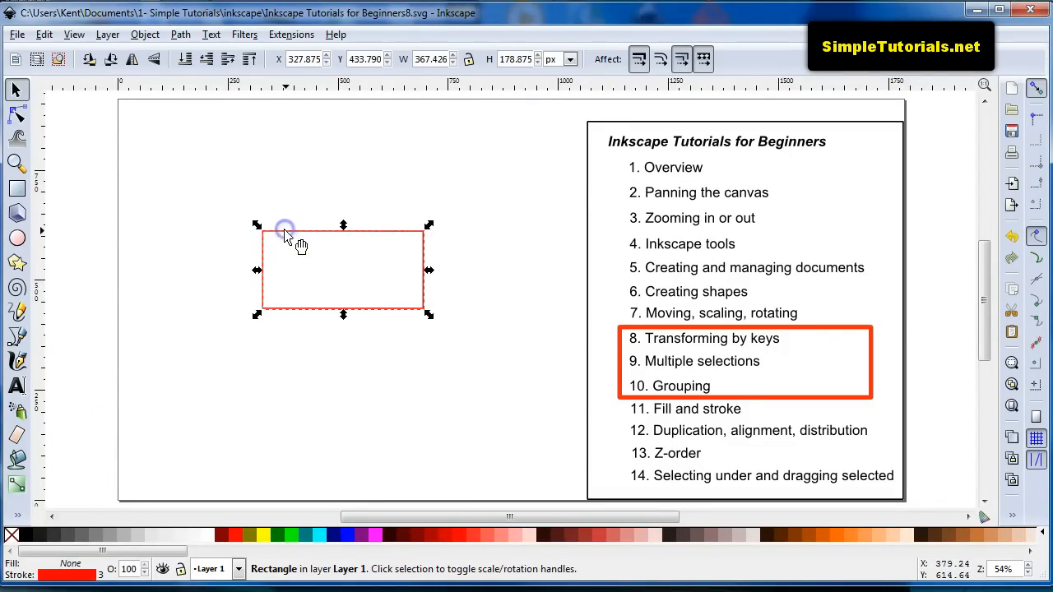
mouse_move(288, 250)
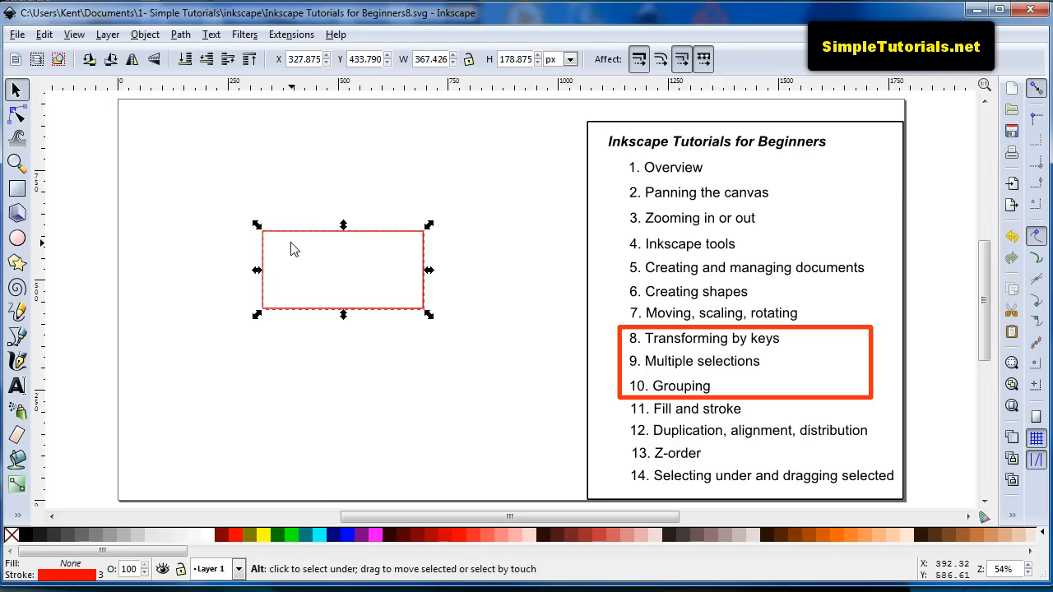
mouse_move(296, 251)
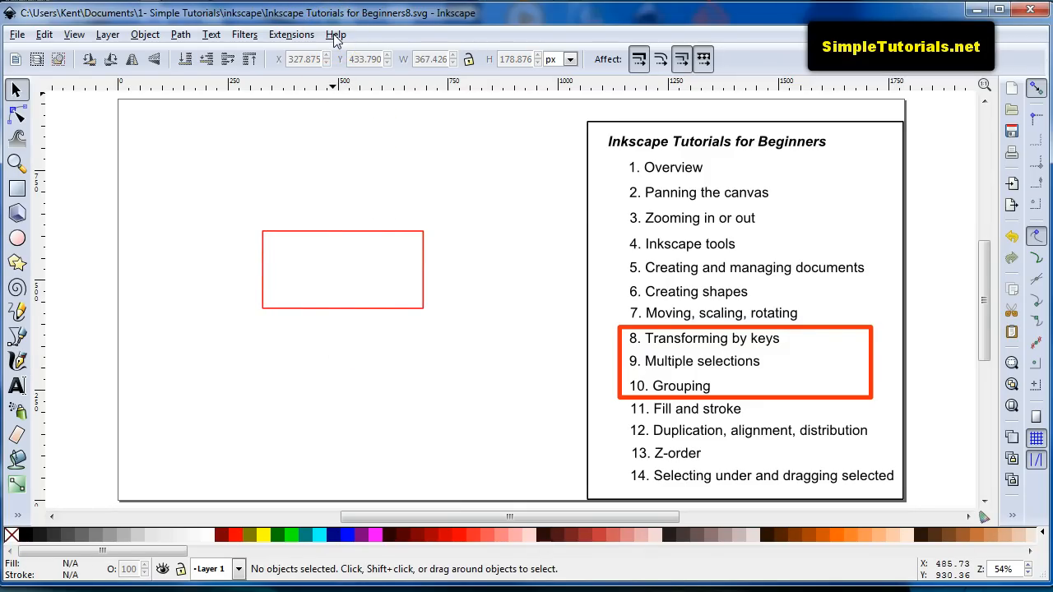
- Open the Keys and Mouse Reference from the Help menu in the browser
click(335, 35)
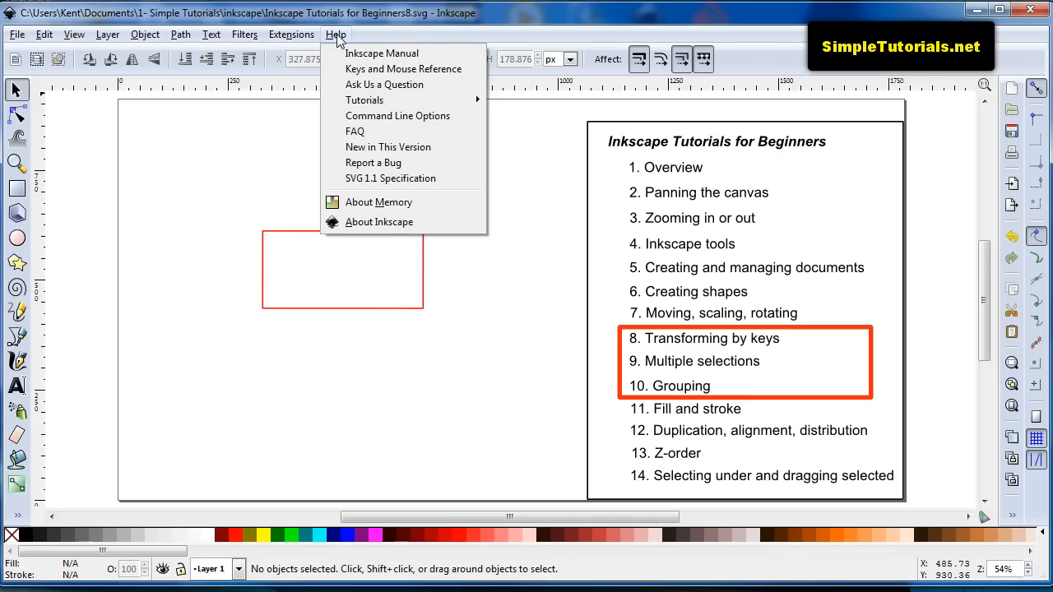
mouse_move(403, 69)
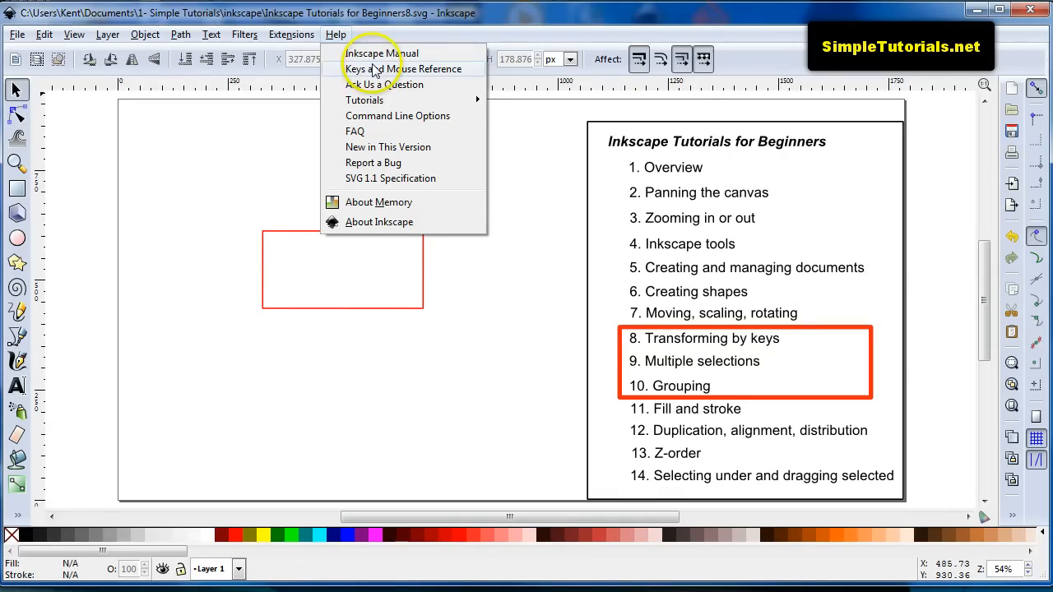
mouse_move(375, 69)
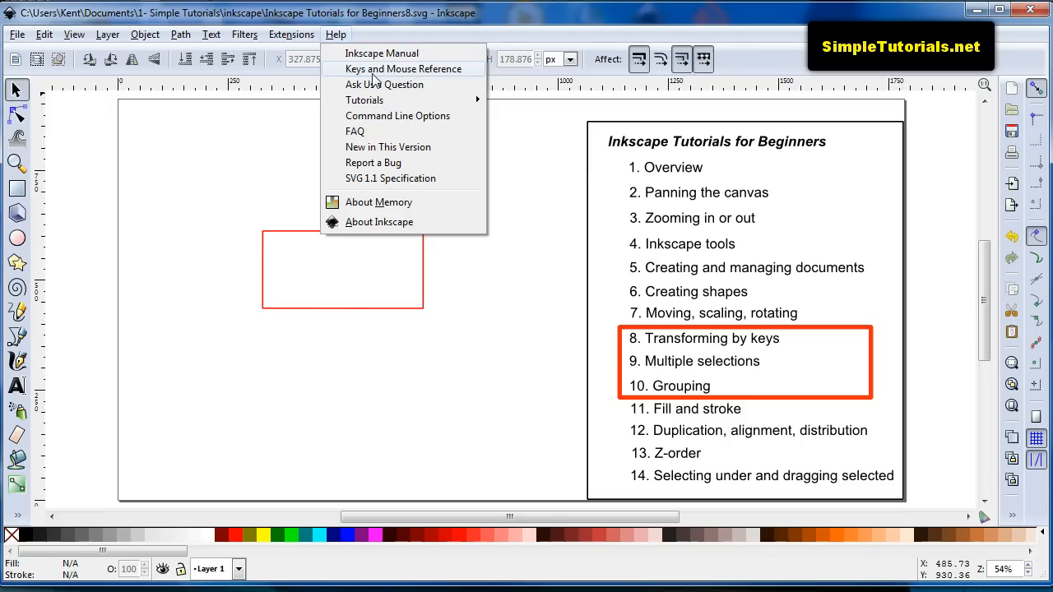
click(404, 68)
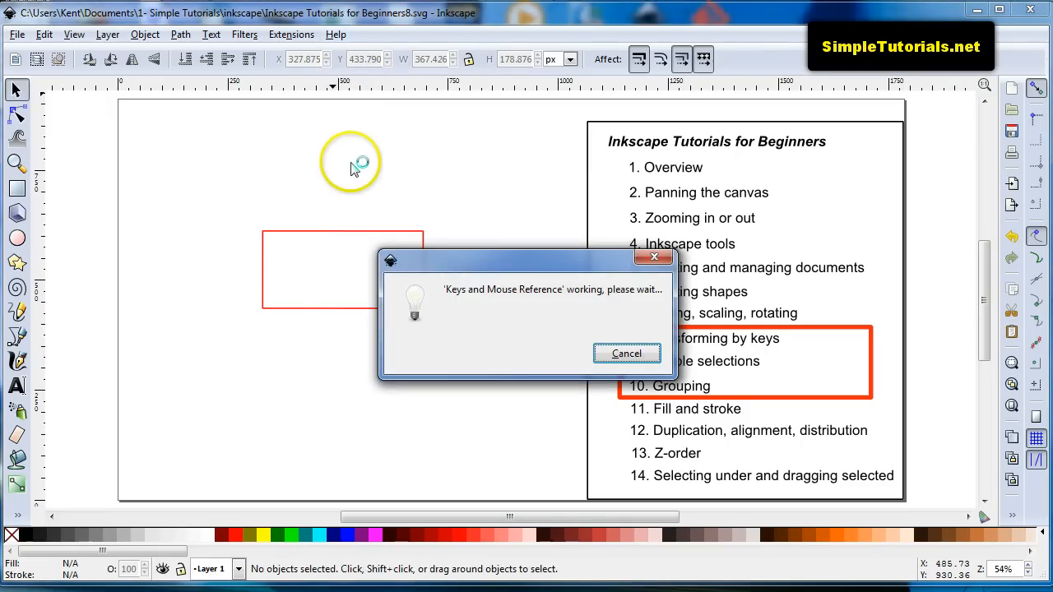
mouse_move(352, 162)
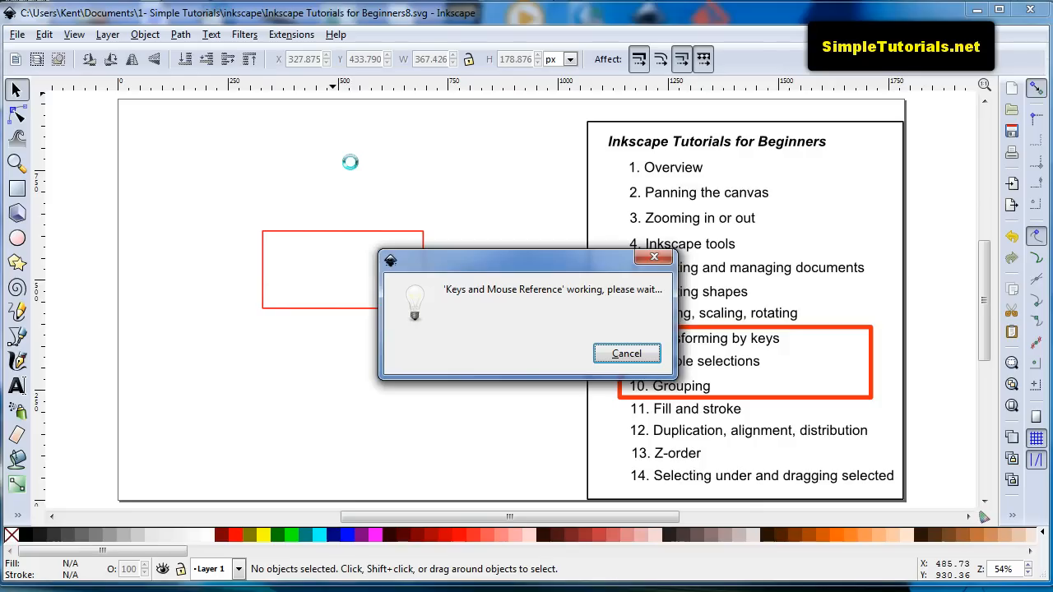
click(627, 353)
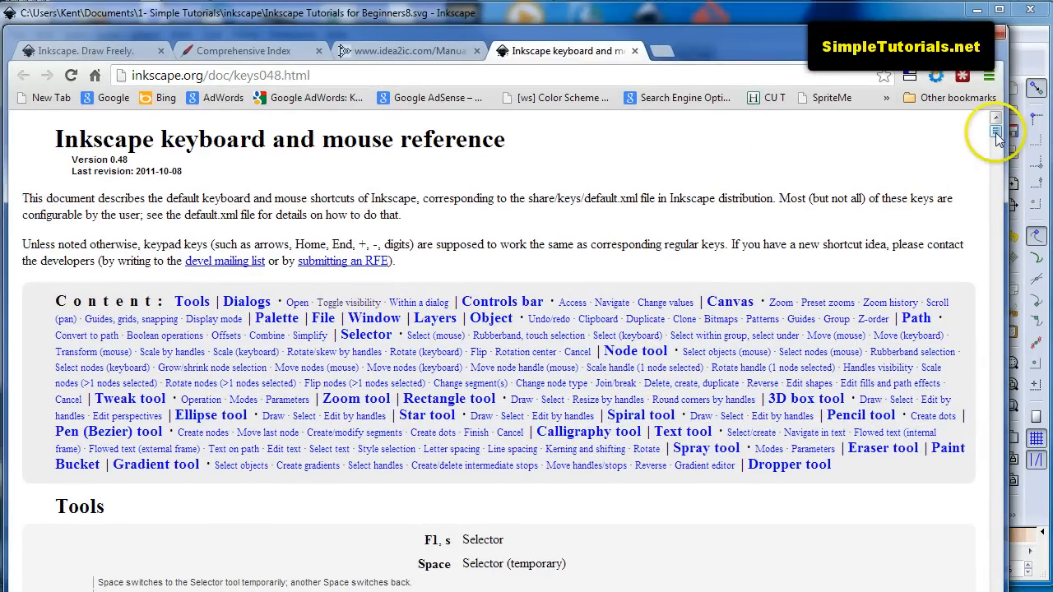
- Scroll the shortcut reference page down to the Dialogs section
scroll(down, 3)
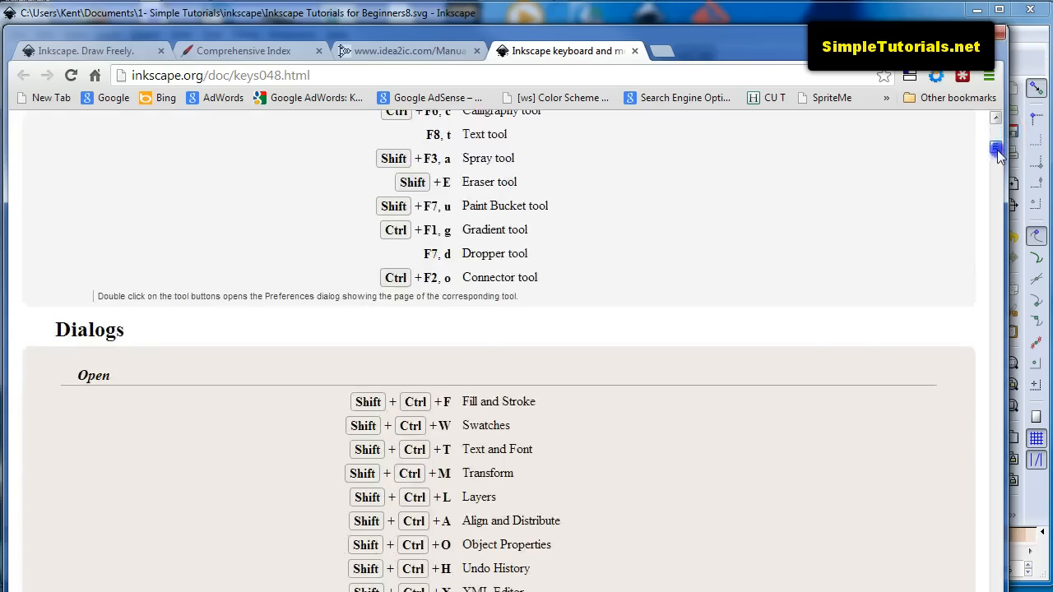
scroll(down, 3)
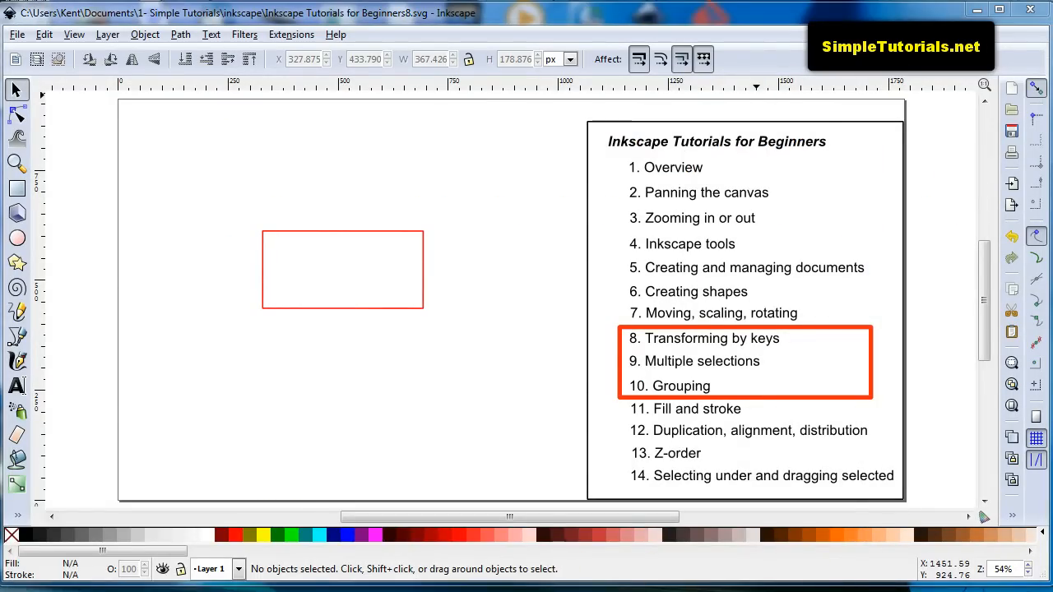
mouse_move(345, 384)
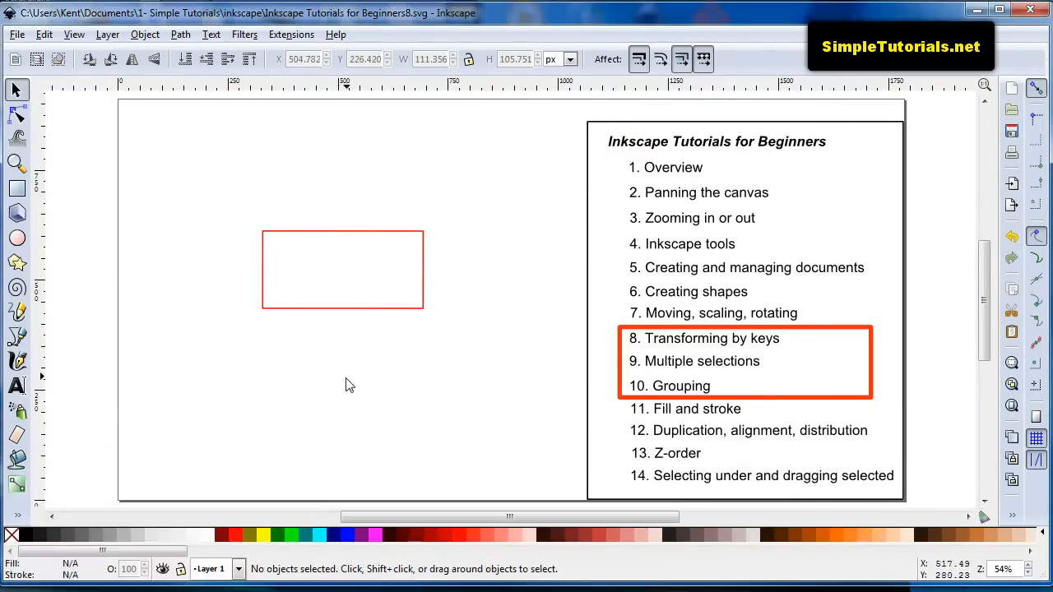
mouse_move(102, 254)
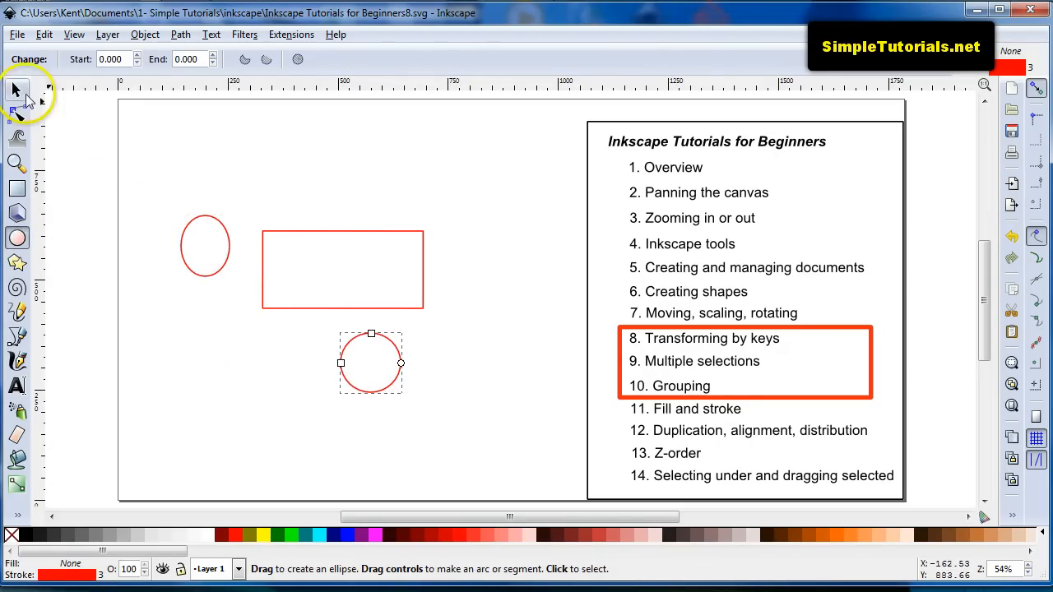
- With the Selector, select all 23 objects using Ctrl+A, then deselect them
click(16, 89)
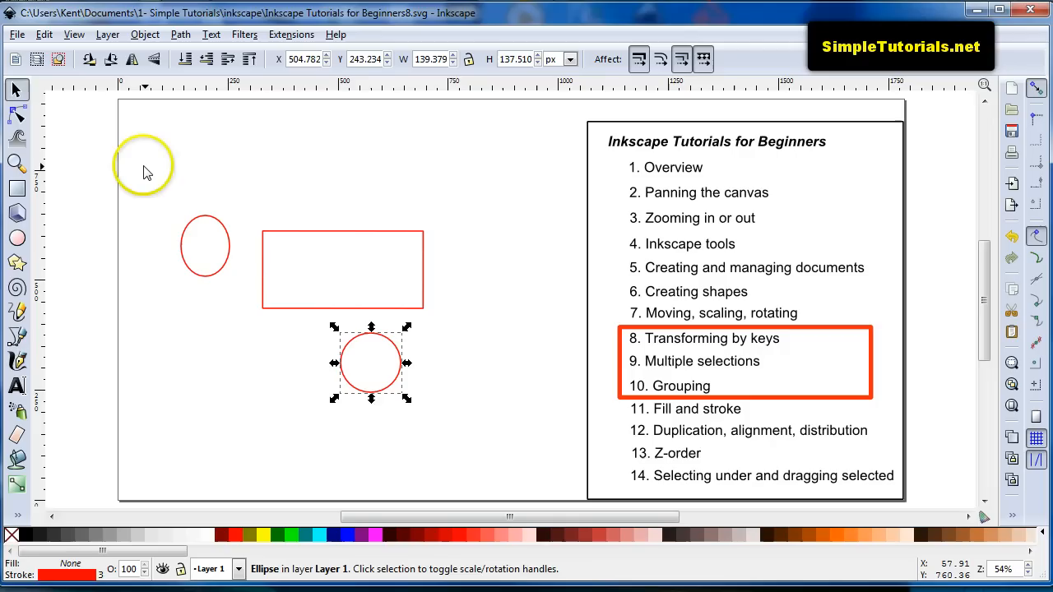
click(144, 167)
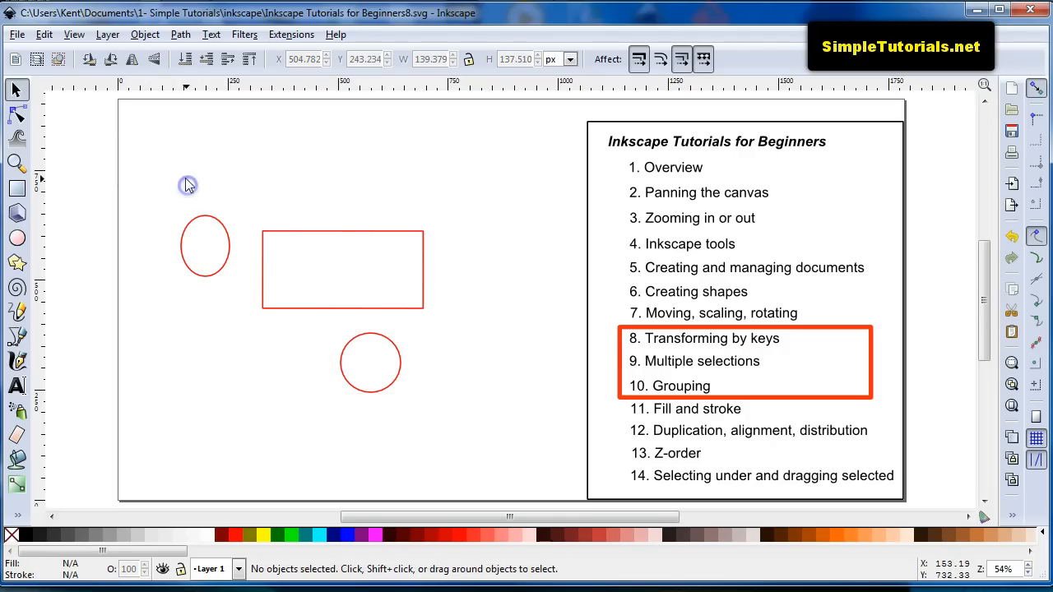
mouse_move(196, 183)
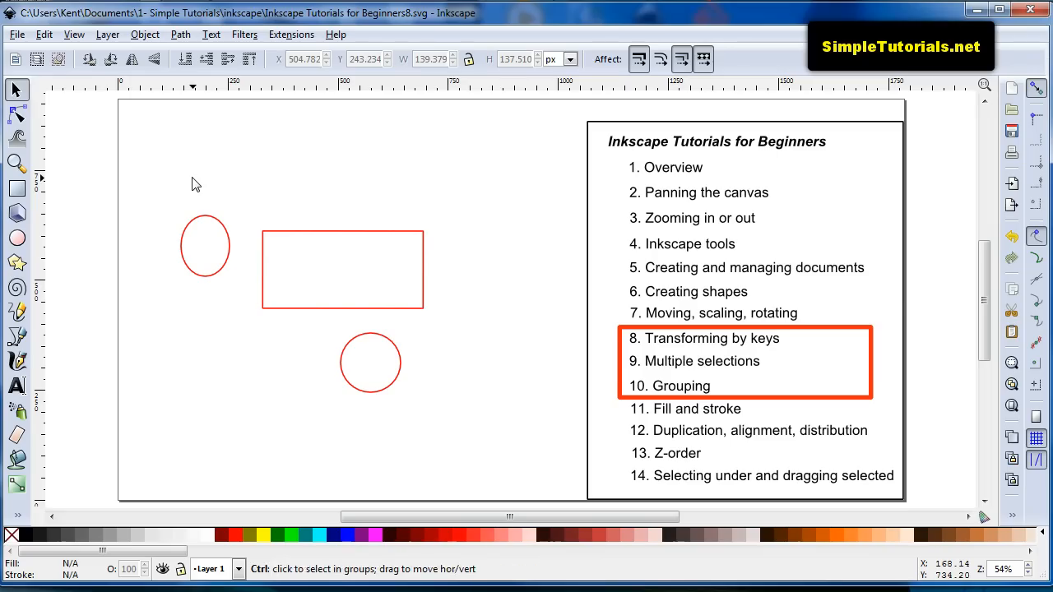
key(ctrl+a)
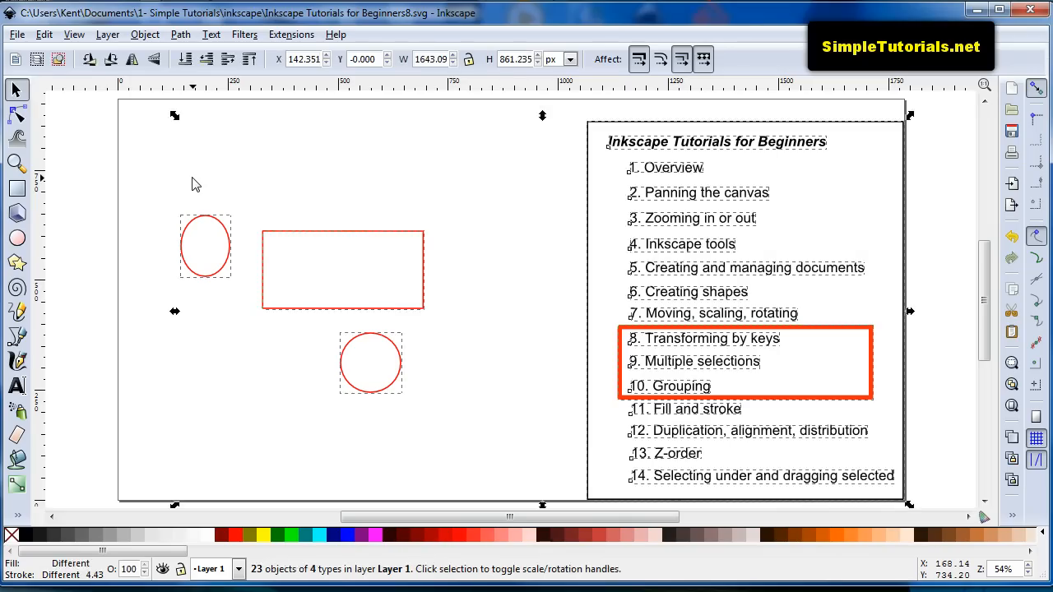
mouse_move(778, 297)
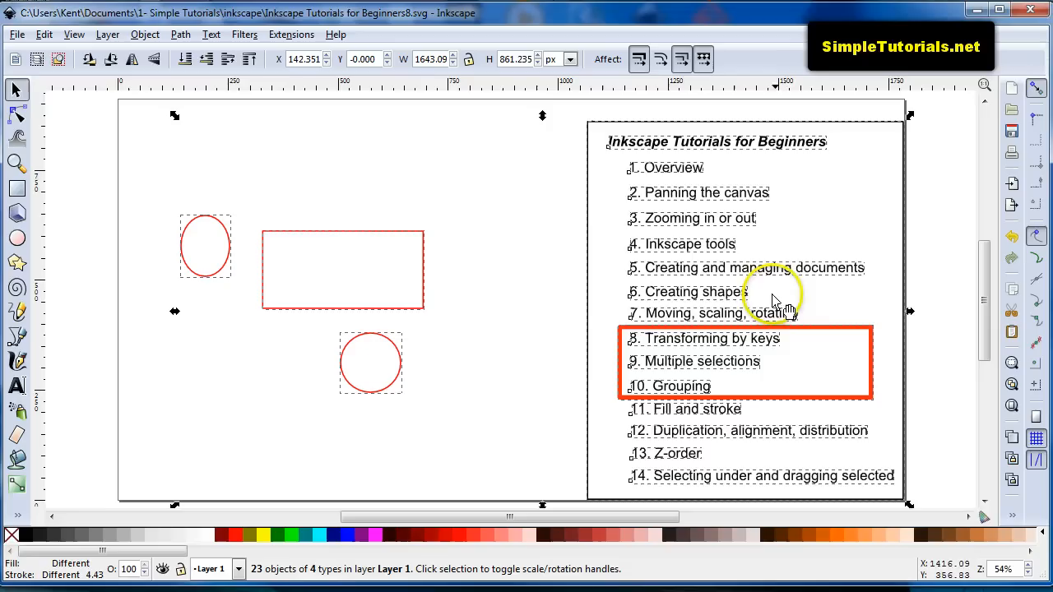
mouse_move(162, 378)
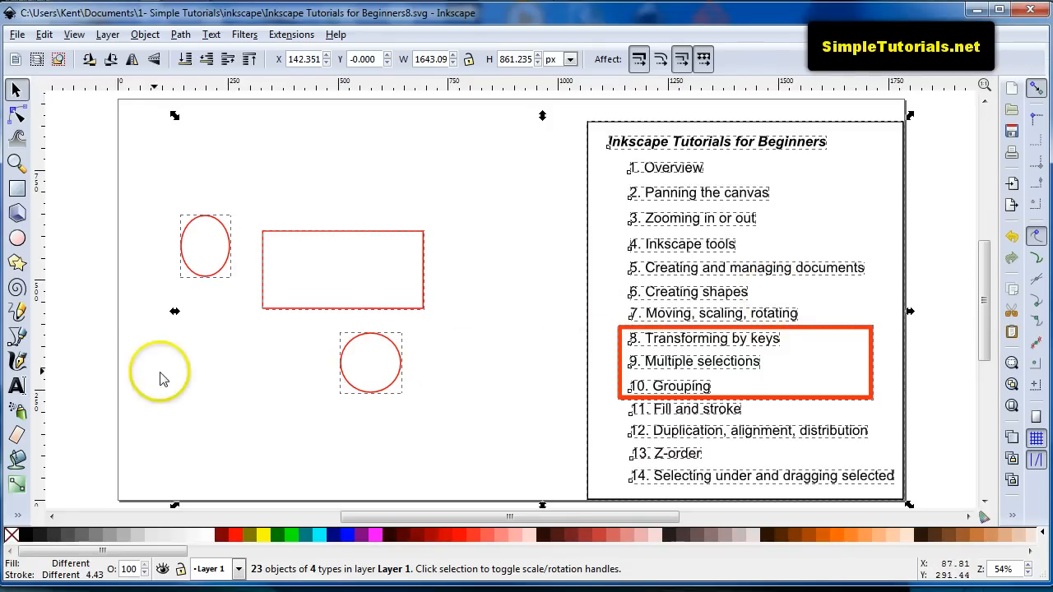
click(140, 194)
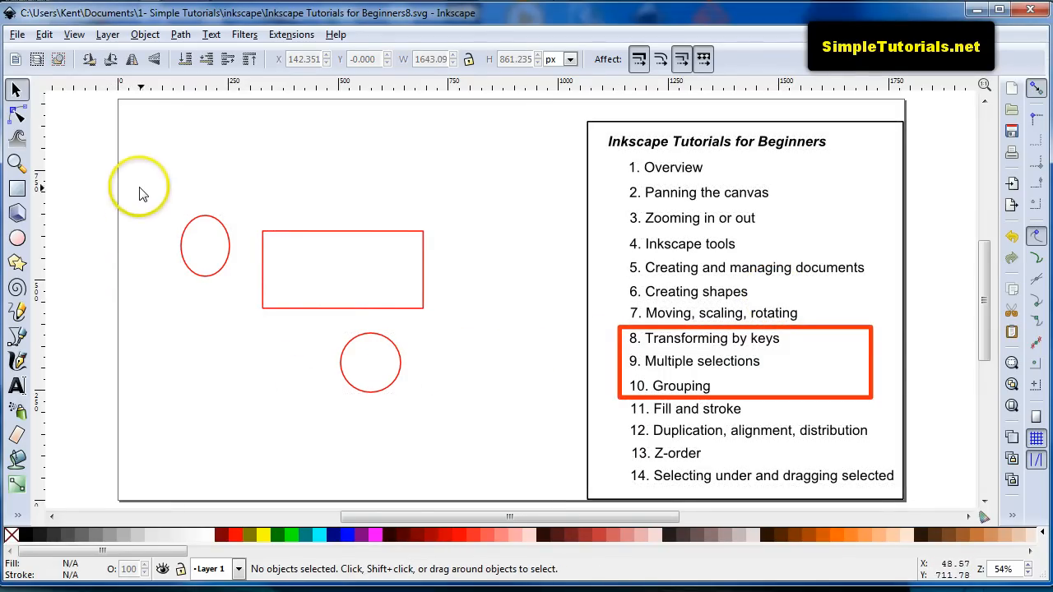
mouse_move(144, 183)
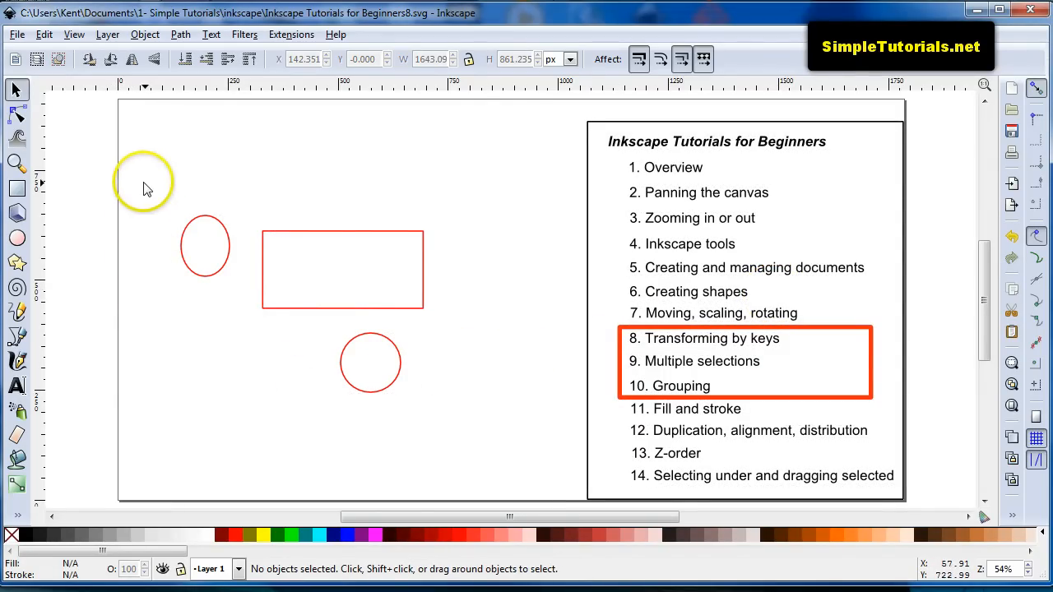
mouse_move(170, 189)
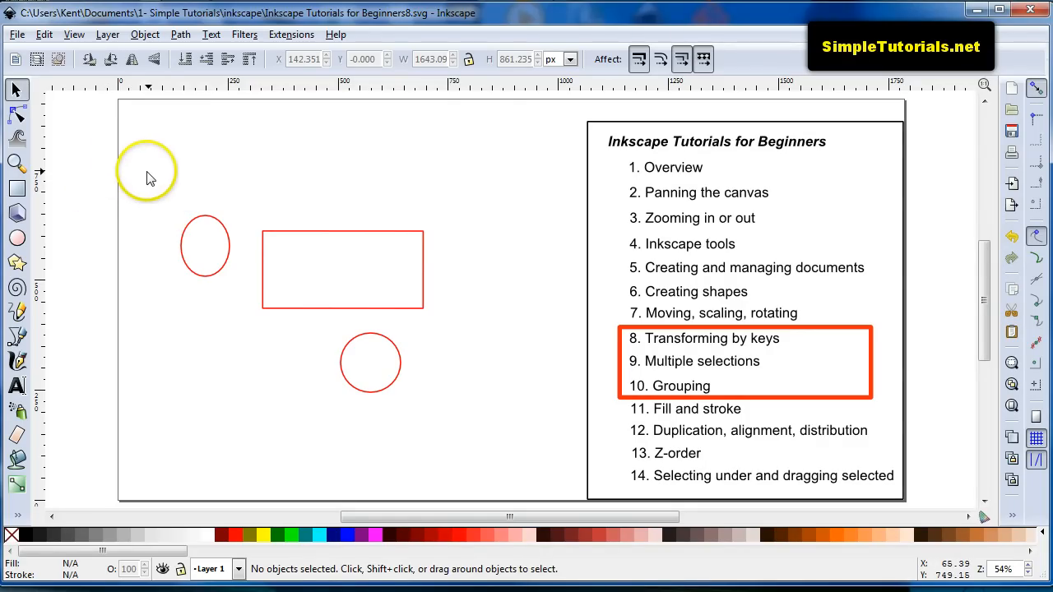
mouse_move(146, 175)
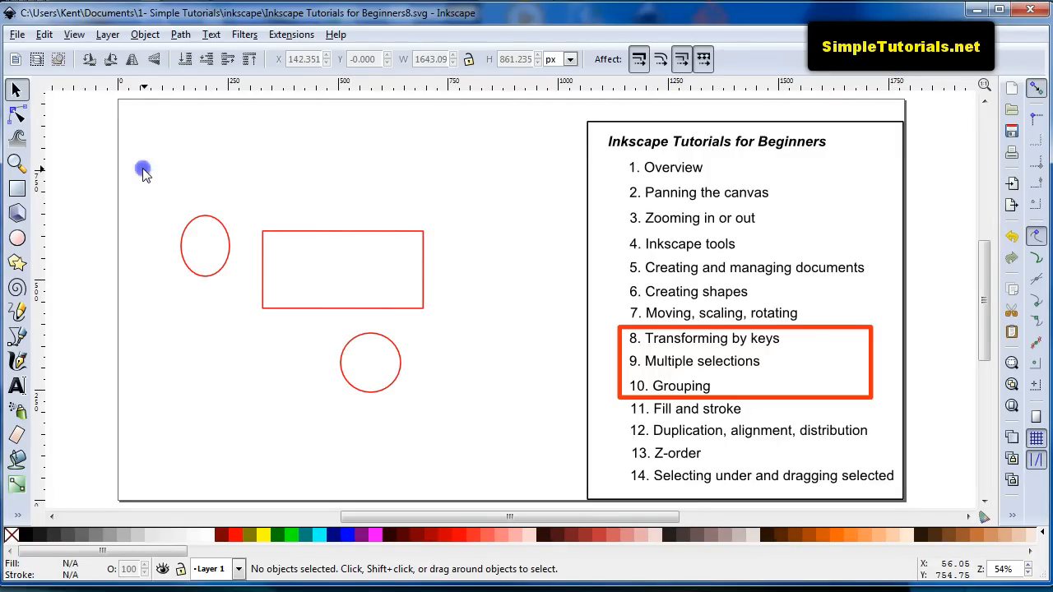
mouse_move(146, 173)
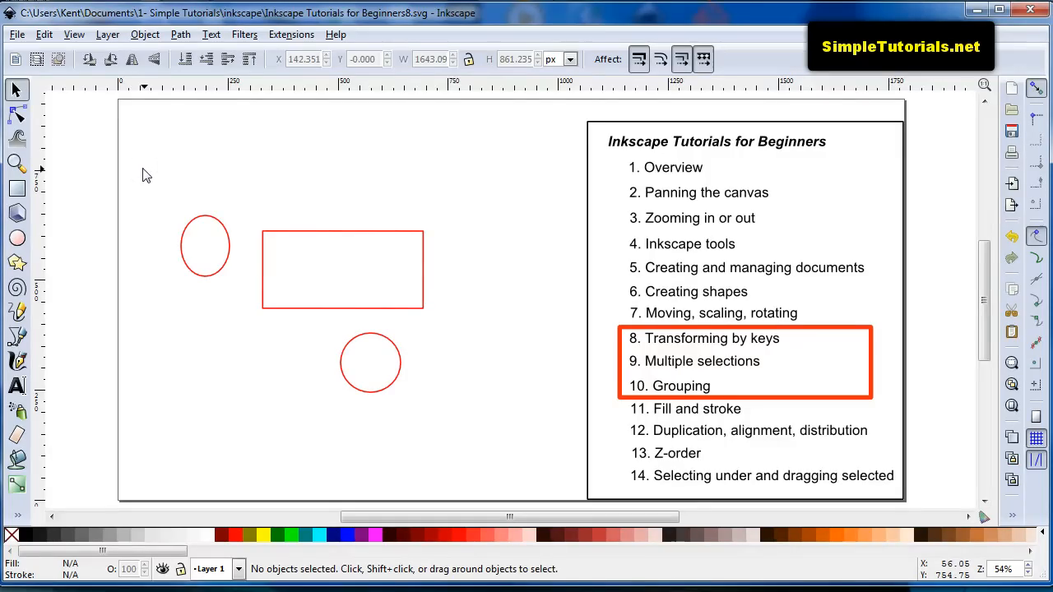
drag(144, 169, 230, 248)
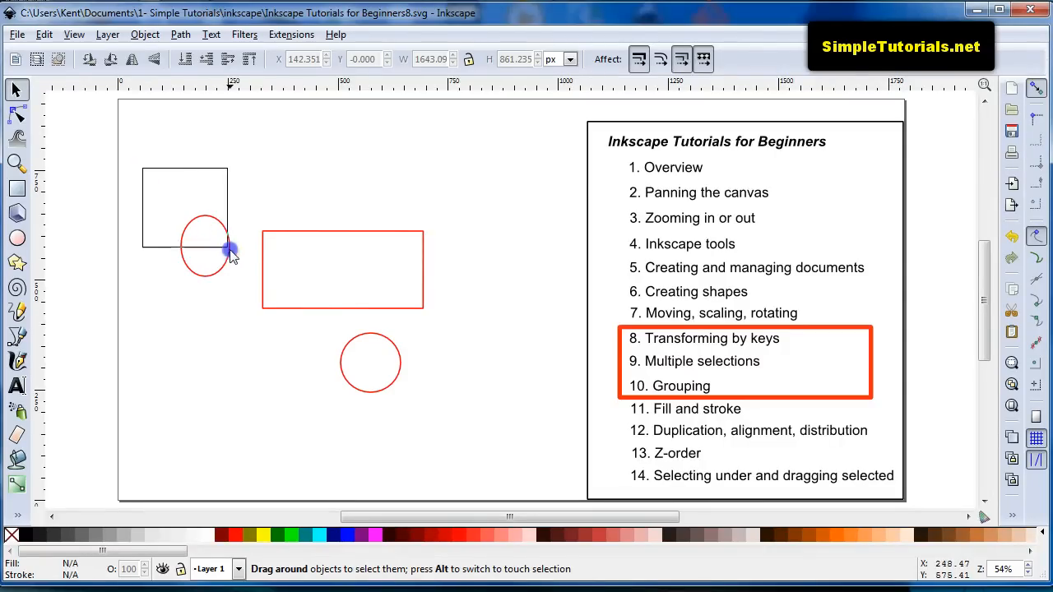
click(231, 249)
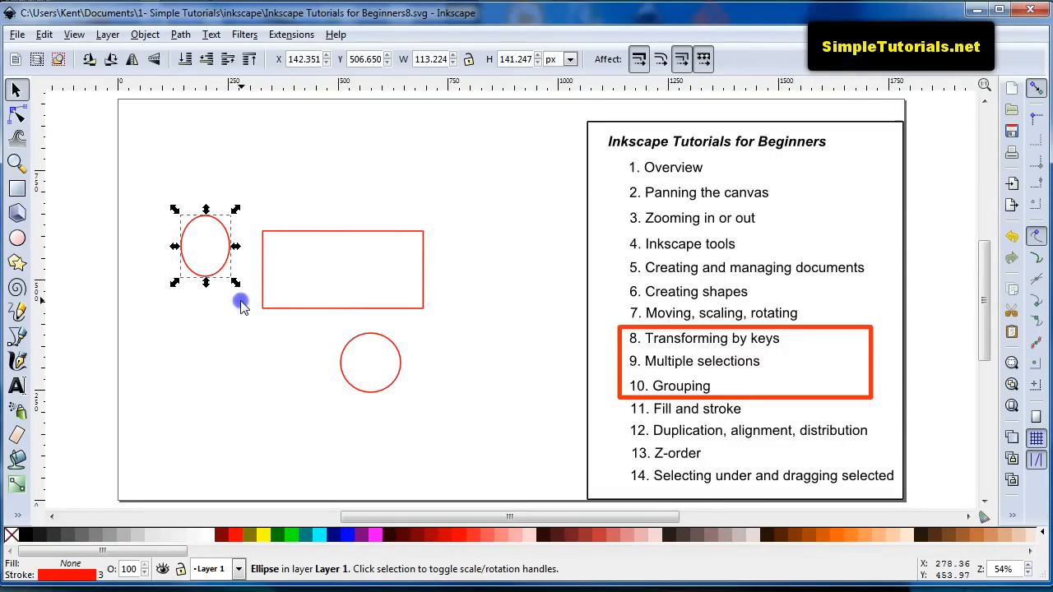
click(152, 182)
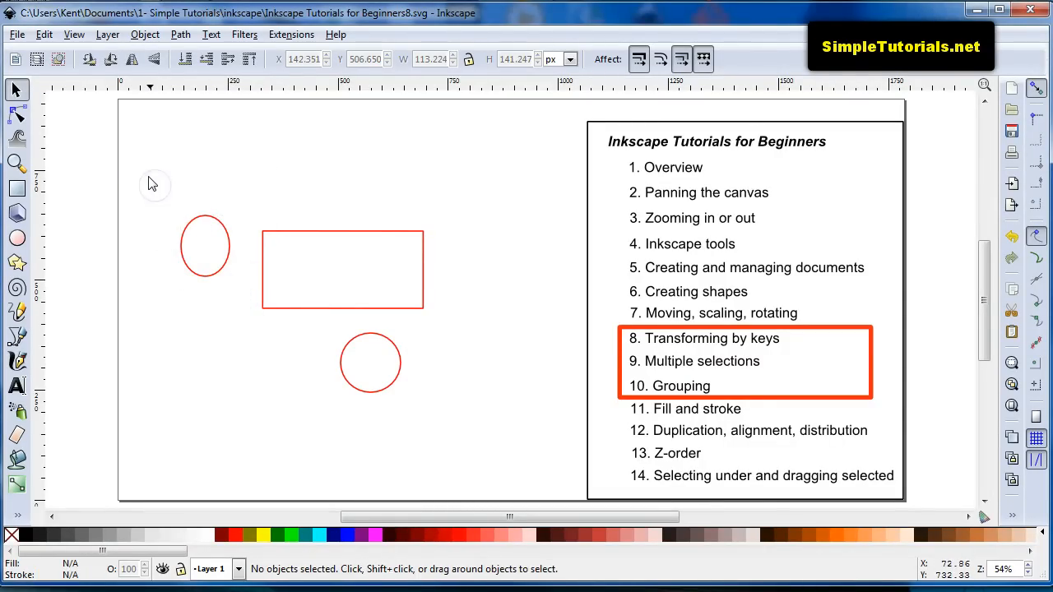
drag(152, 184, 432, 321)
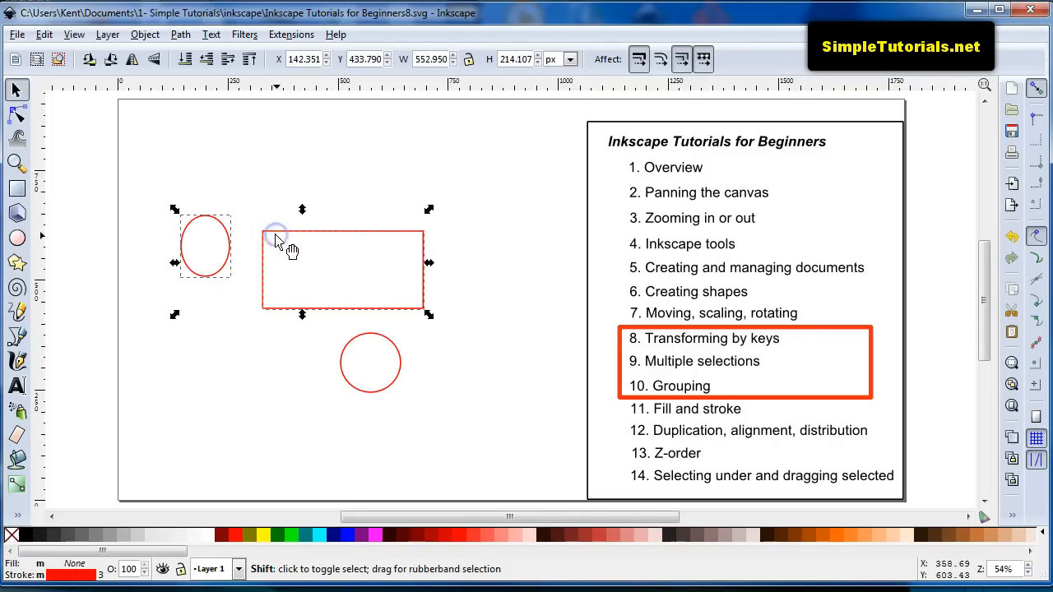
click(204, 246)
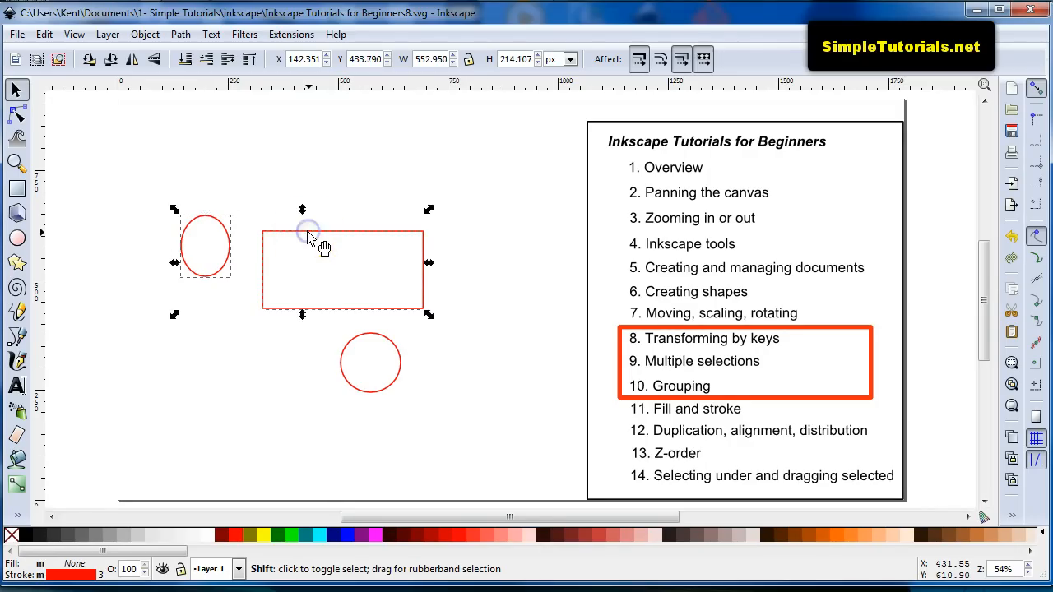
click(371, 363)
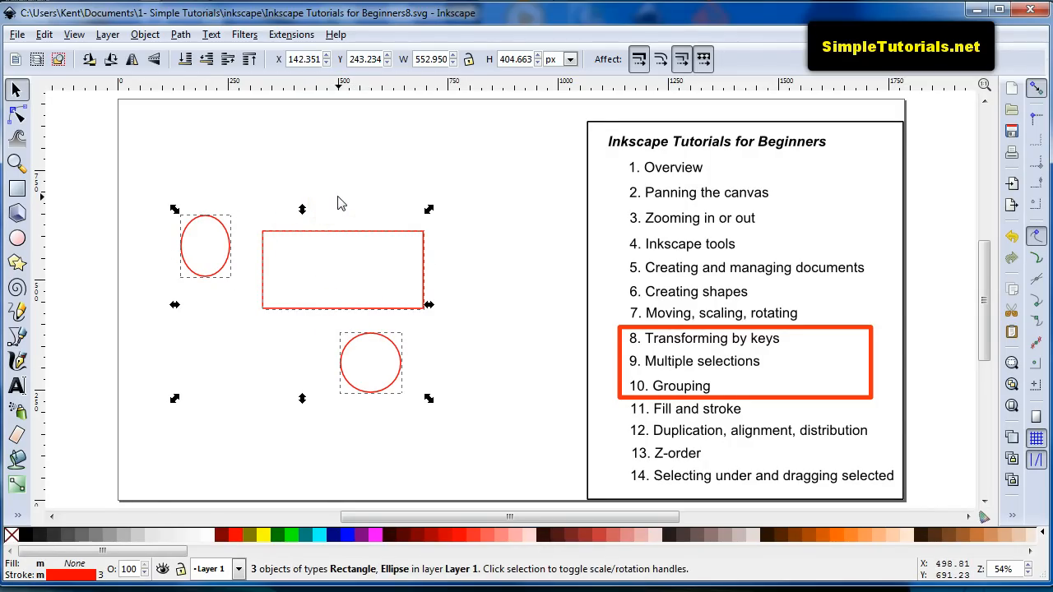
mouse_move(104, 447)
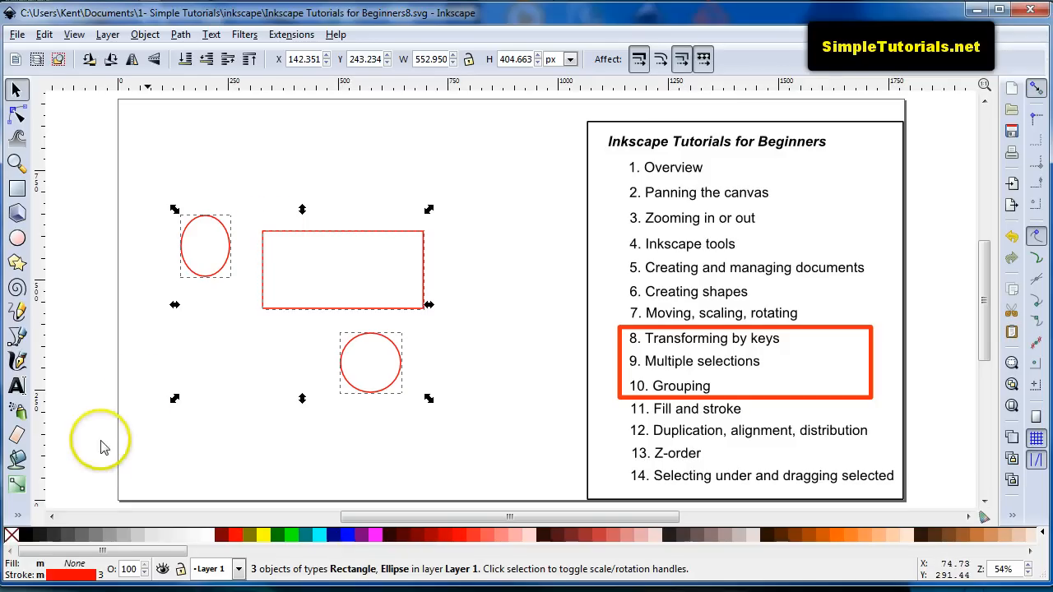
mouse_move(214, 341)
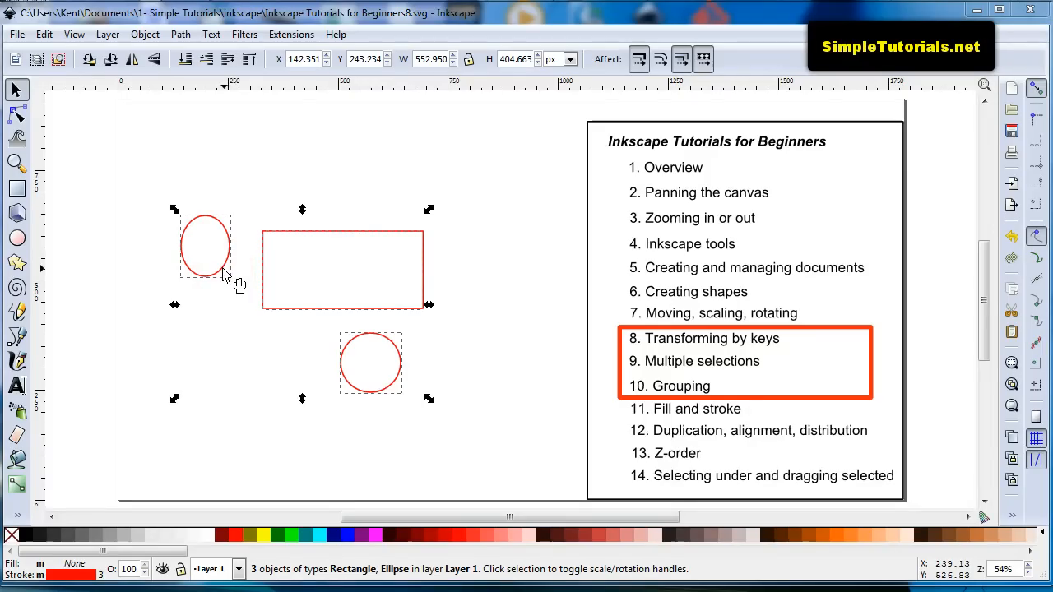
click(204, 246)
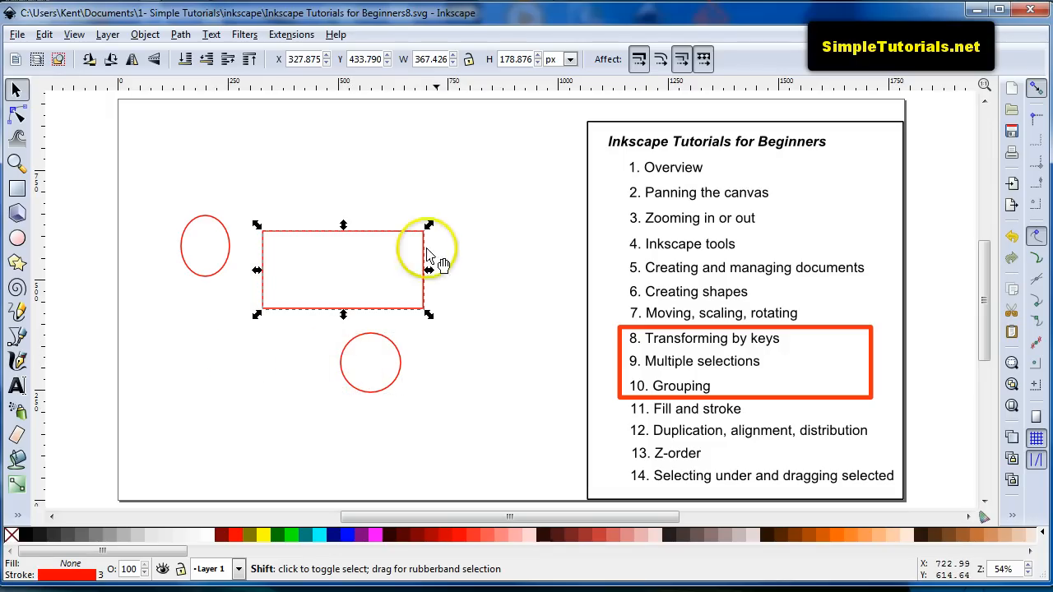
mouse_move(282, 344)
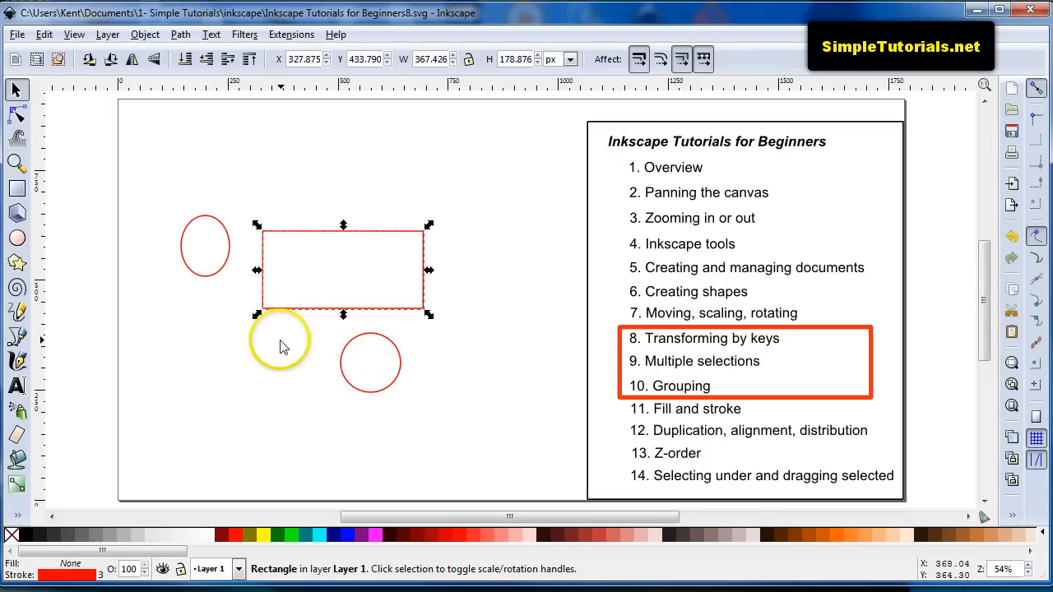
click(206, 246)
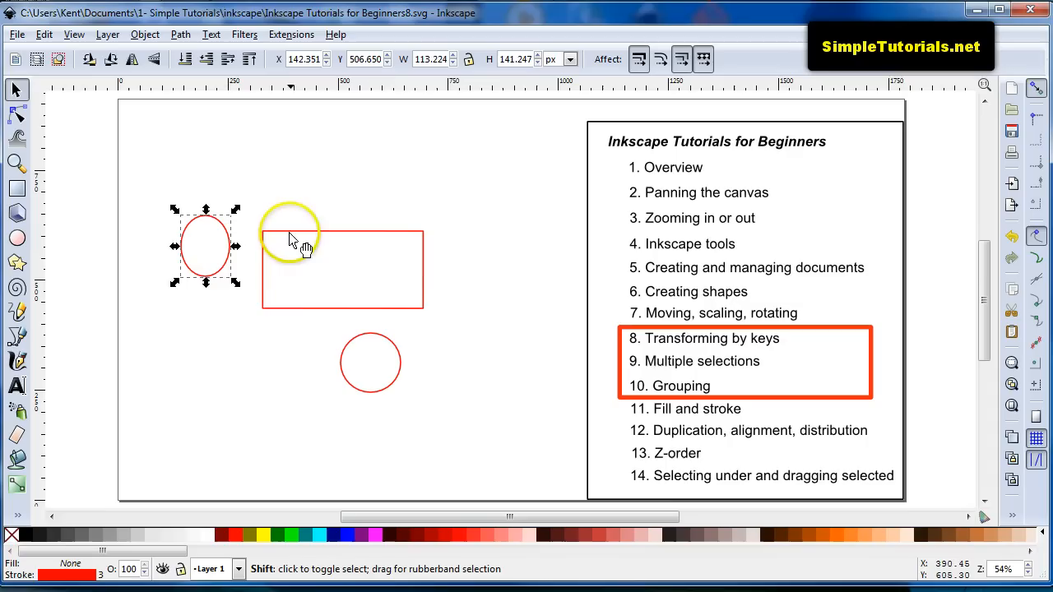
click(342, 269)
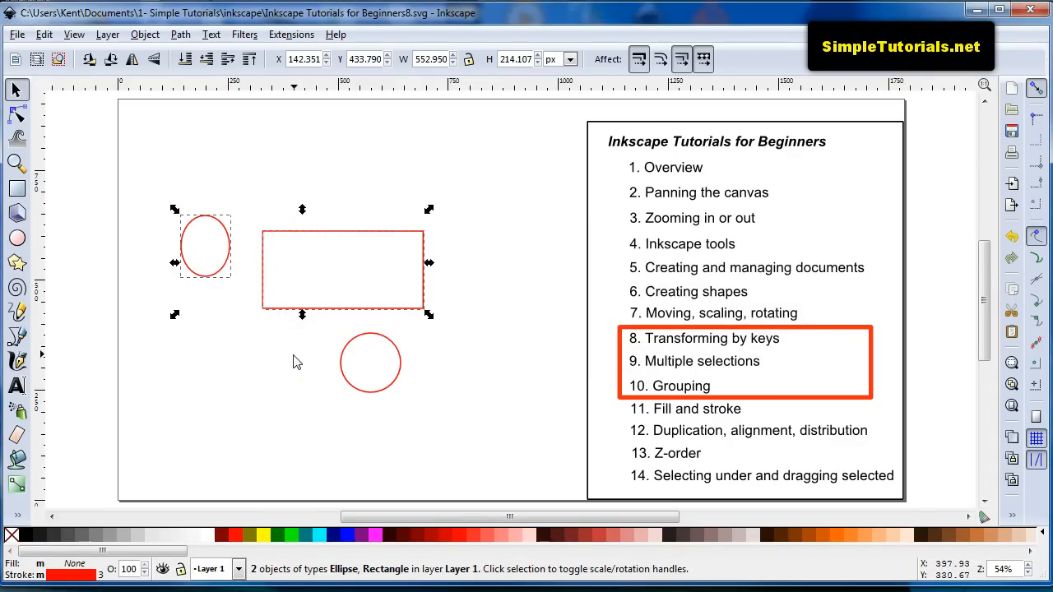
- Nudge the ellipse slightly right, then rubber-band select it together with the rectangle
click(206, 337)
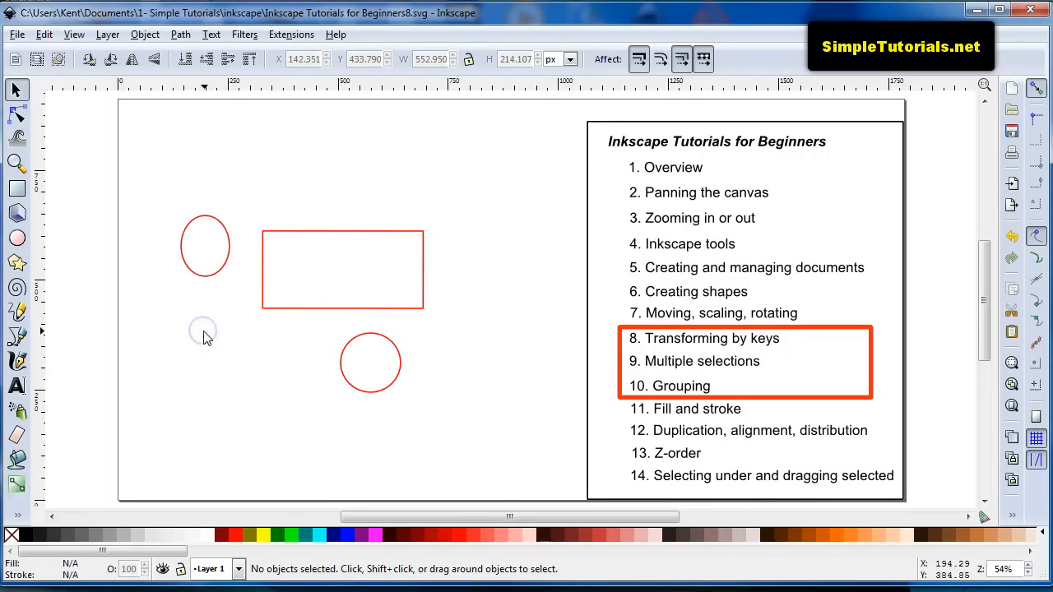
mouse_move(169, 205)
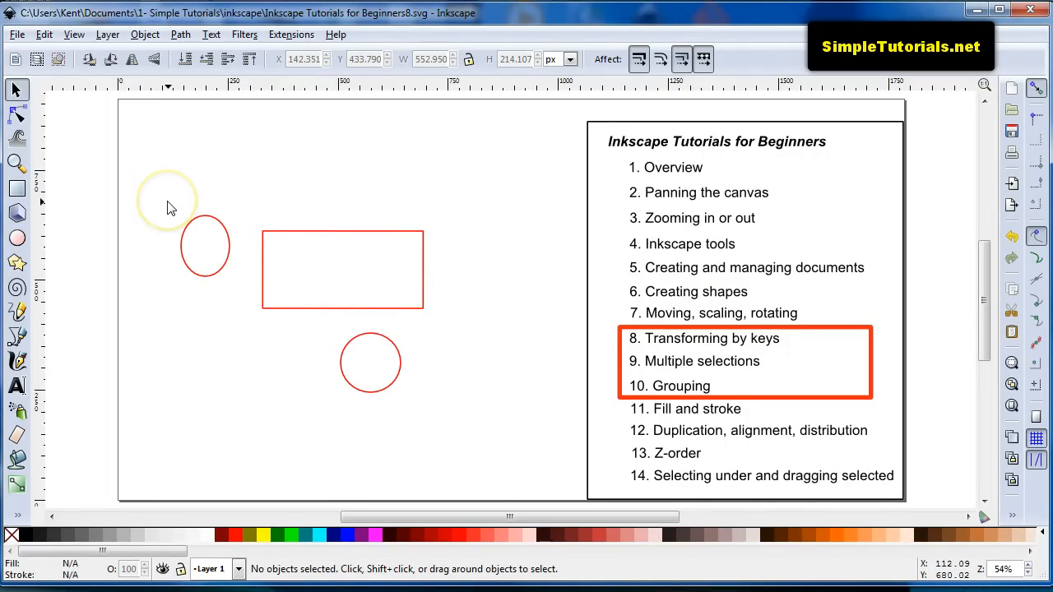
mouse_move(169, 235)
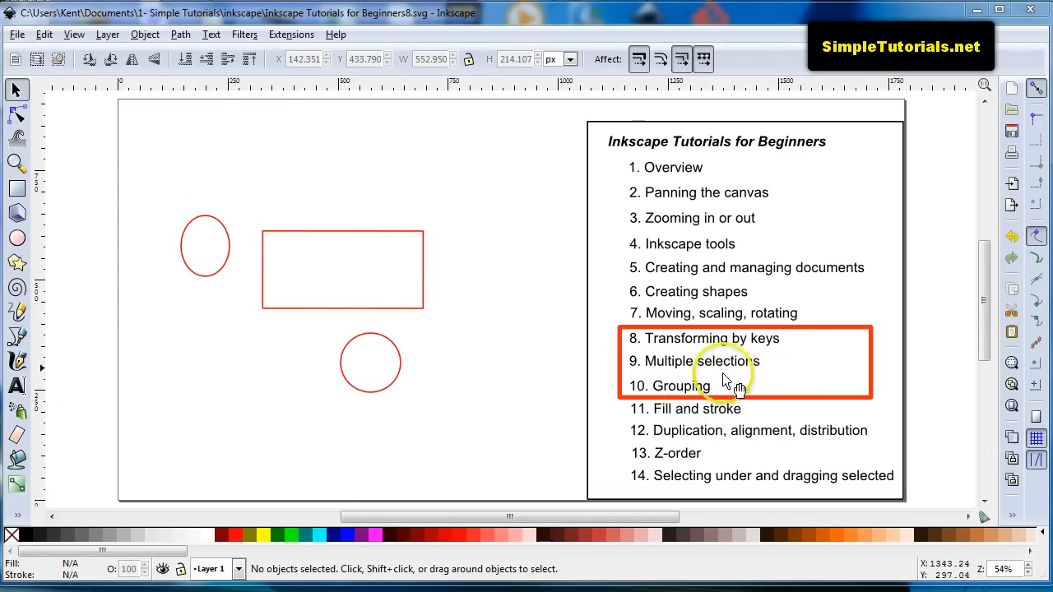
mouse_move(173, 369)
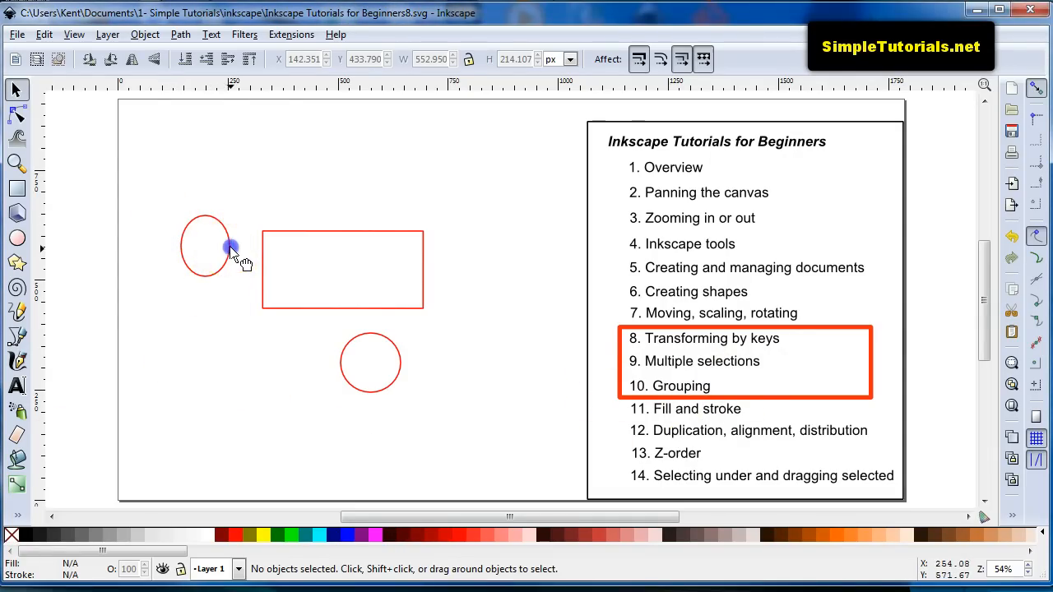
click(230, 249)
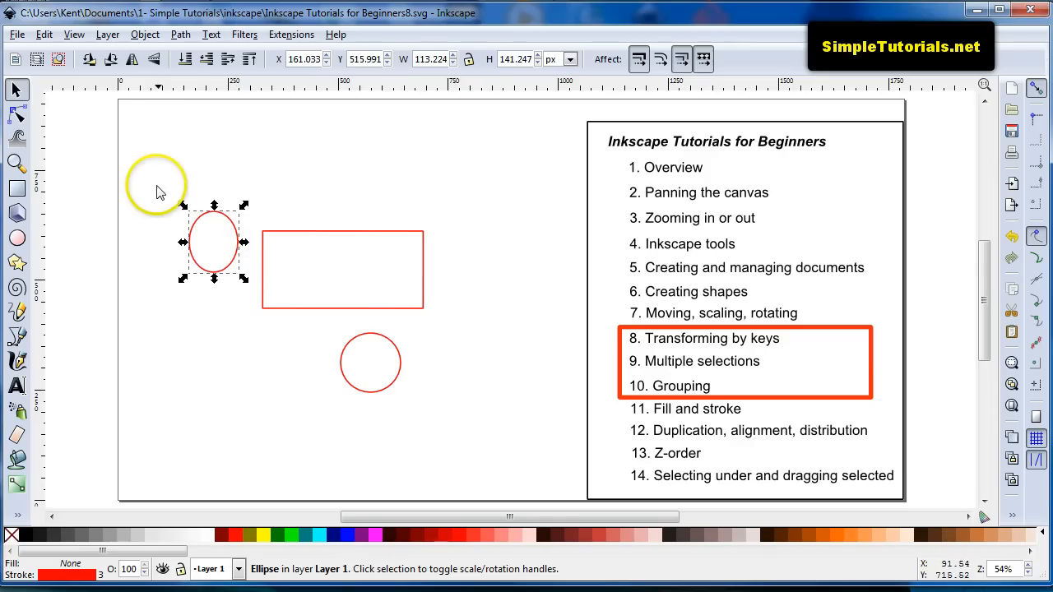
click(169, 193)
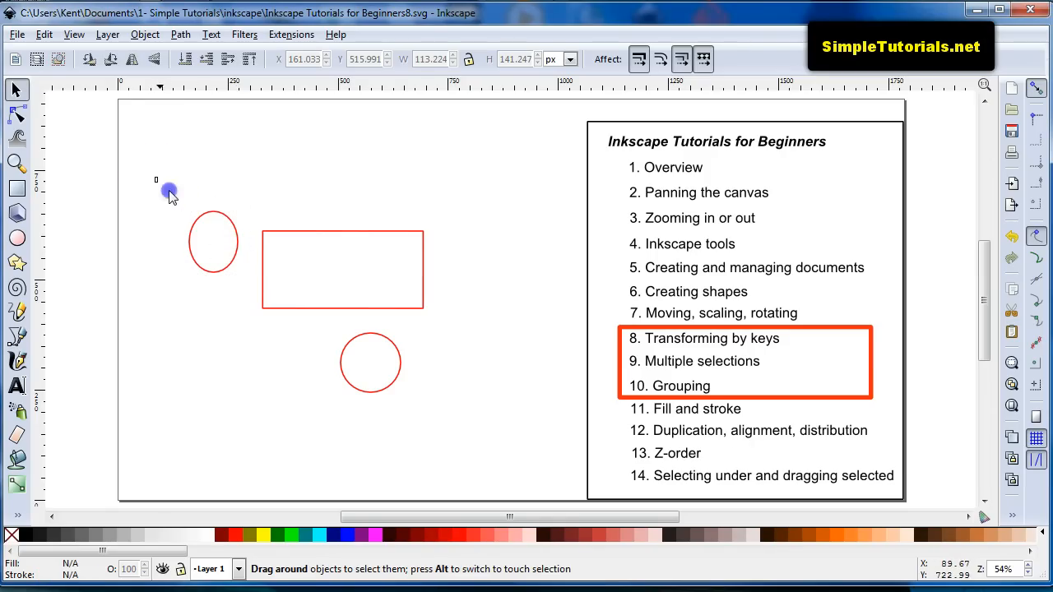
drag(169, 192, 464, 327)
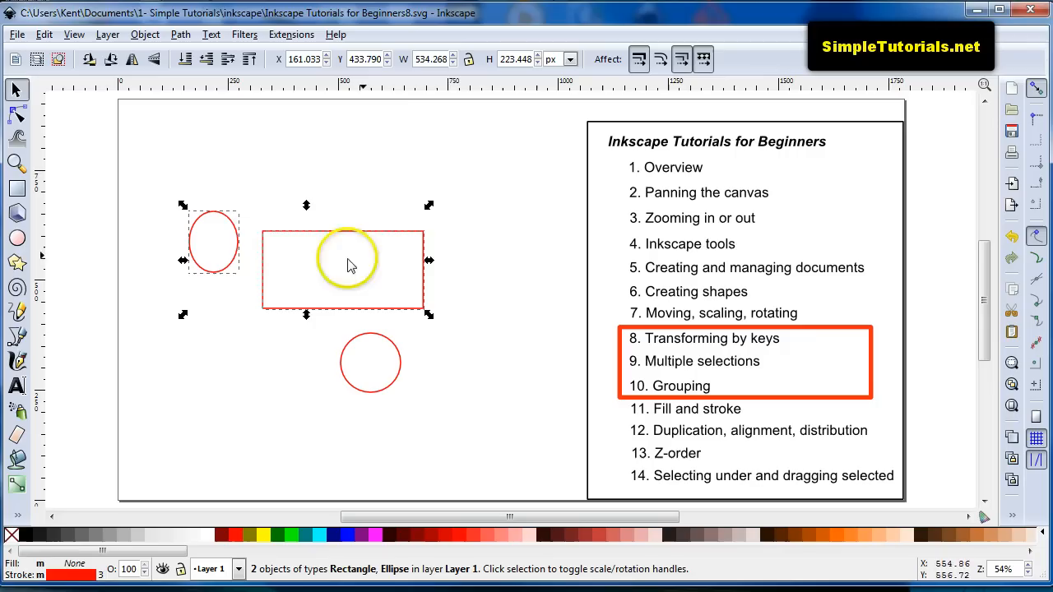
mouse_move(161, 119)
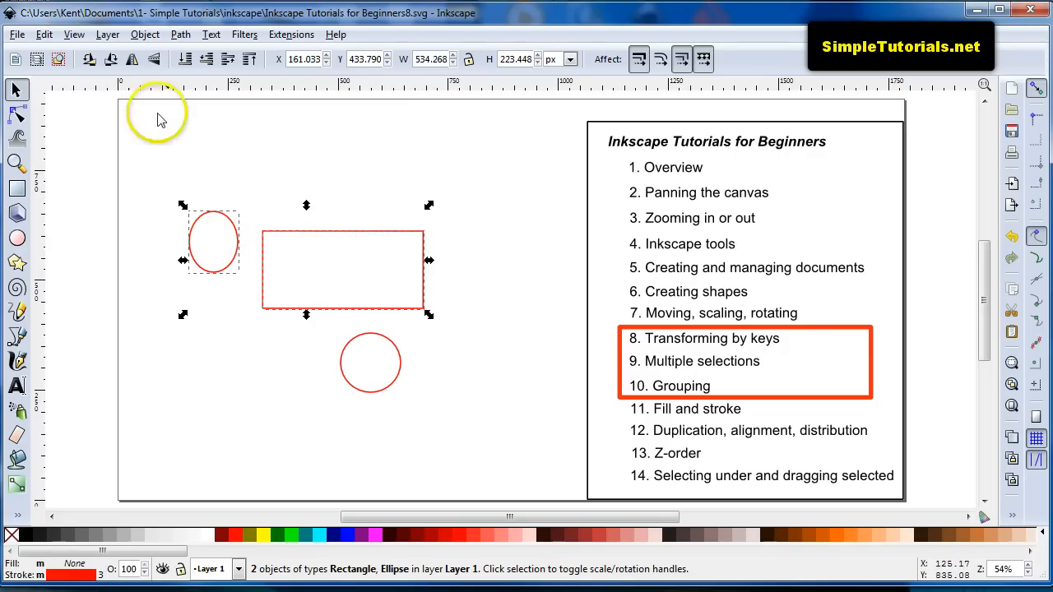
- Group the ellipse and rectangle via Object > Group and drag the new group higher
click(145, 34)
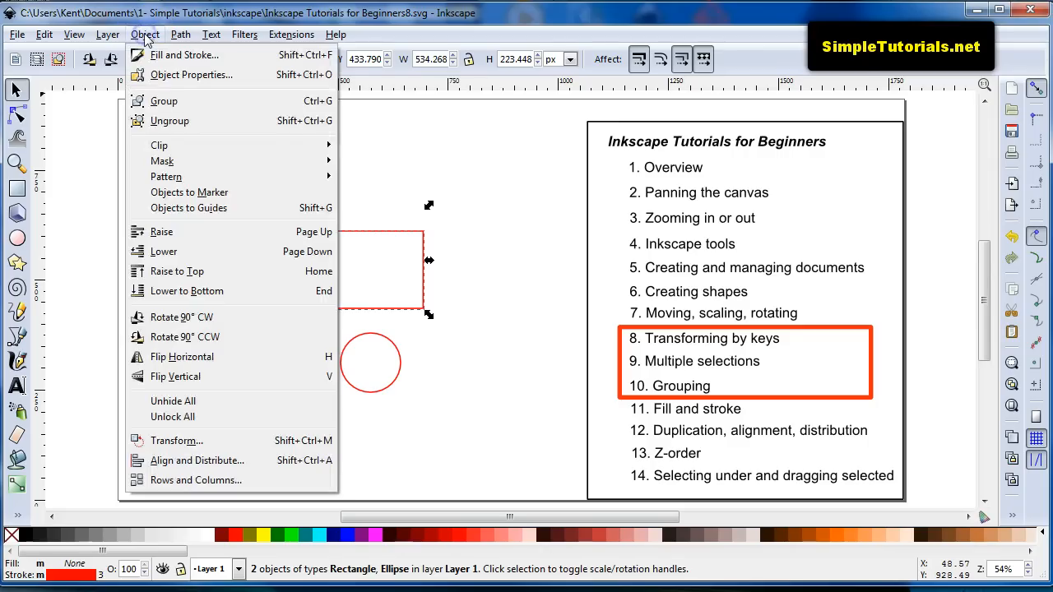
mouse_move(164, 100)
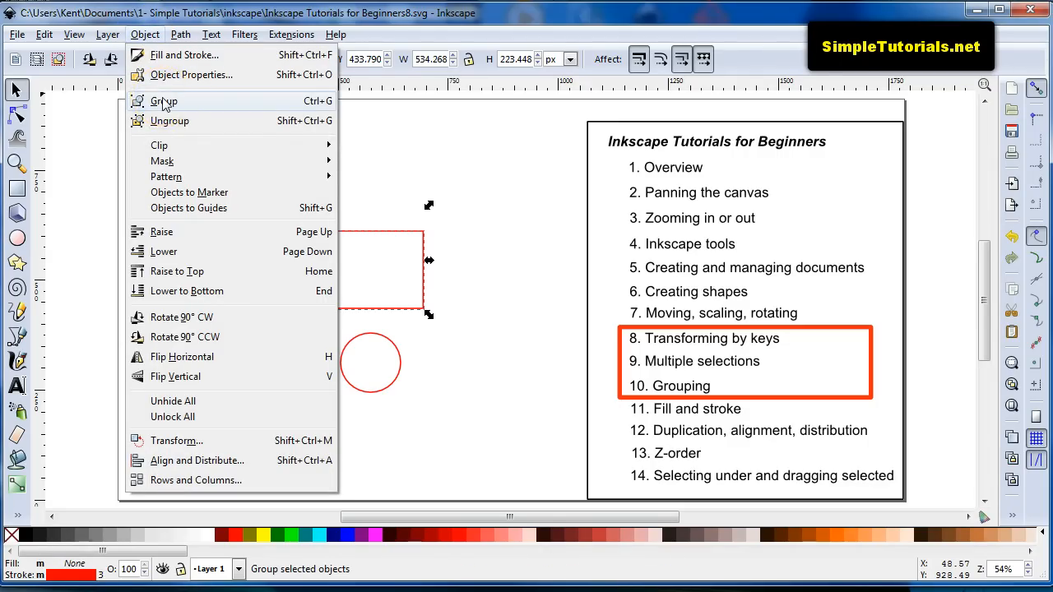
click(163, 100)
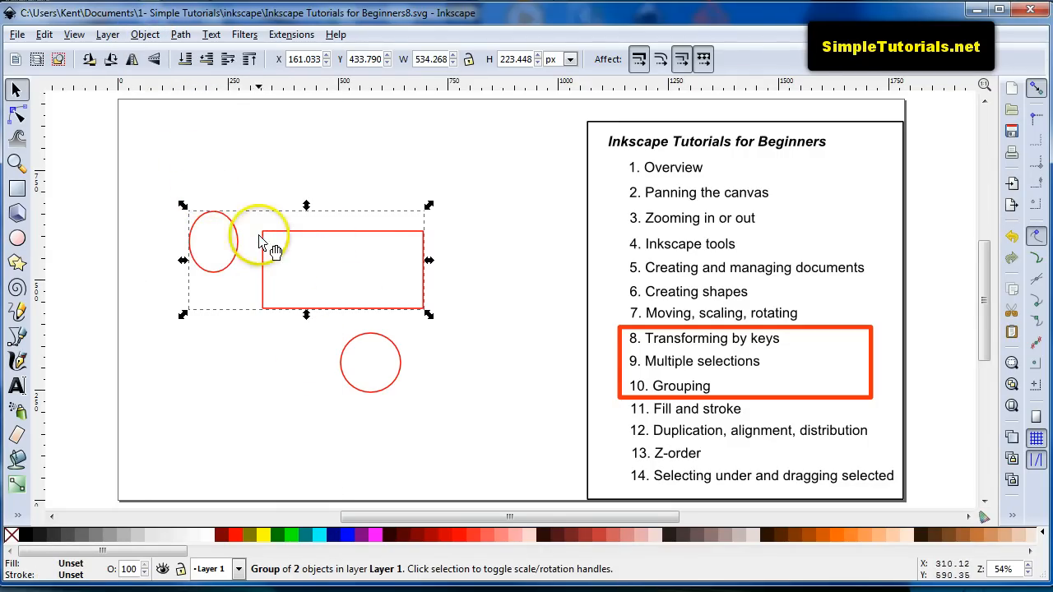
click(233, 222)
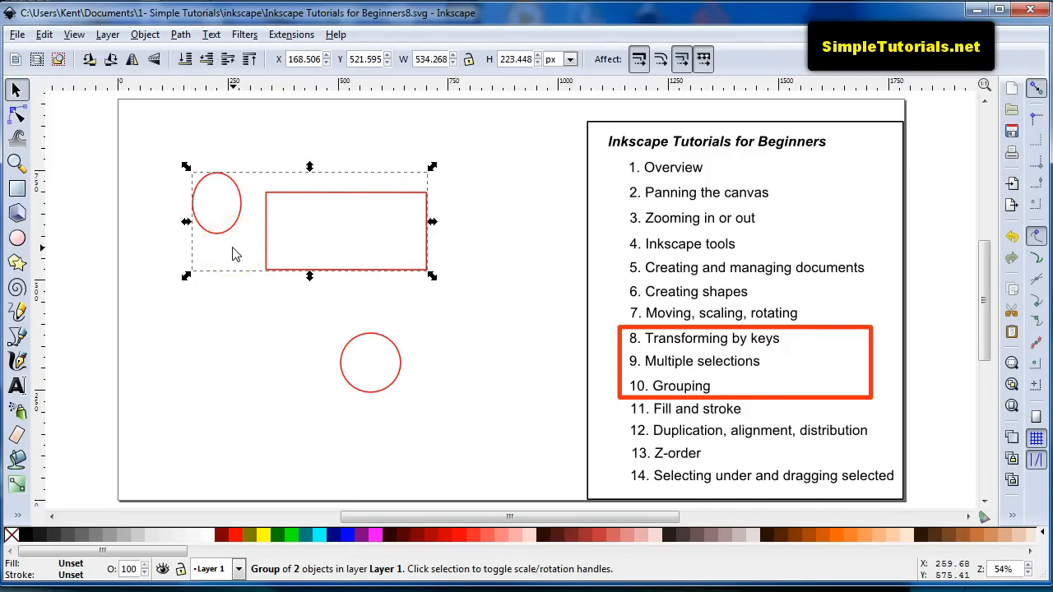
mouse_move(251, 166)
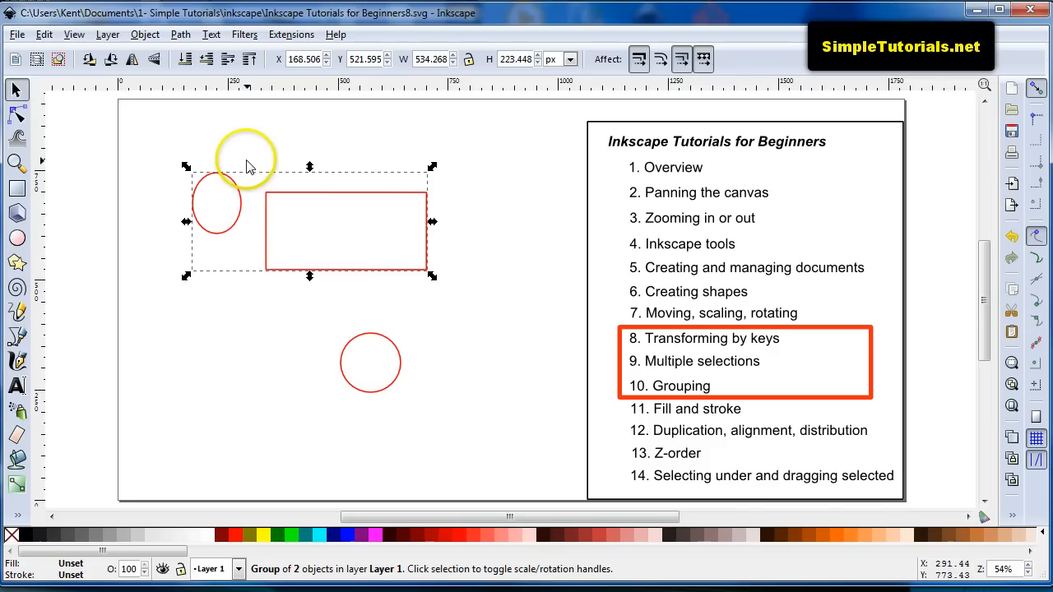
mouse_move(358, 285)
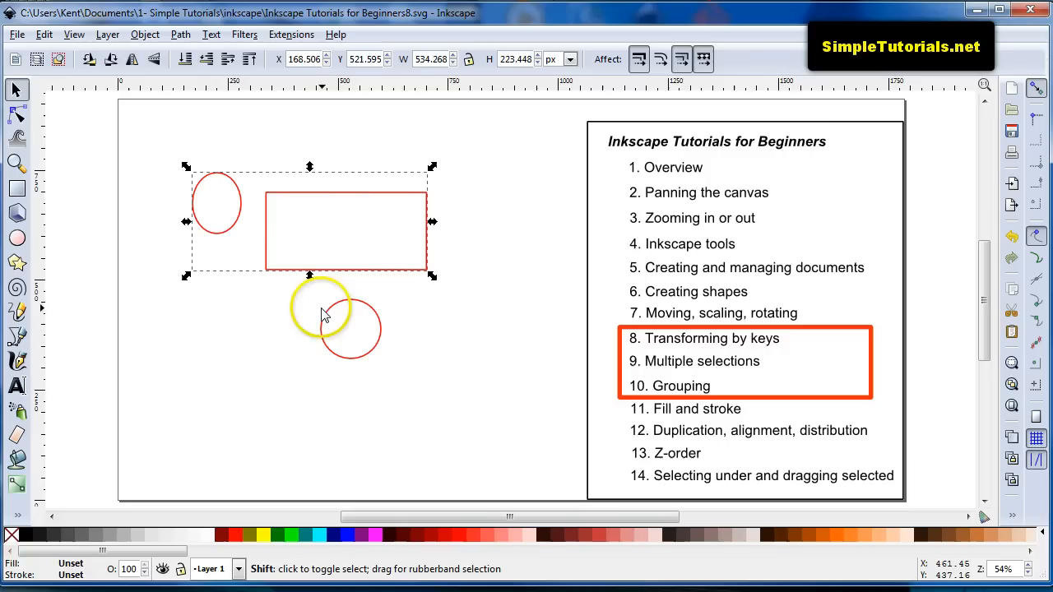
- Briefly add the circle, then select the ellipse and rectangle as two separate shapes
click(321, 315)
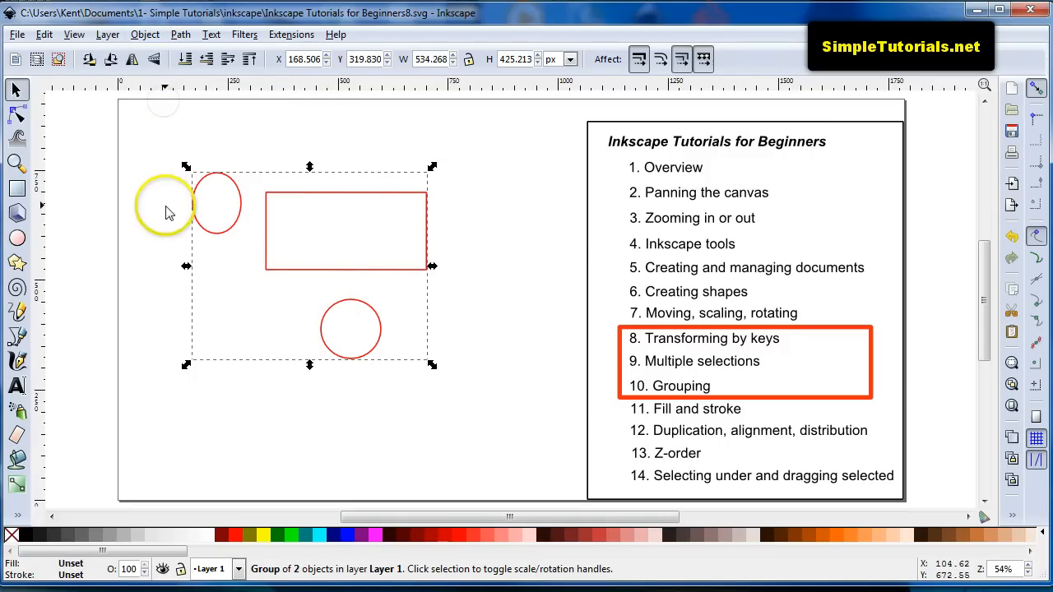
drag(165, 202, 349, 321)
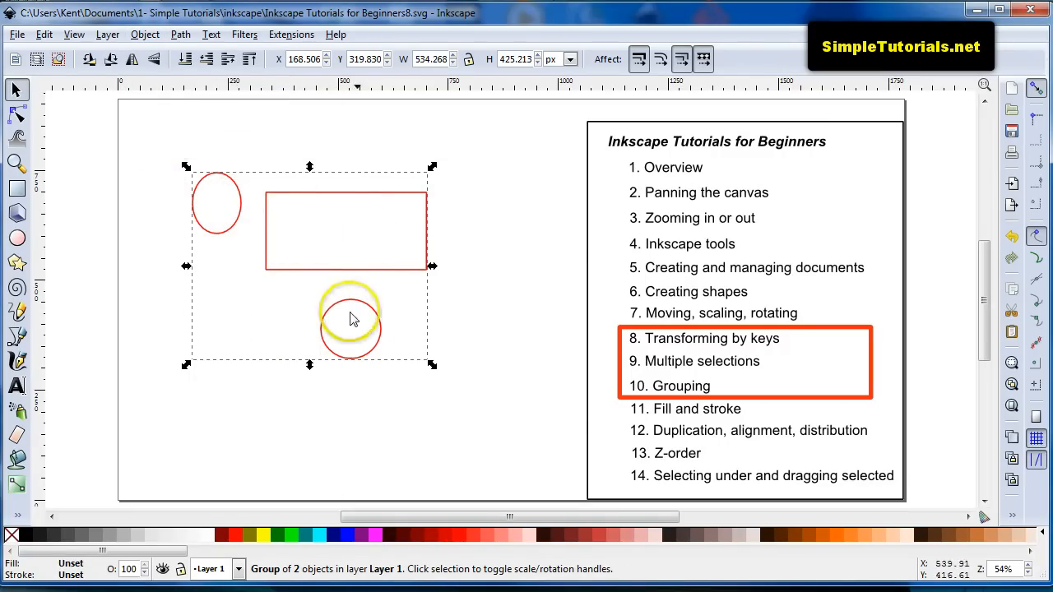
drag(350, 321, 383, 329)
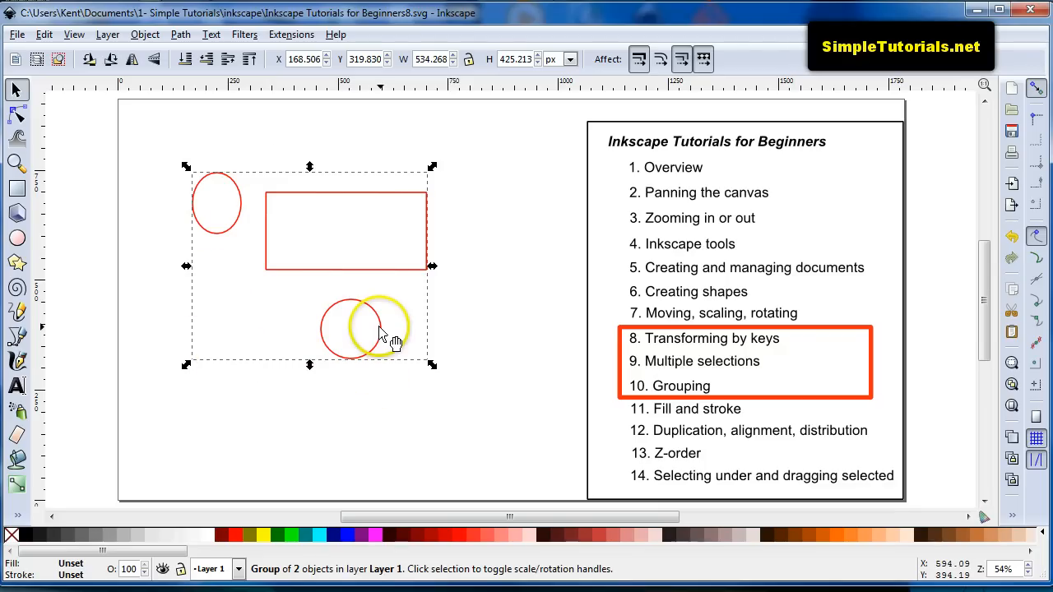
drag(383, 329, 169, 197)
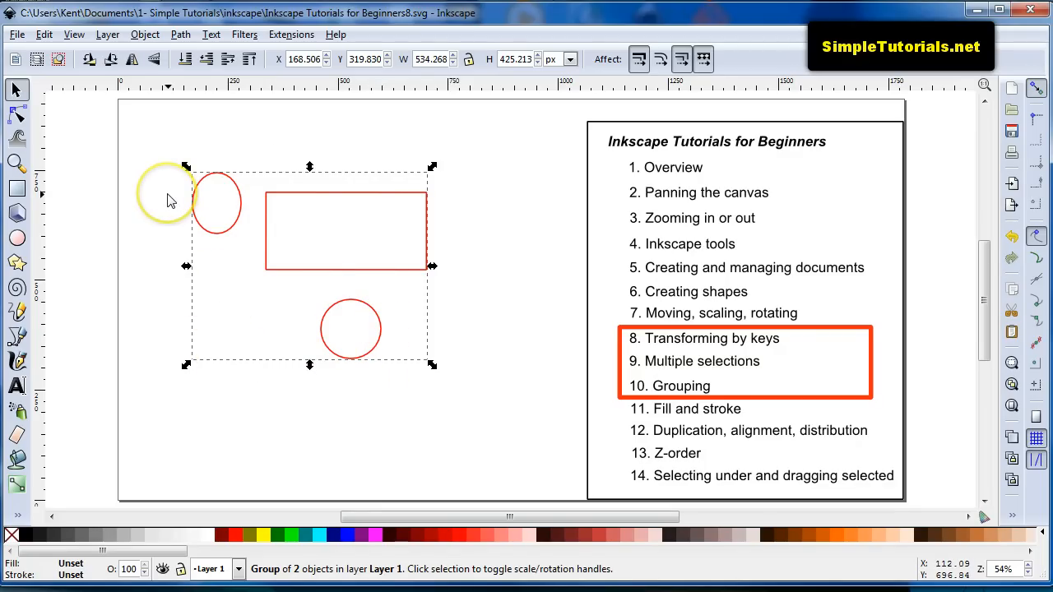
mouse_move(173, 197)
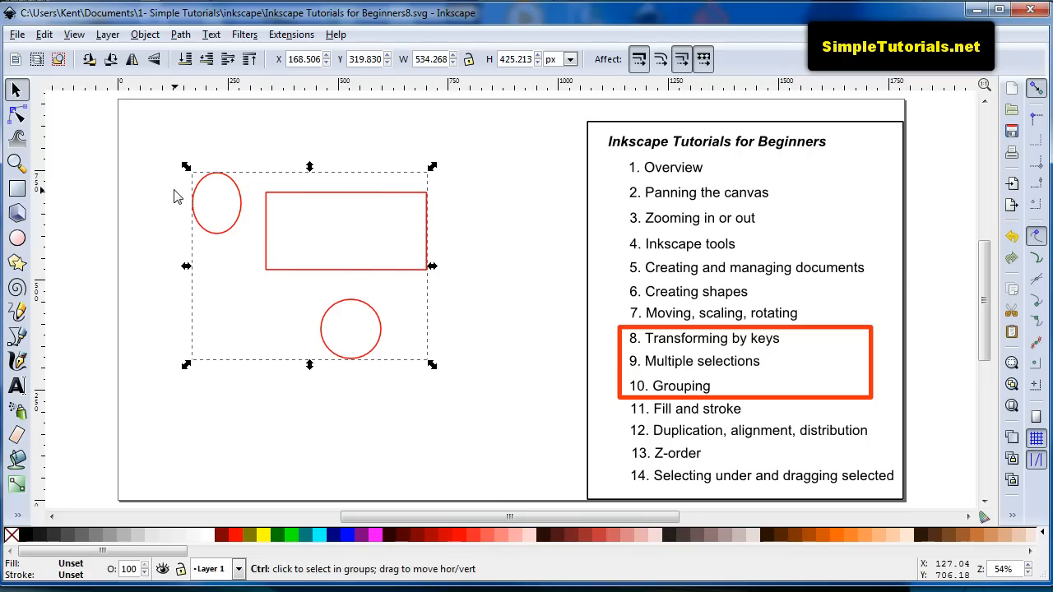
click(206, 247)
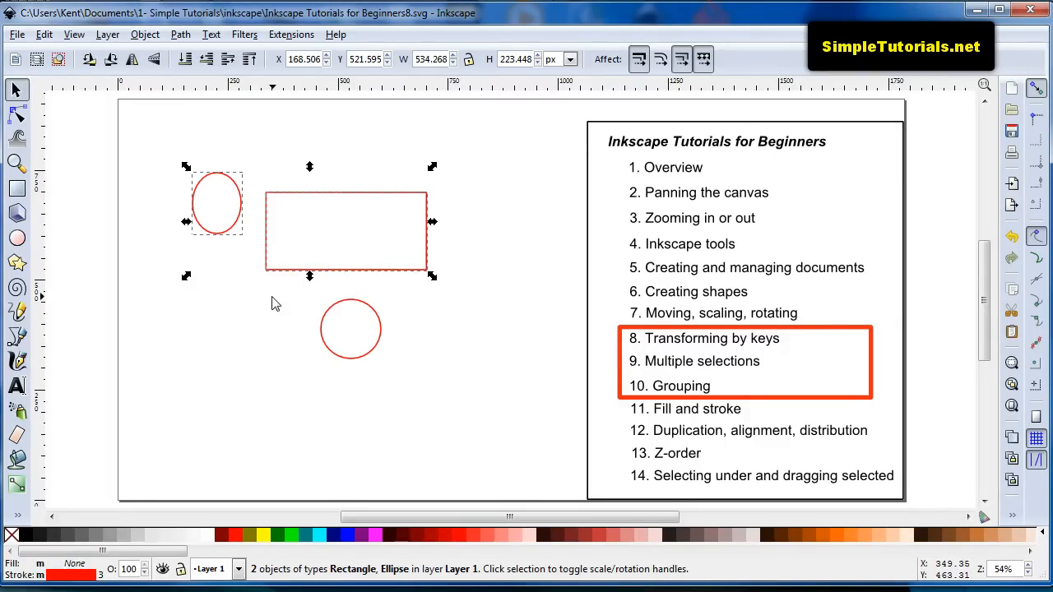
- Group the ellipse and rectangle with Ctrl+G, then Ctrl+click to pick only the ellipse
key(ctrl+g)
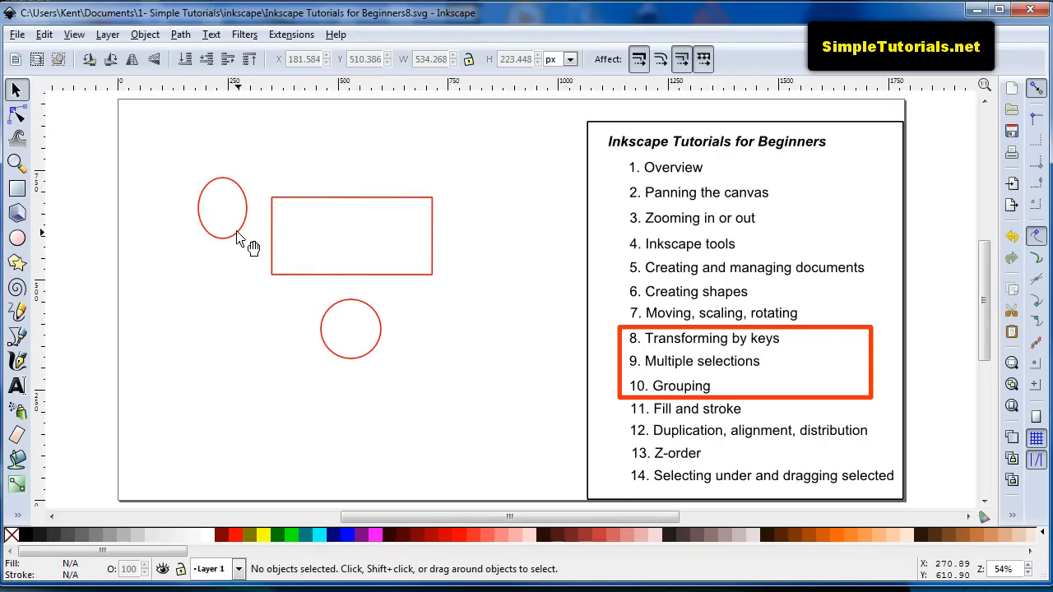
key(ctrl)
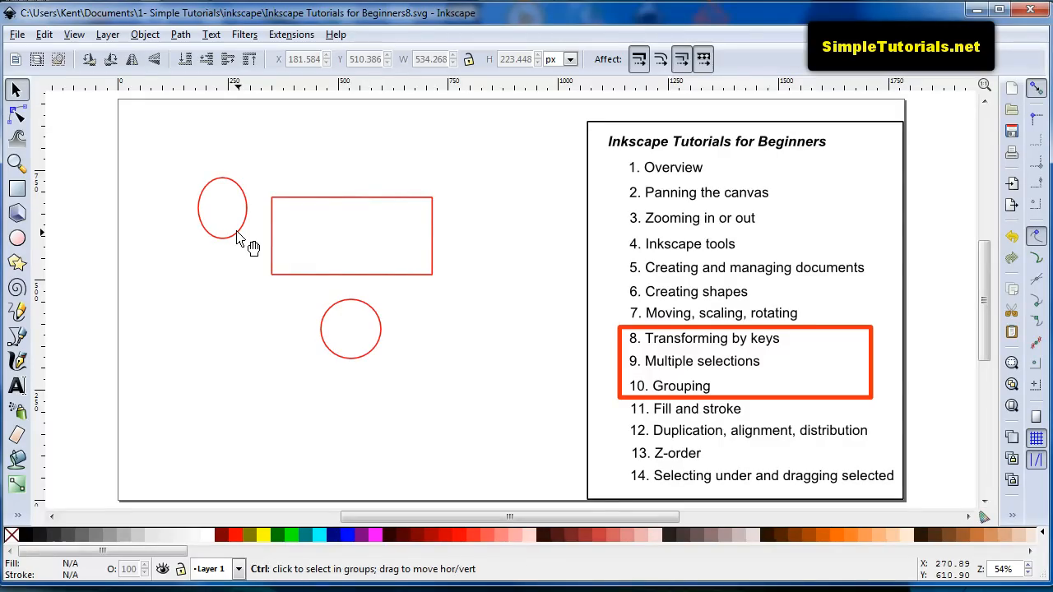
mouse_move(241, 238)
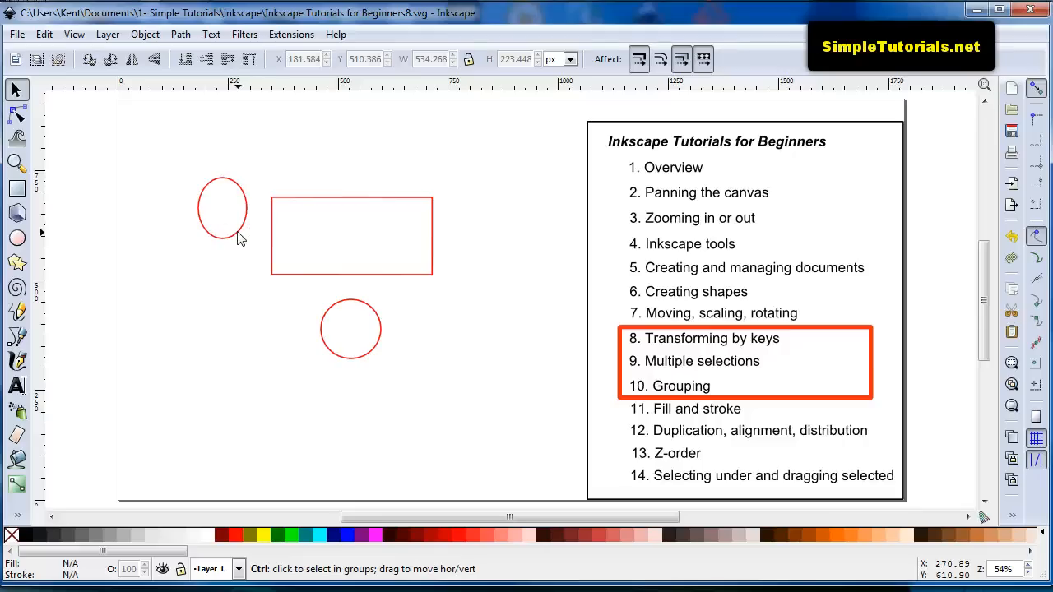
click(222, 208)
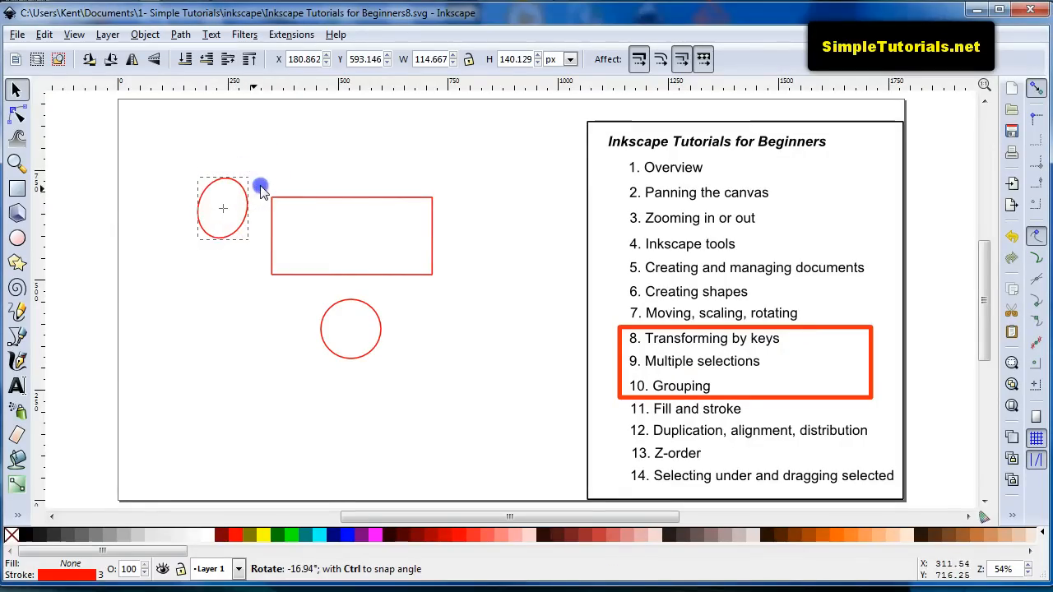
- Tilt the ellipse, reselect the shapes, add the circle, and group all three with Ctrl+G
click(223, 208)
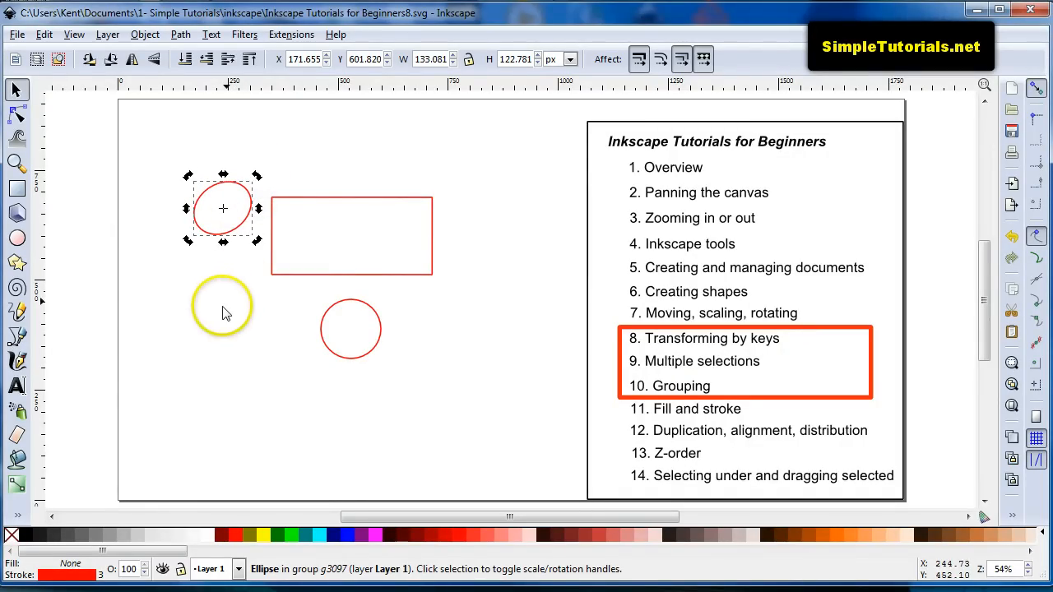
click(206, 313)
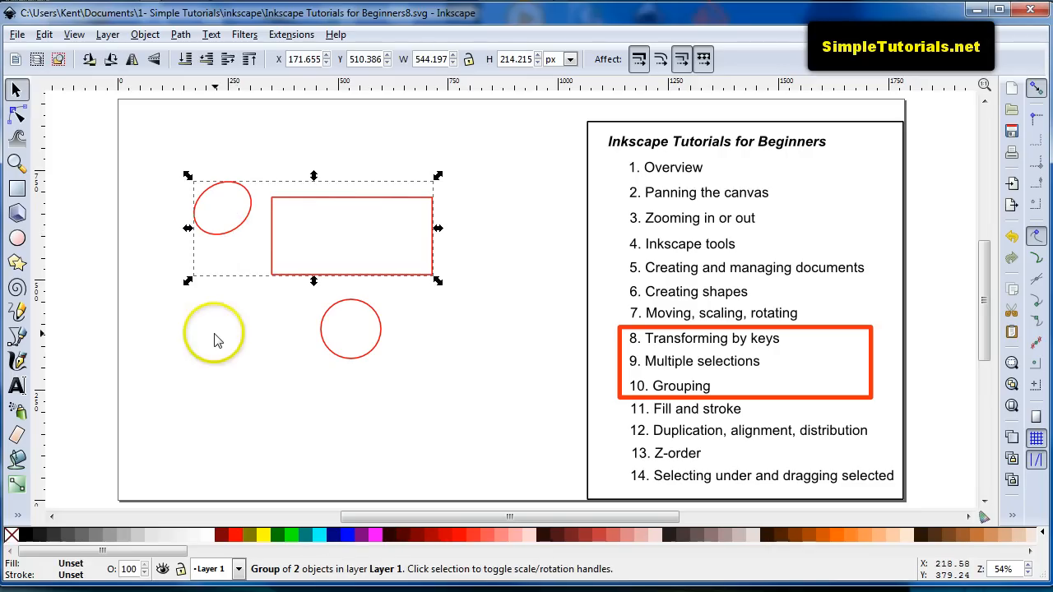
drag(214, 333, 230, 275)
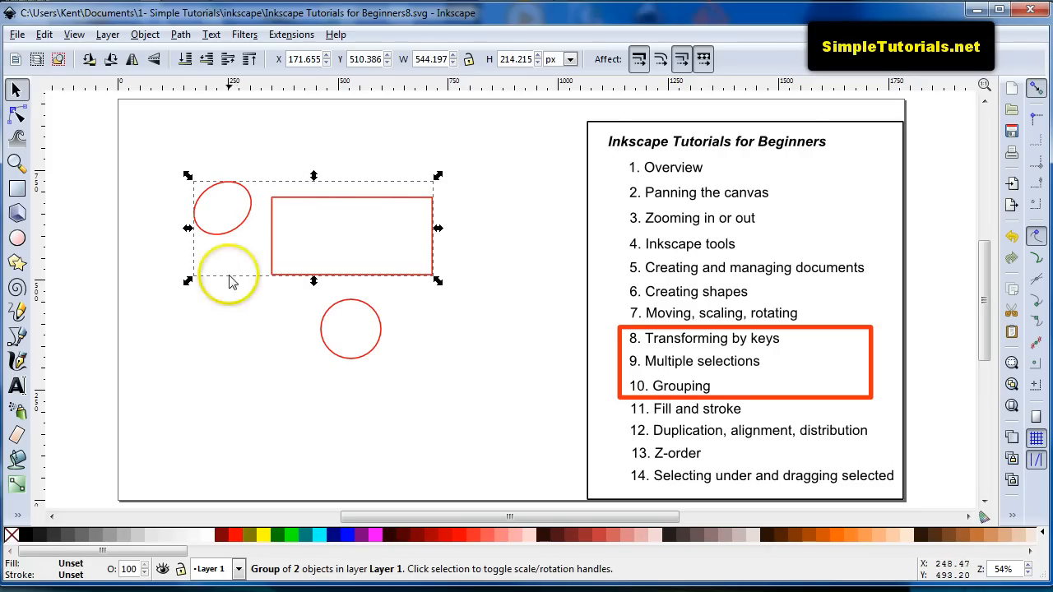
mouse_move(82, 572)
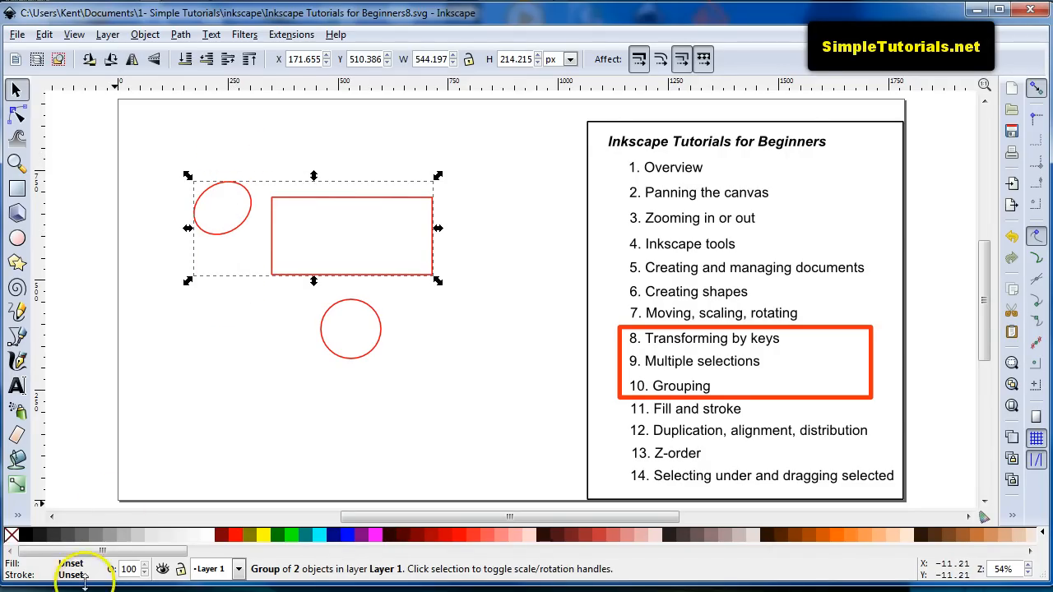
click(288, 271)
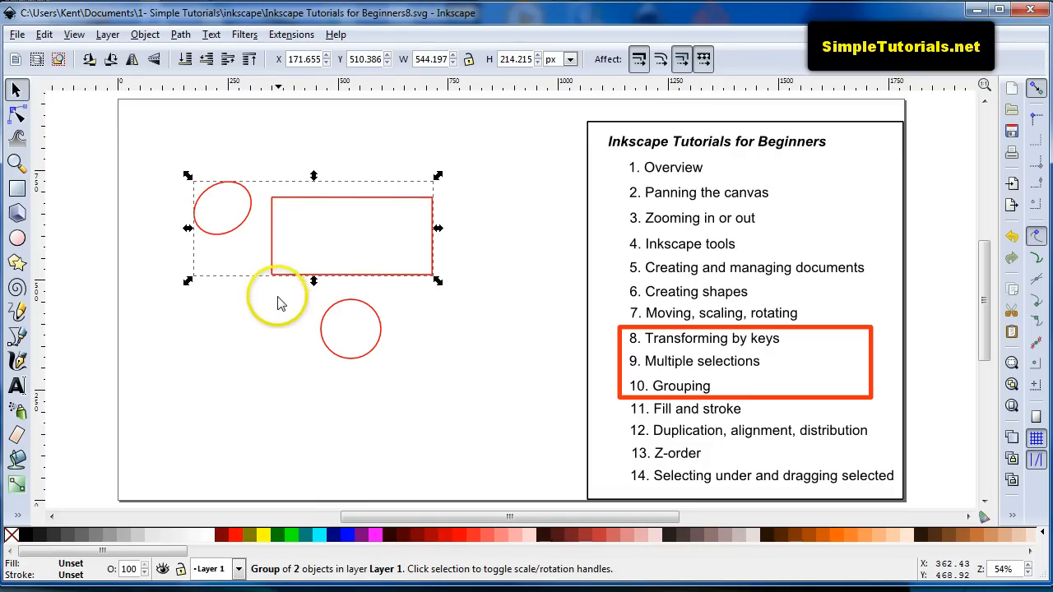
mouse_move(272, 319)
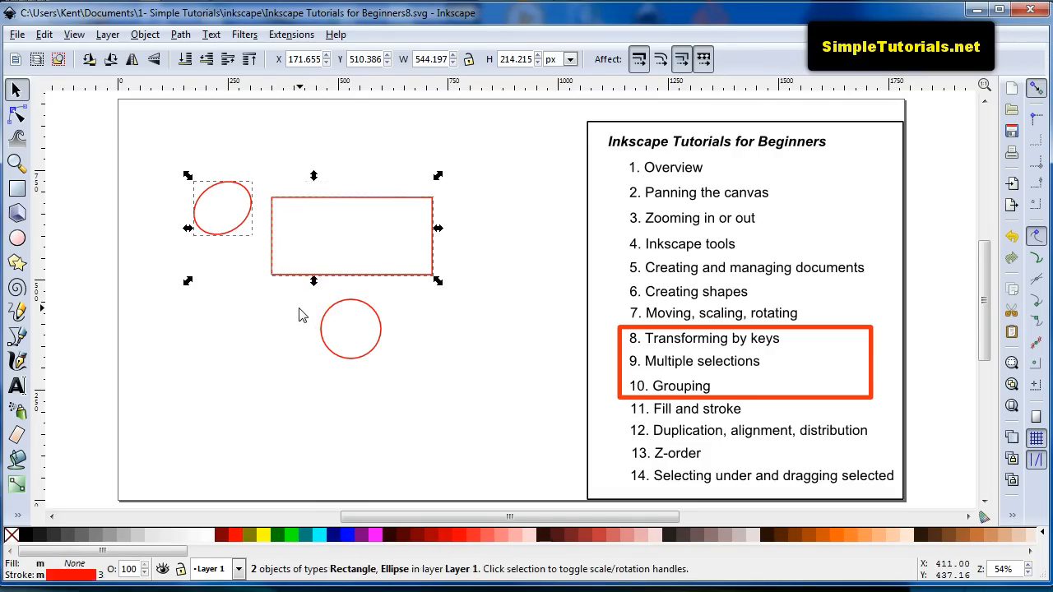
click(431, 357)
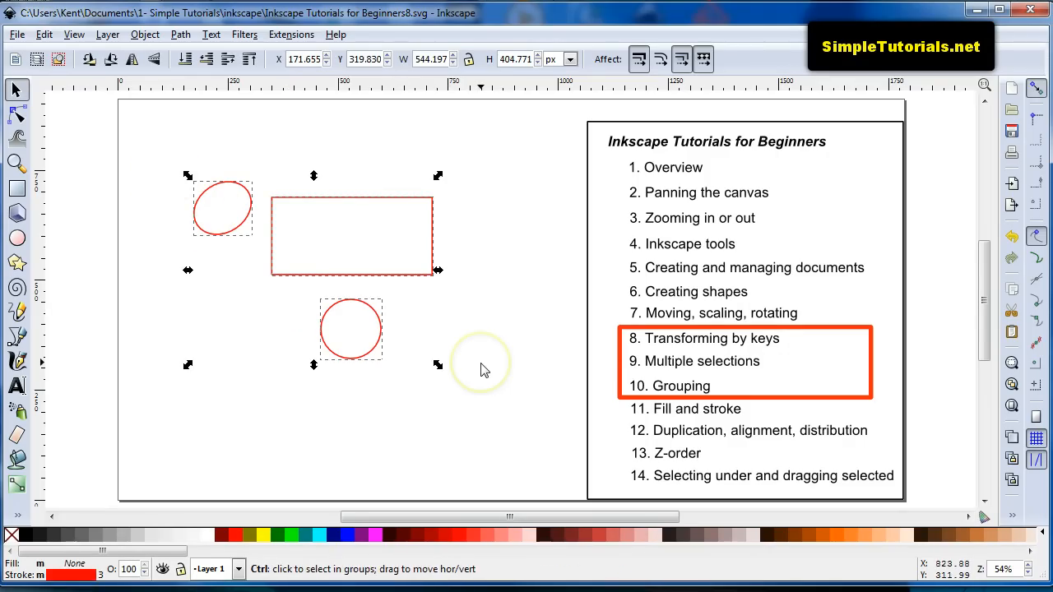
key(ctrl+g)
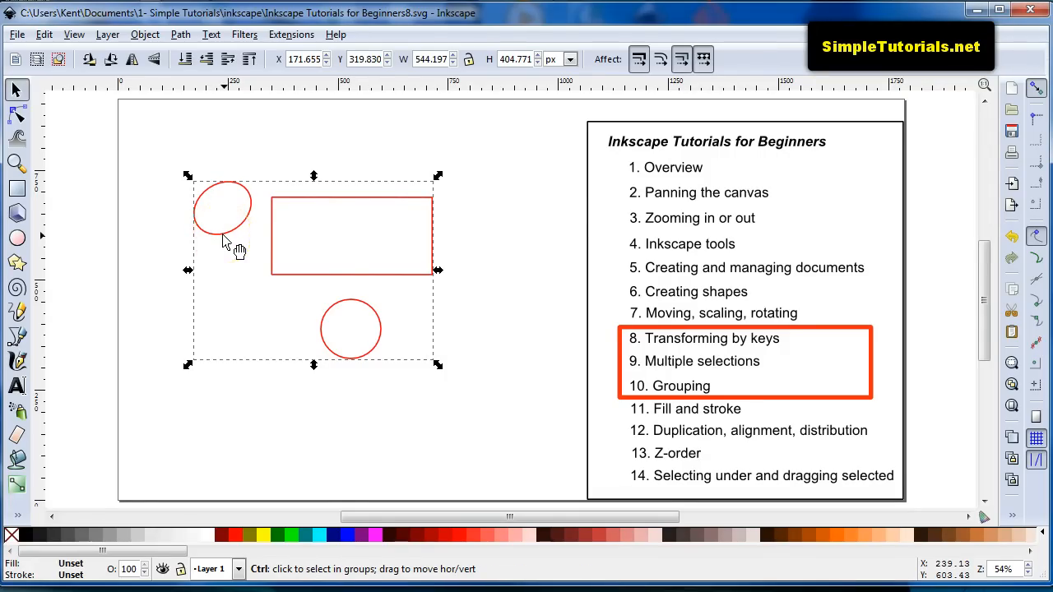
- Pick the ellipse and rectangle inside the group and scale them together from a corner
click(222, 210)
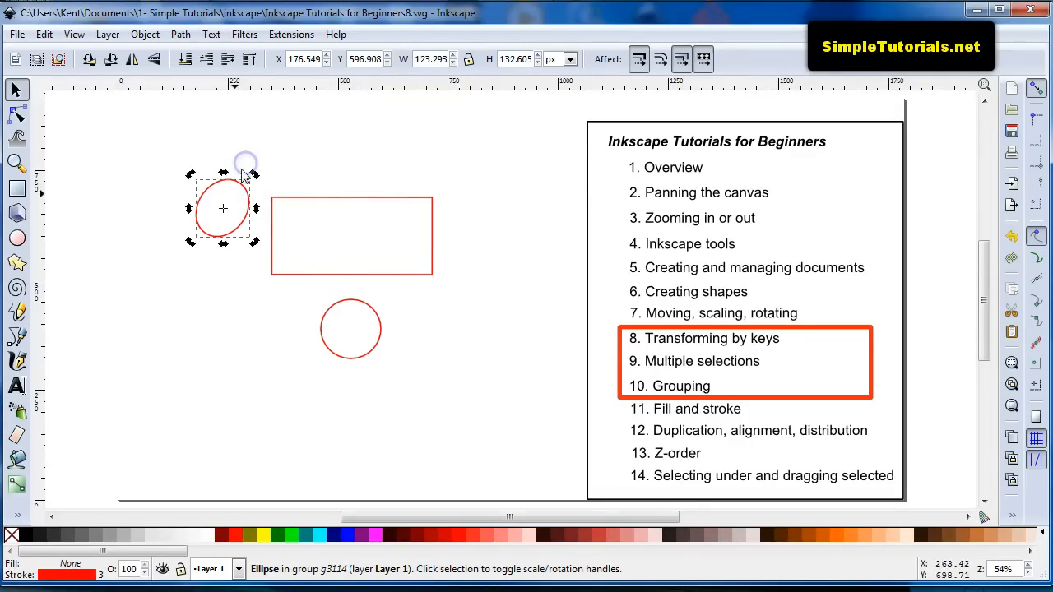
click(213, 234)
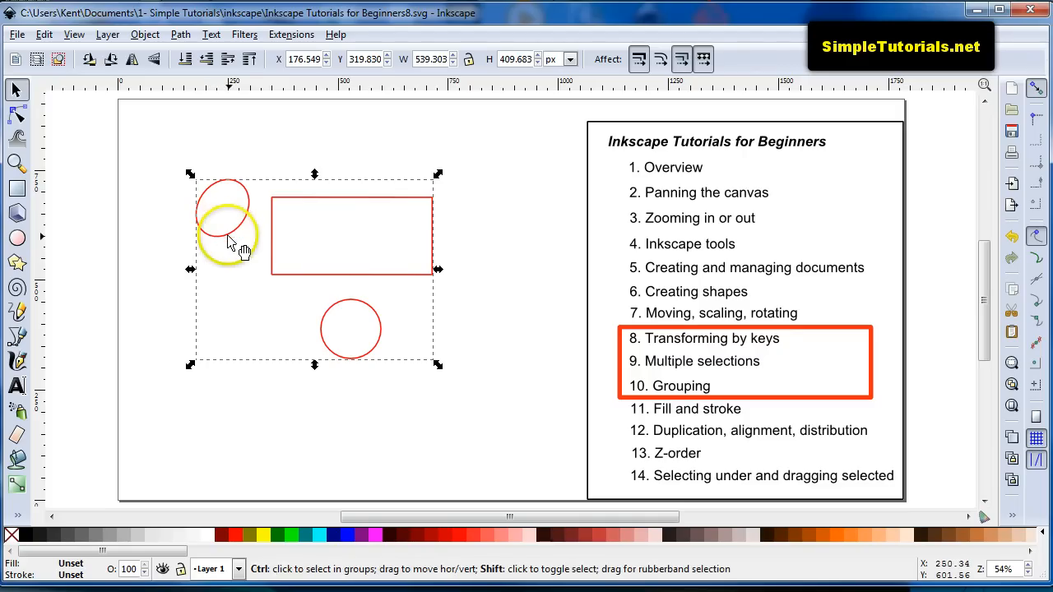
click(222, 210)
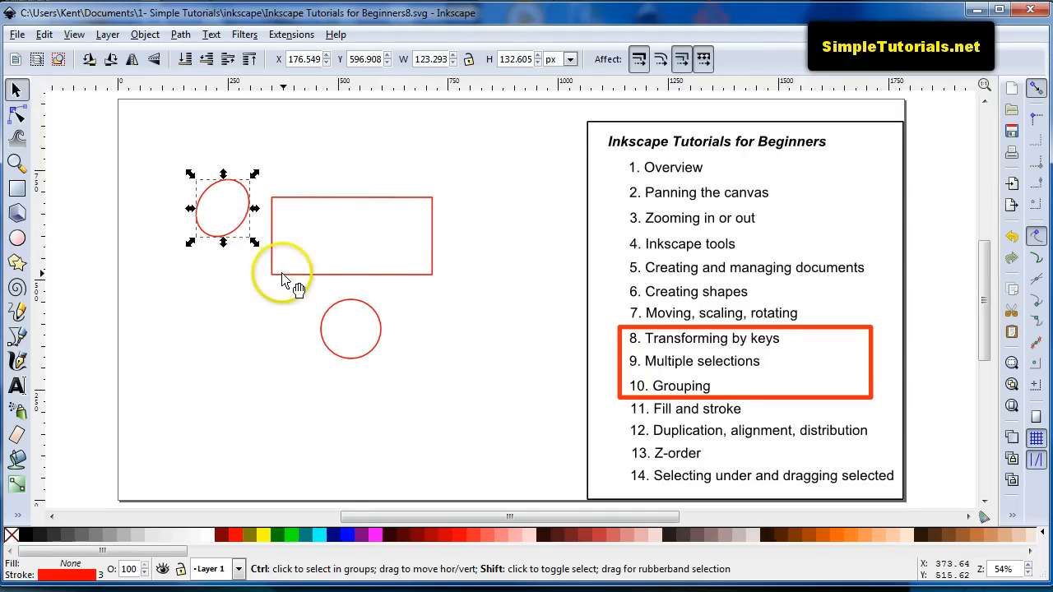
drag(284, 275, 439, 175)
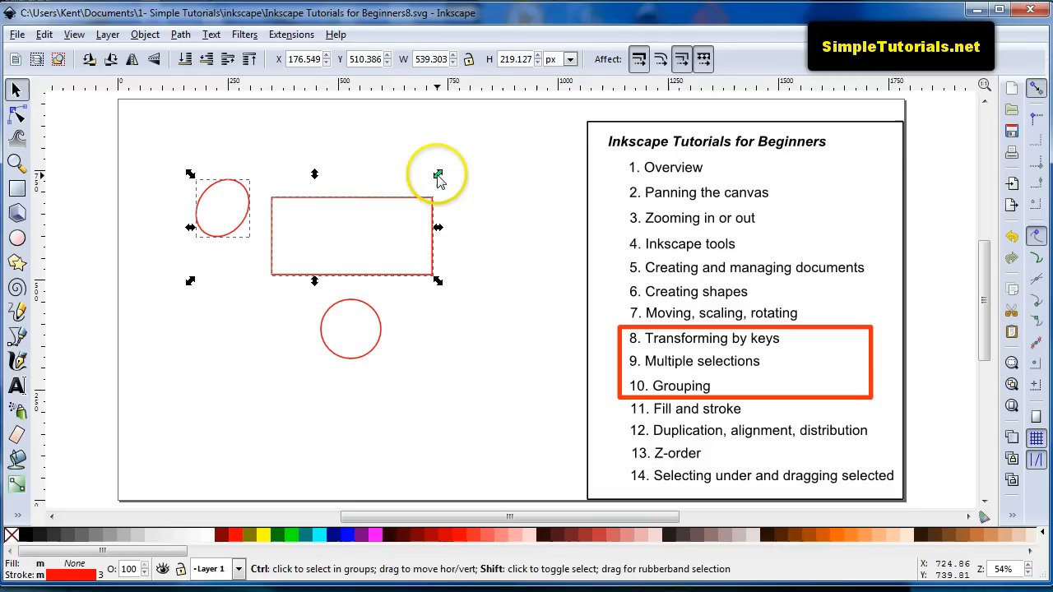
click(437, 175)
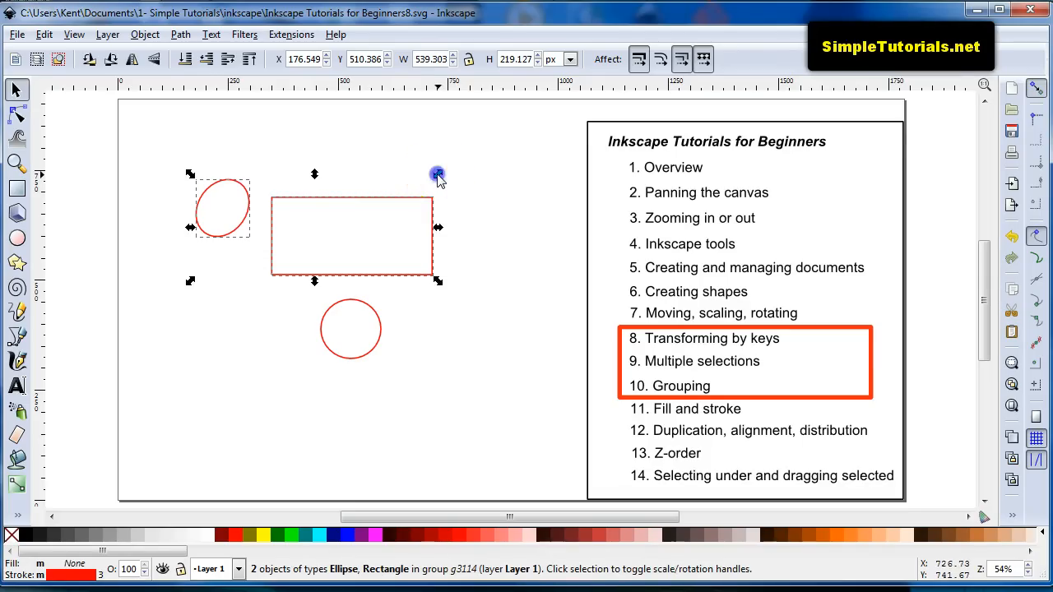
drag(437, 173, 425, 182)
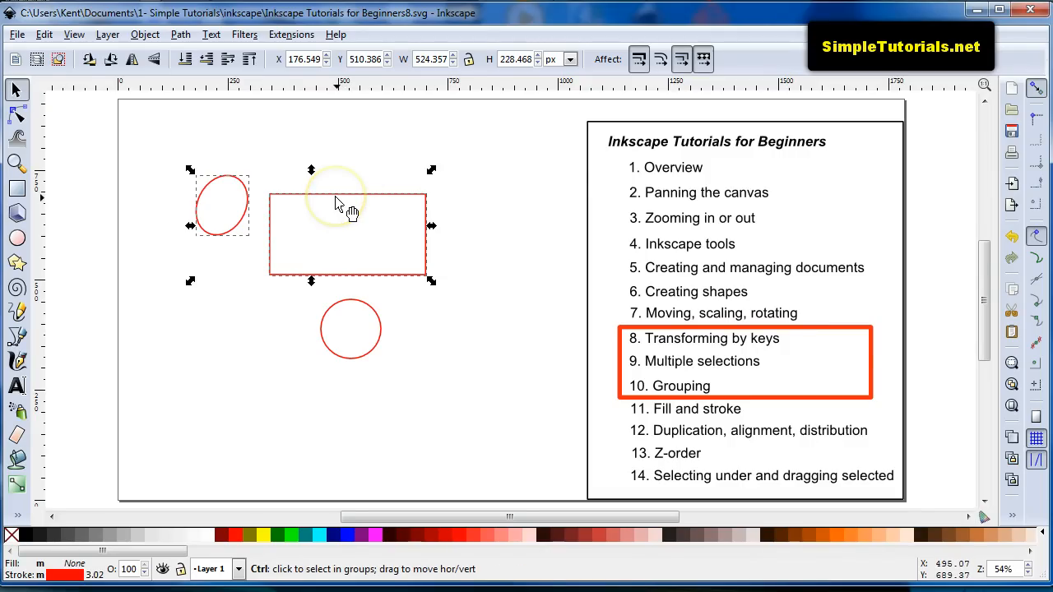
- Re-pick the ellipse and rectangle, then select the whole three-shape group again
click(222, 204)
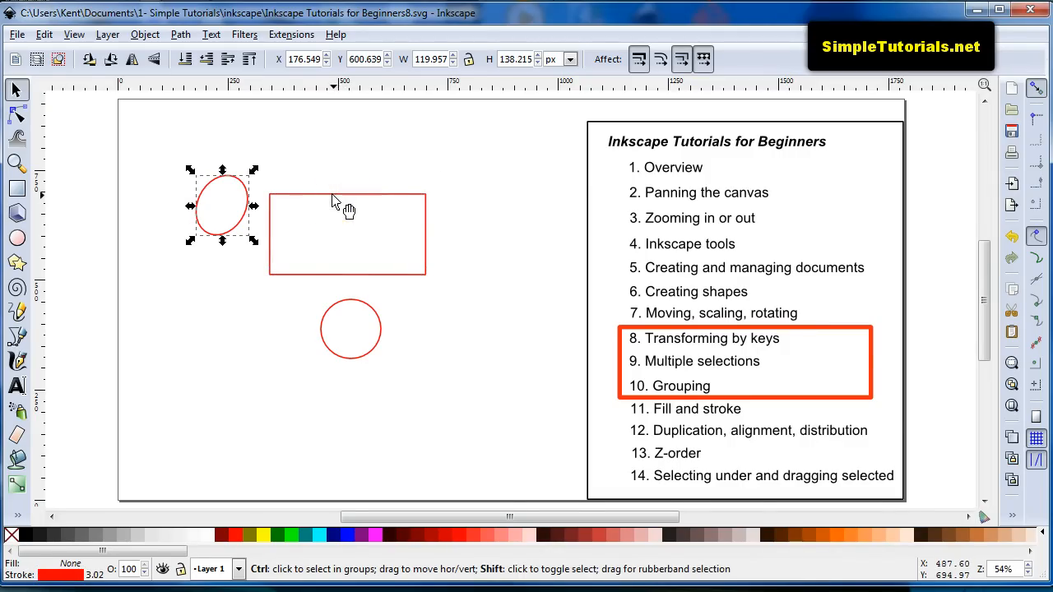
click(345, 198)
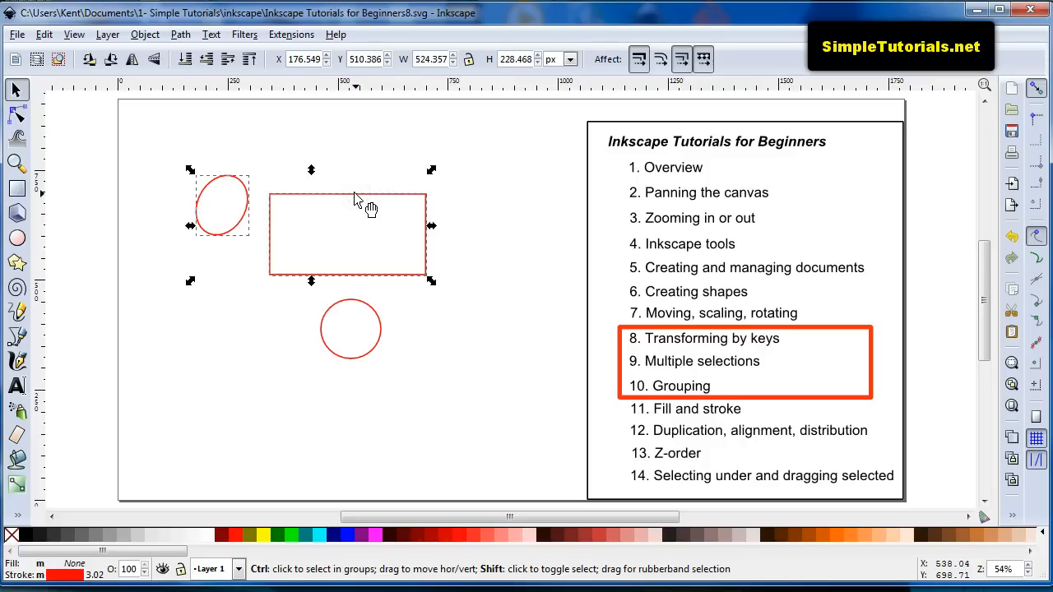
click(229, 175)
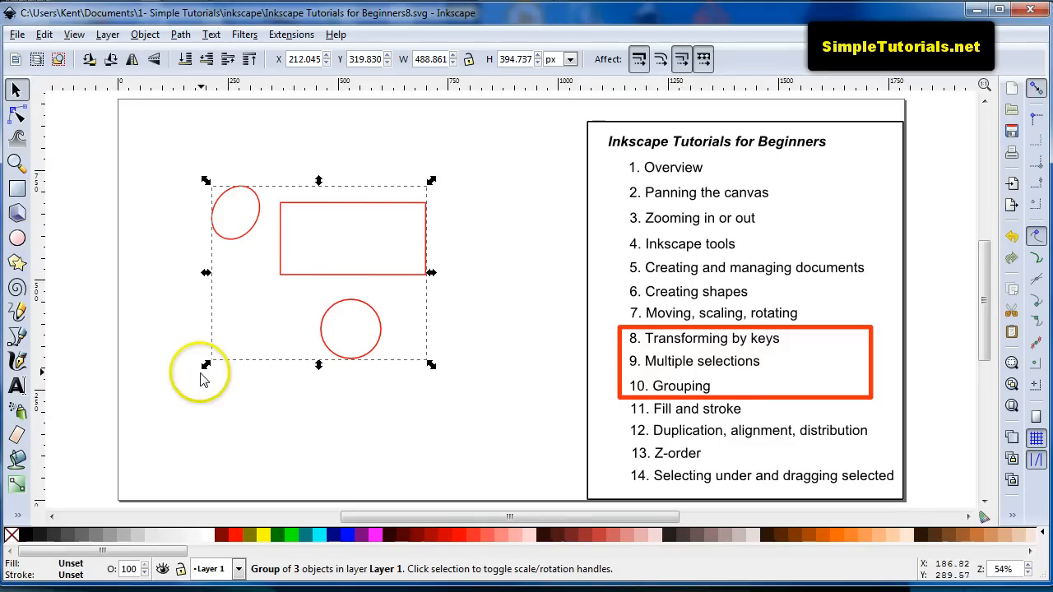
mouse_move(535, 366)
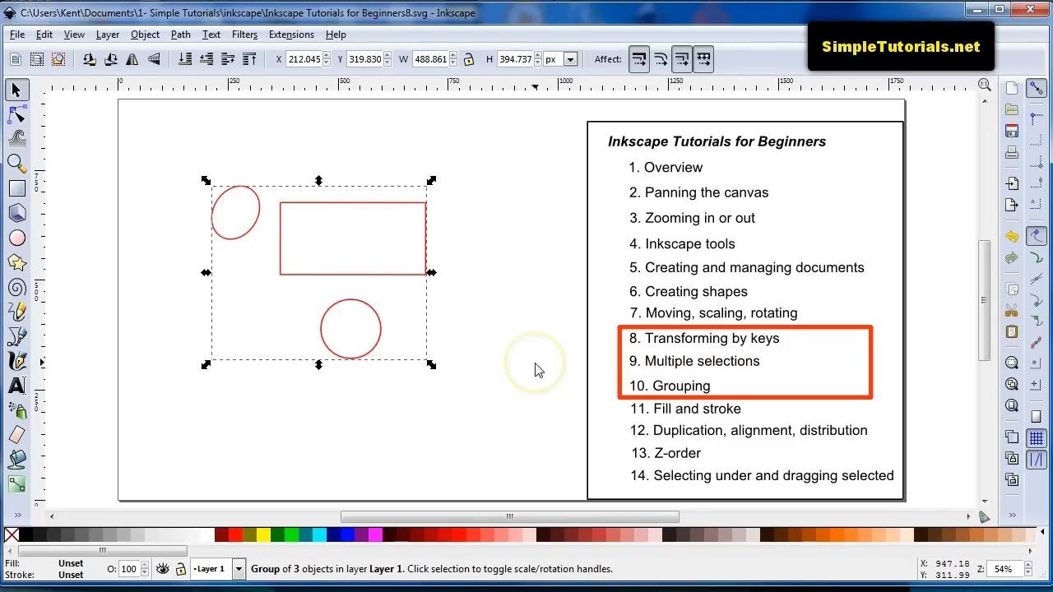
mouse_move(482, 377)
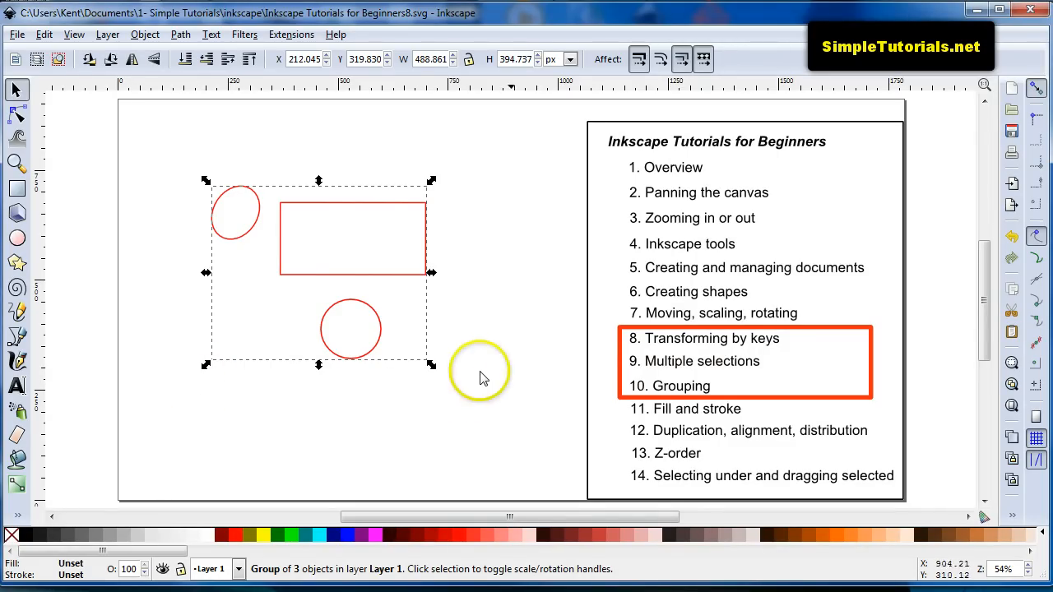
mouse_move(476, 381)
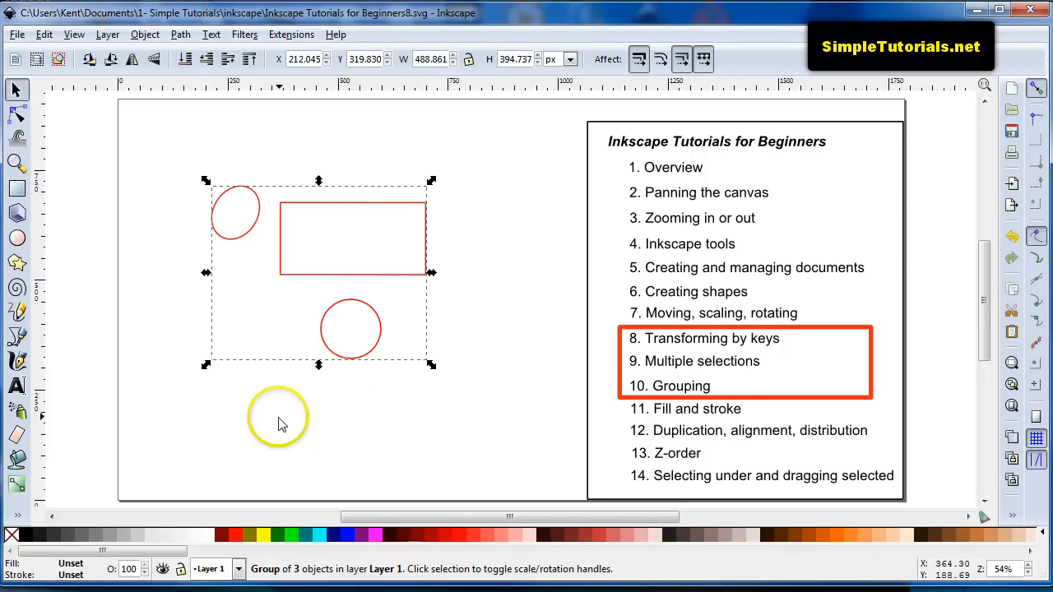
mouse_move(218, 432)
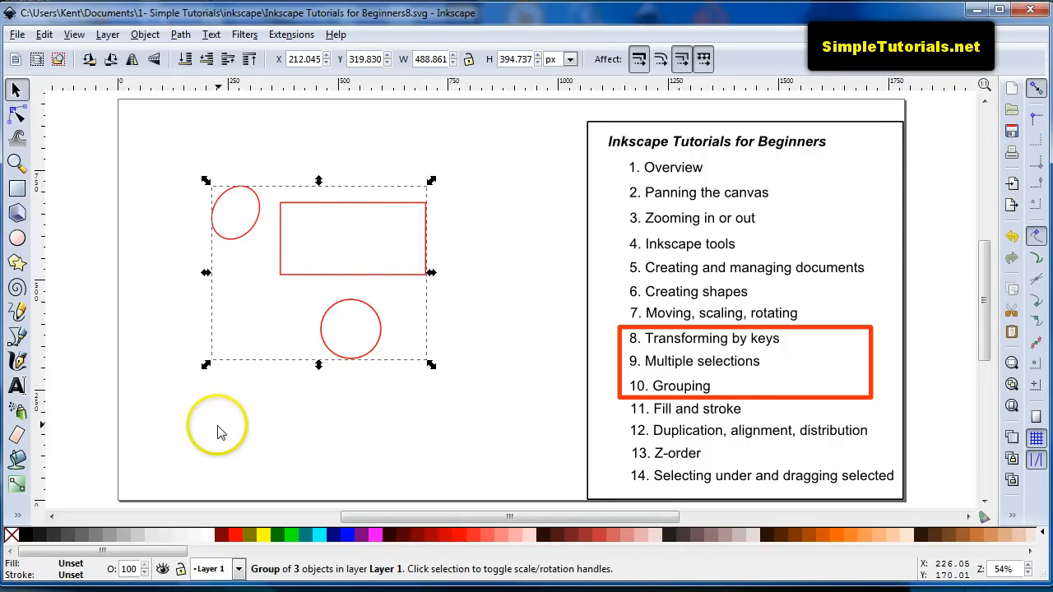